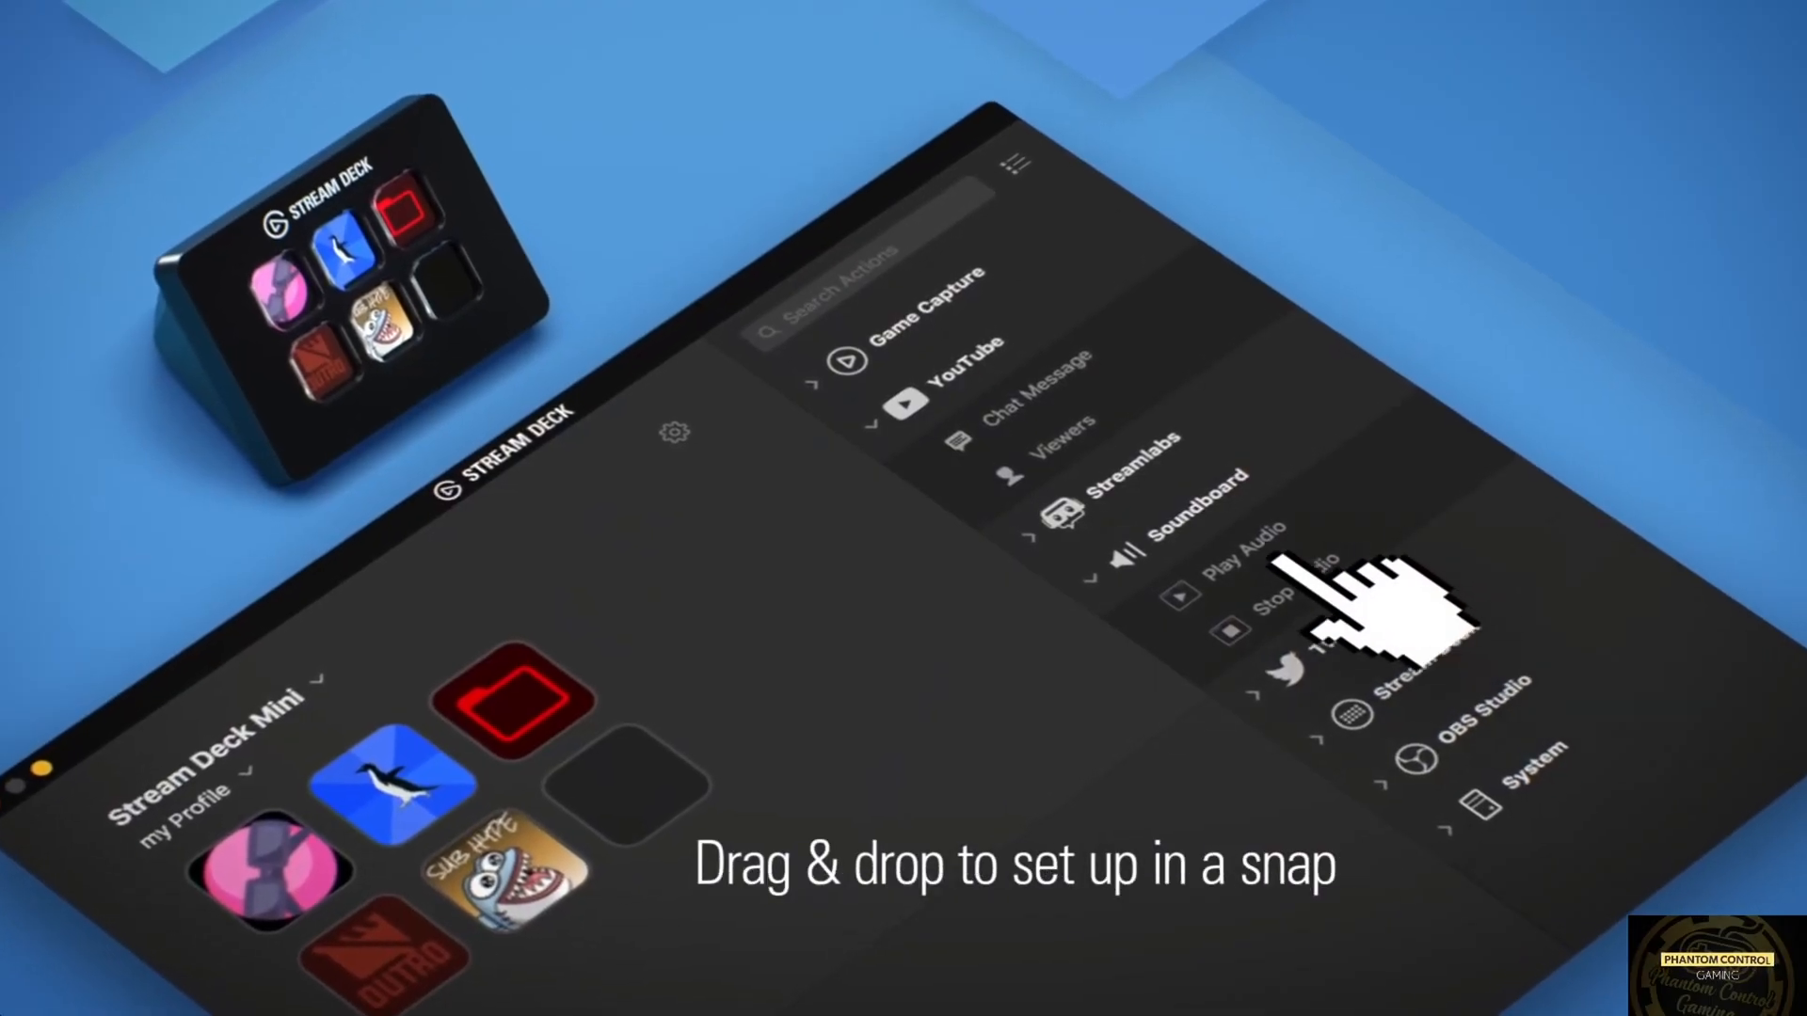
View the existing Recording profile for the Stream Deck Mini with its six configured keys
{"action": "left_click_drag", "start_coordinate": [1244, 565], "coordinate": [635, 794]}
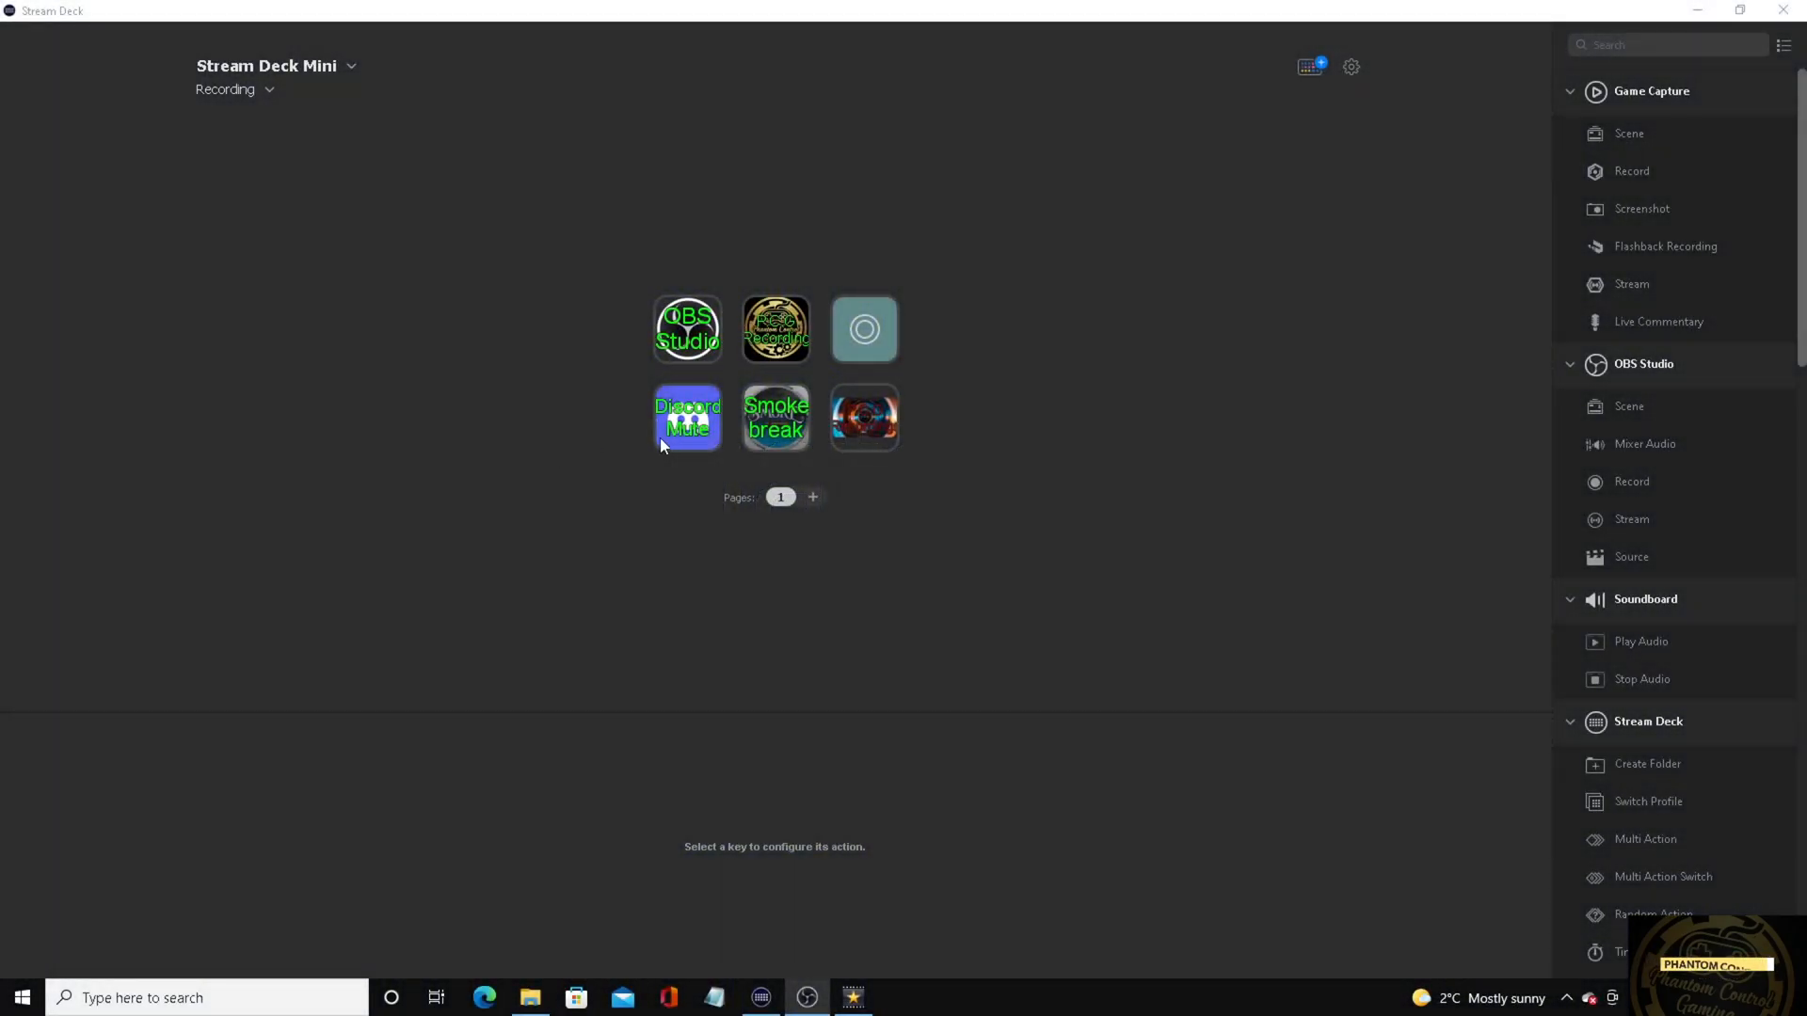
{"action": "mouse_move", "coordinate": [535, 478]}
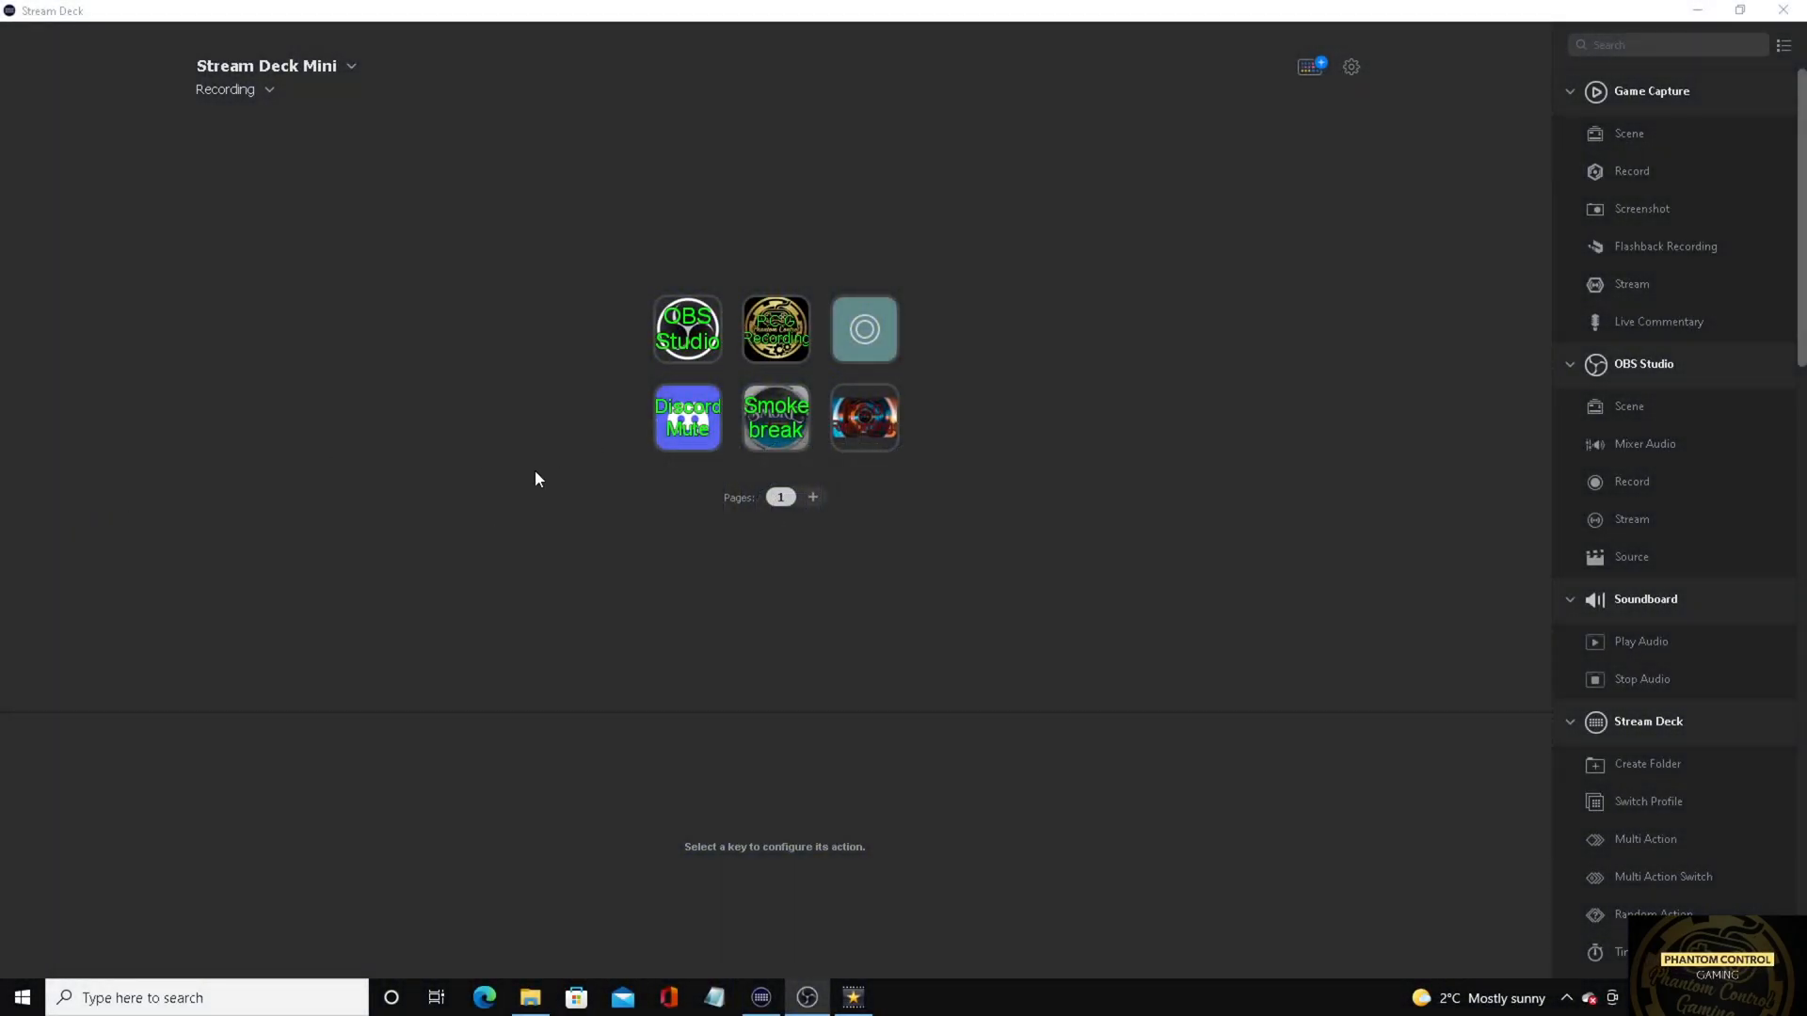
{"action": "mouse_move", "coordinate": [167, 472]}
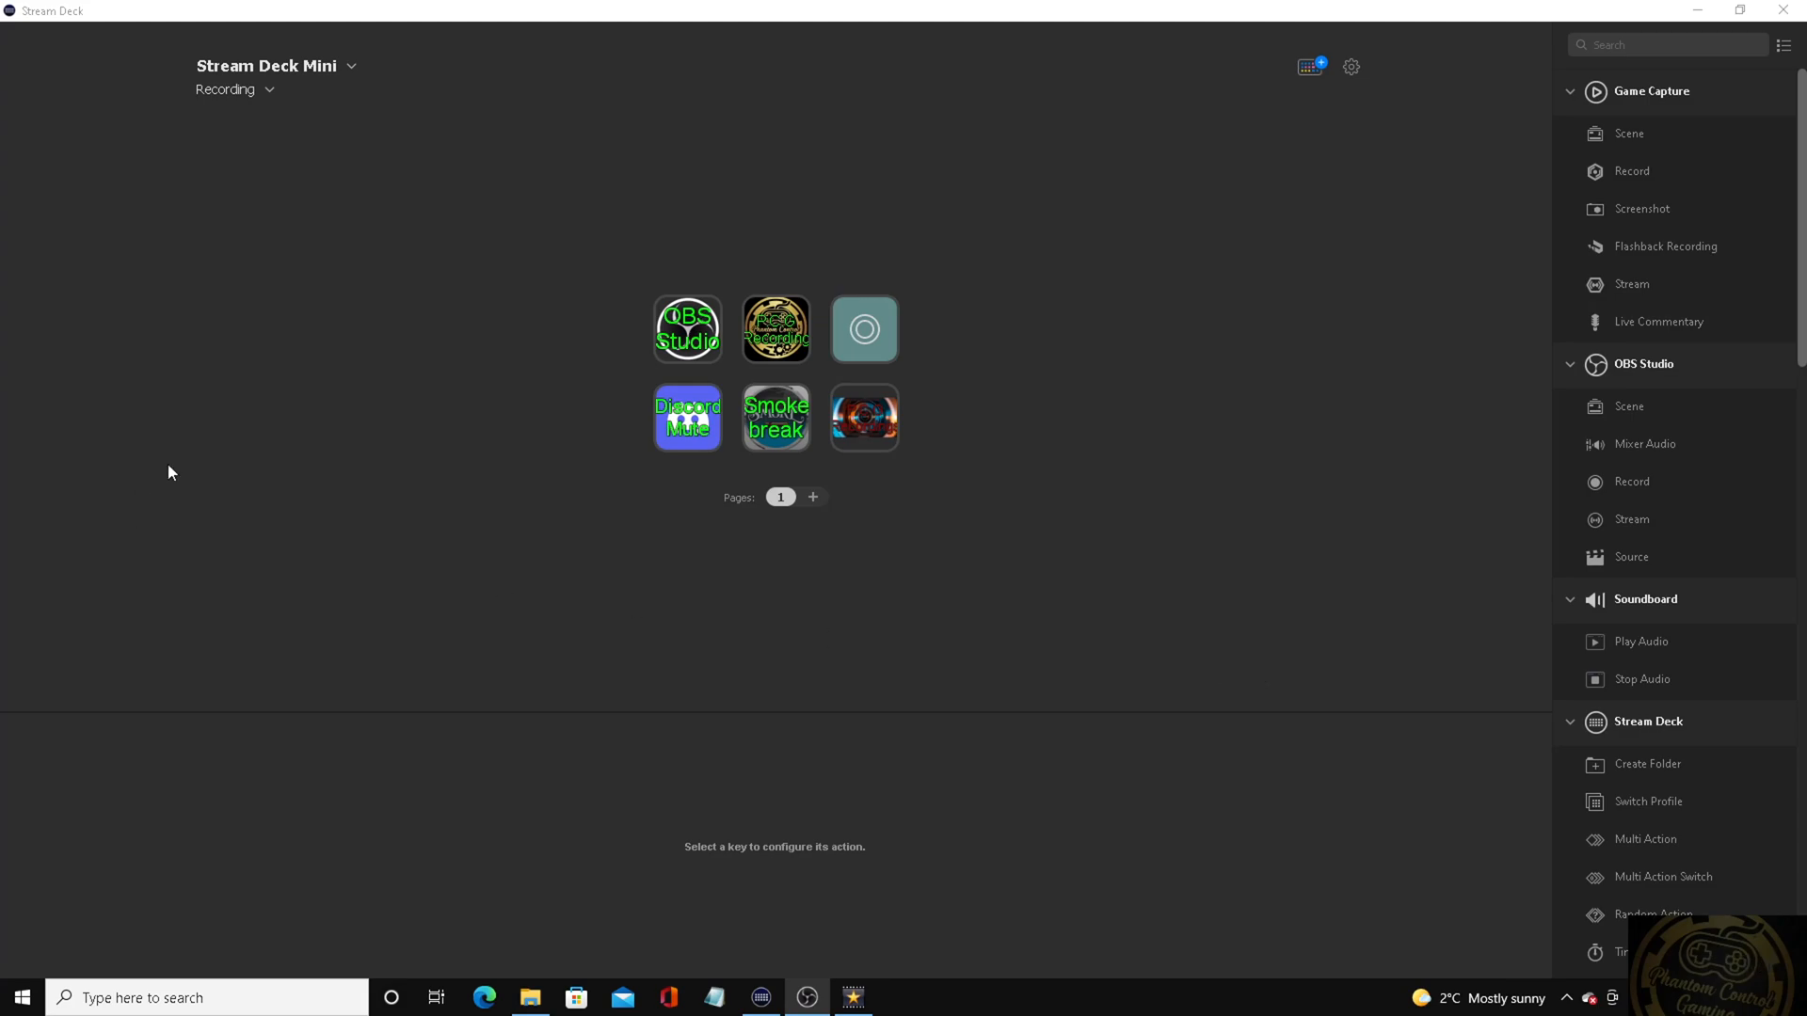
{"action": "mouse_move", "coordinate": [521, 306]}
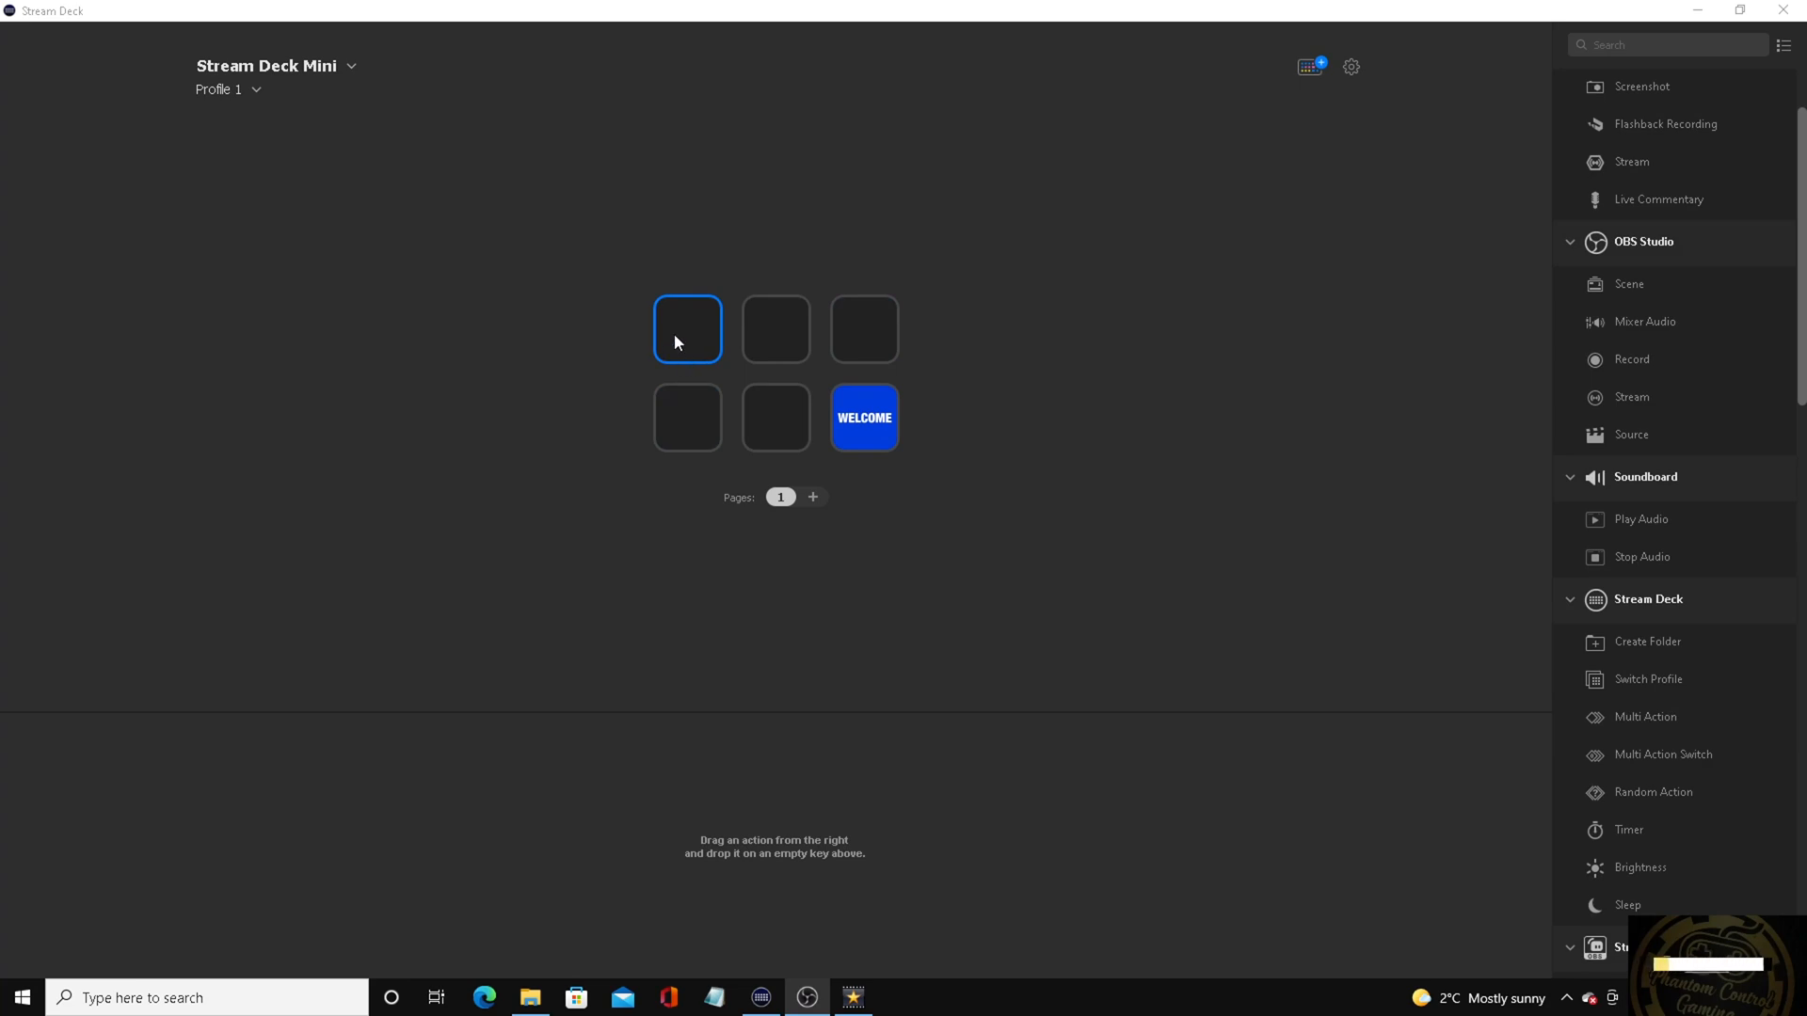
{"action": "mouse_move", "coordinate": [777, 286]}
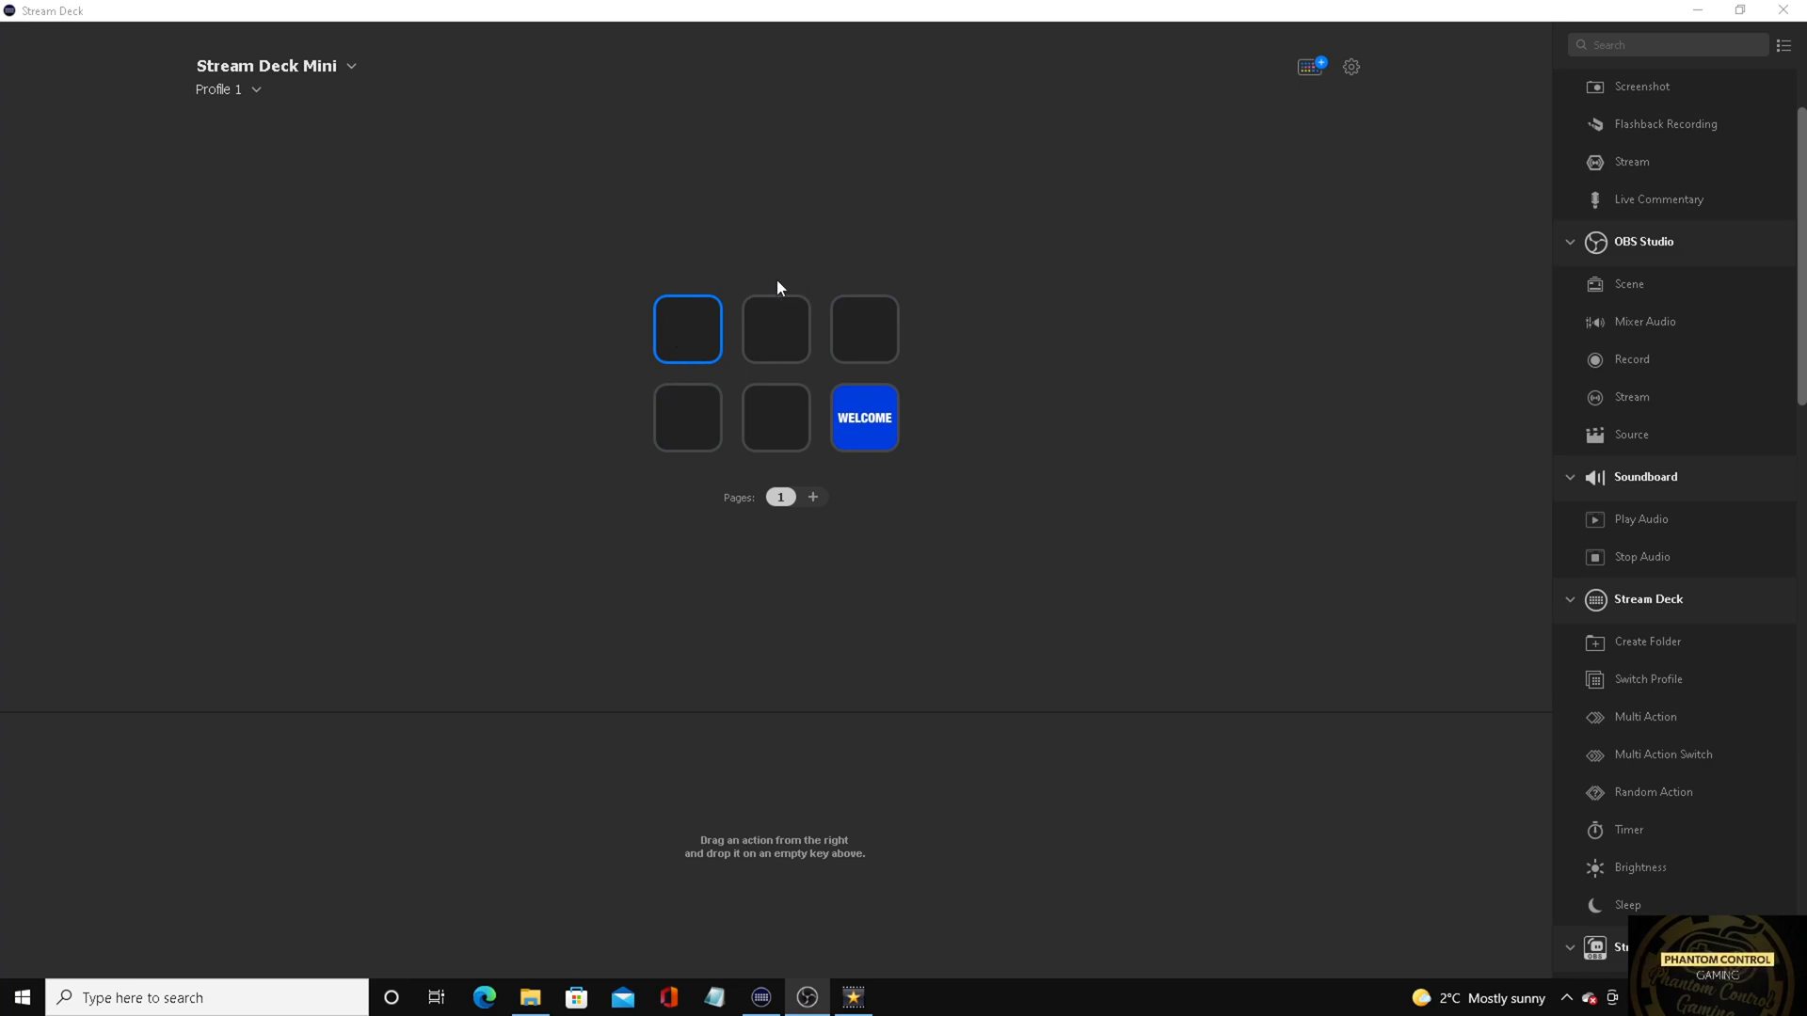
{"action": "mouse_move", "coordinate": [768, 236]}
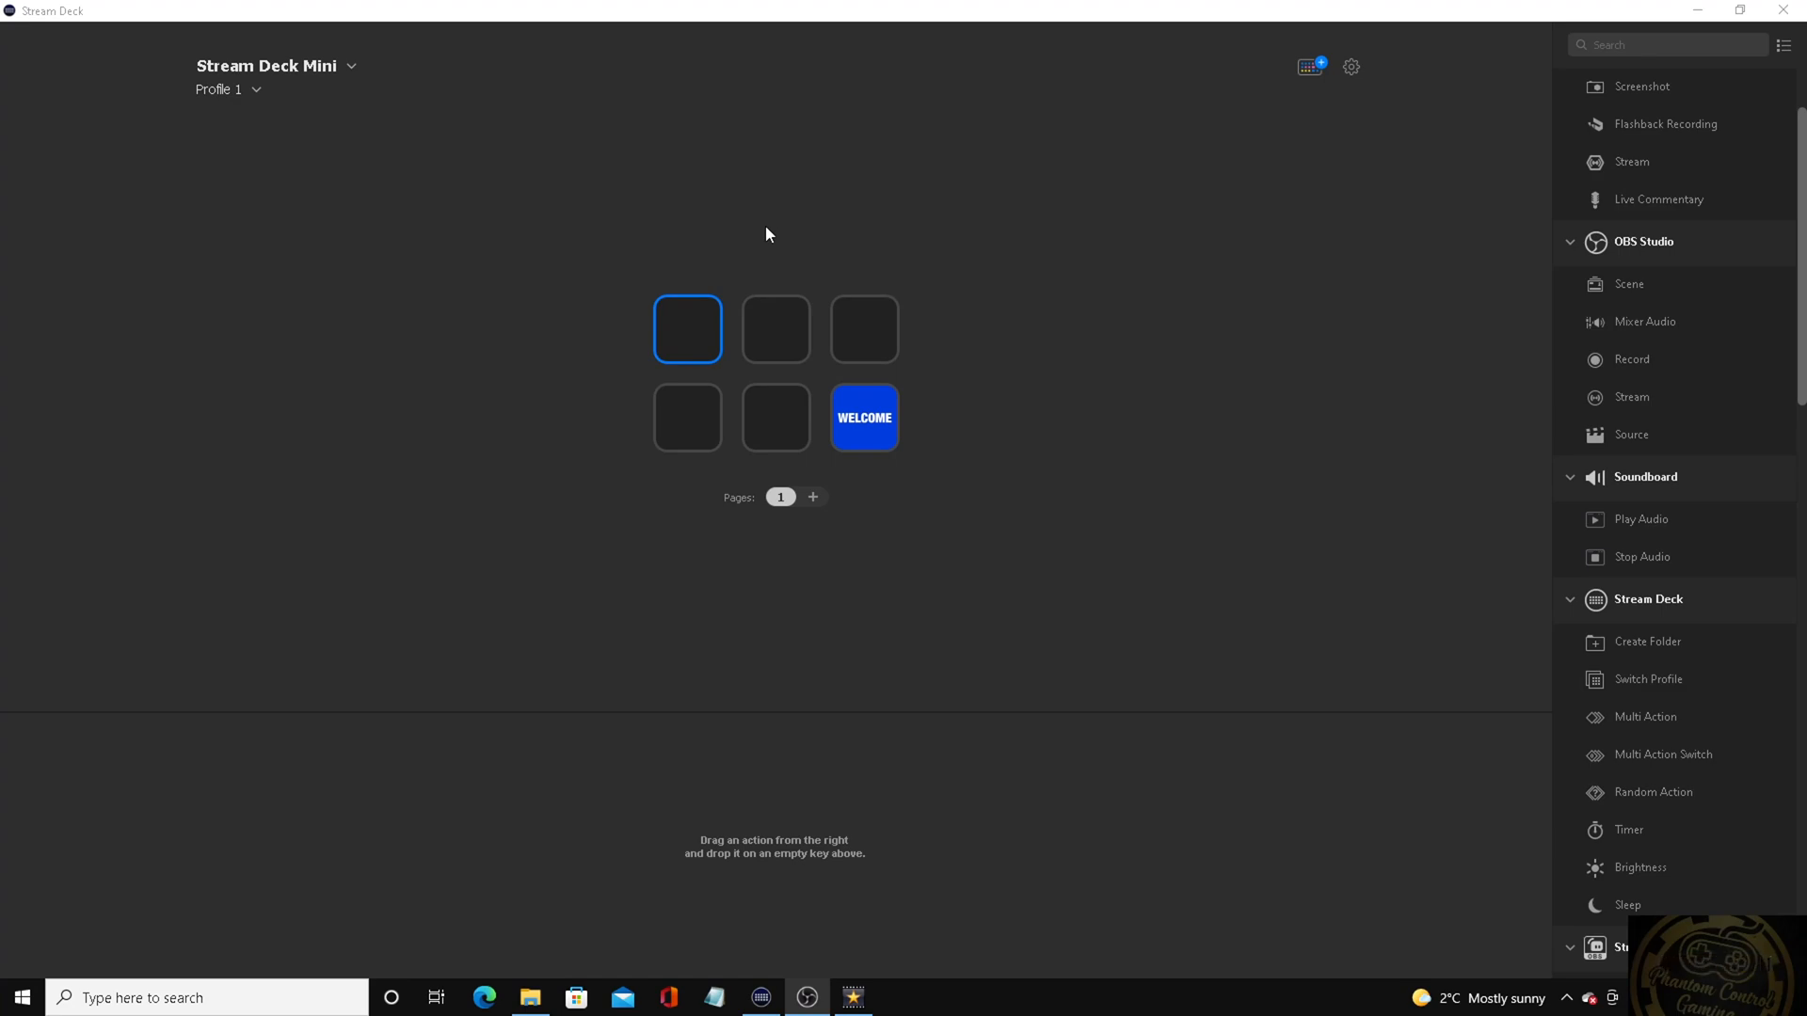
{"action": "mouse_move", "coordinate": [920, 308]}
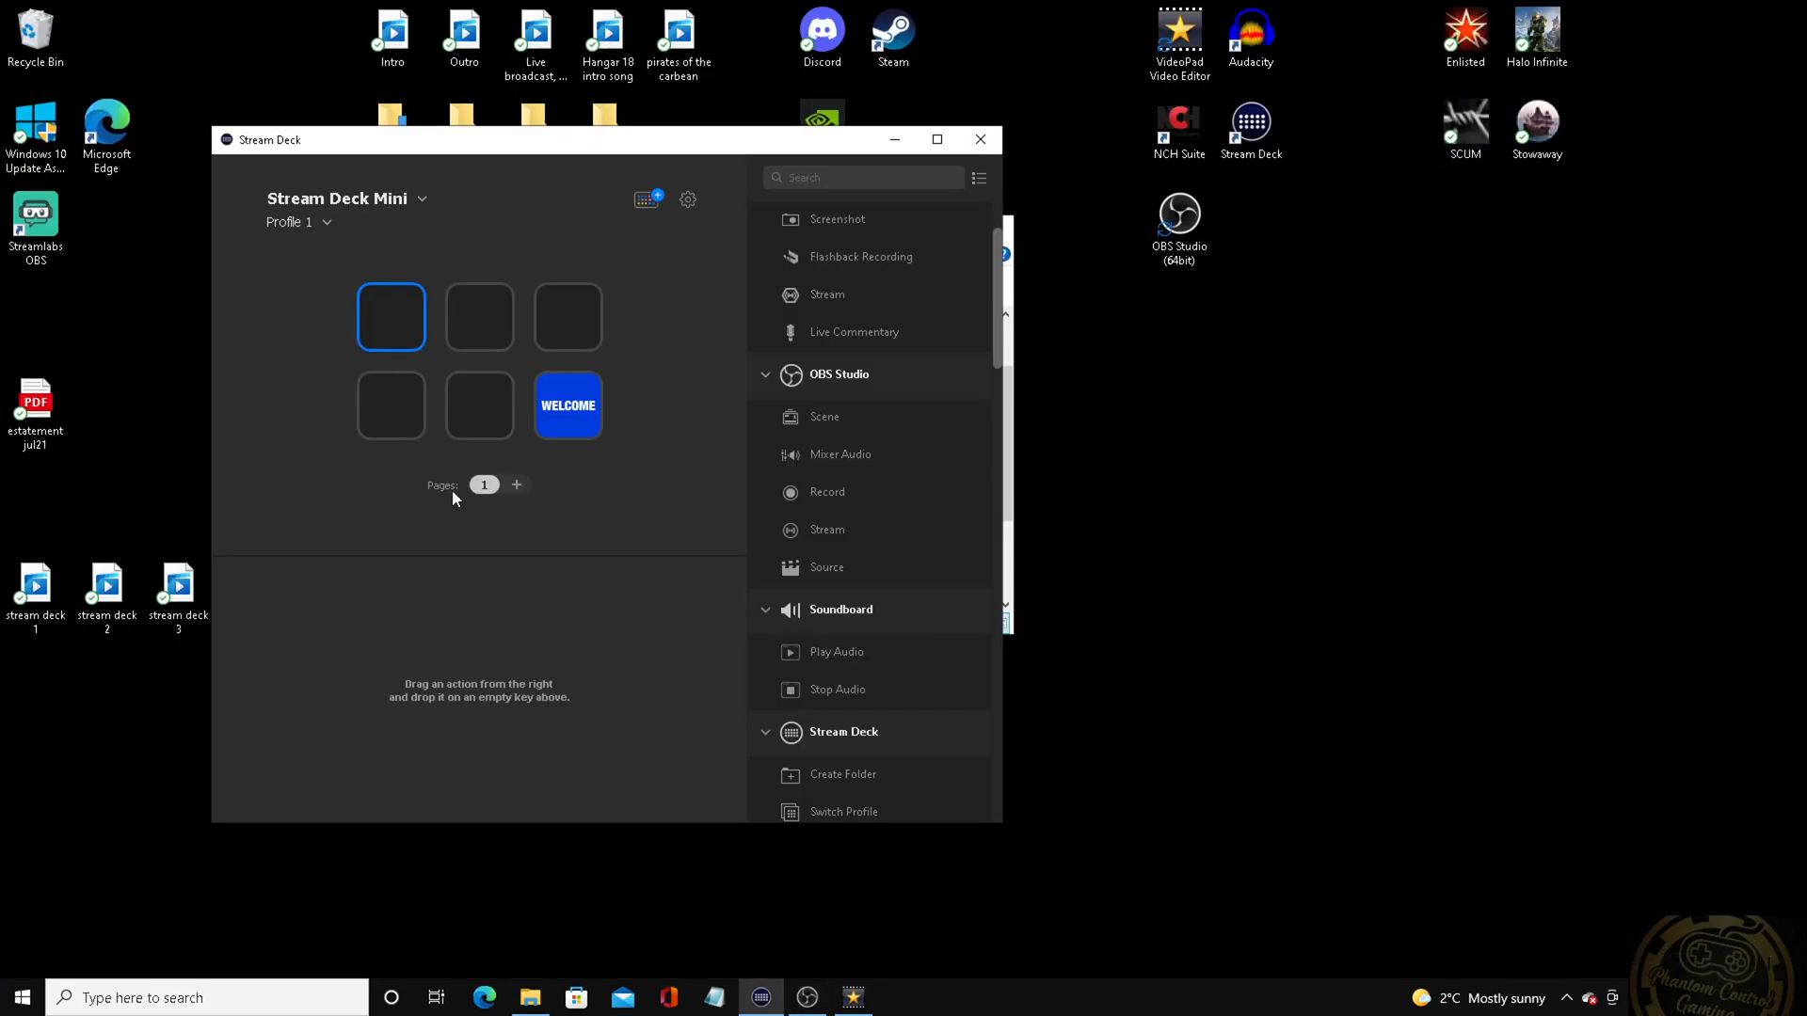
Make the top-left key a System: Open action launching obs64.exe, titled OBS Studio, with the window maximized
{"action": "left_click", "coordinate": [1249, 127]}
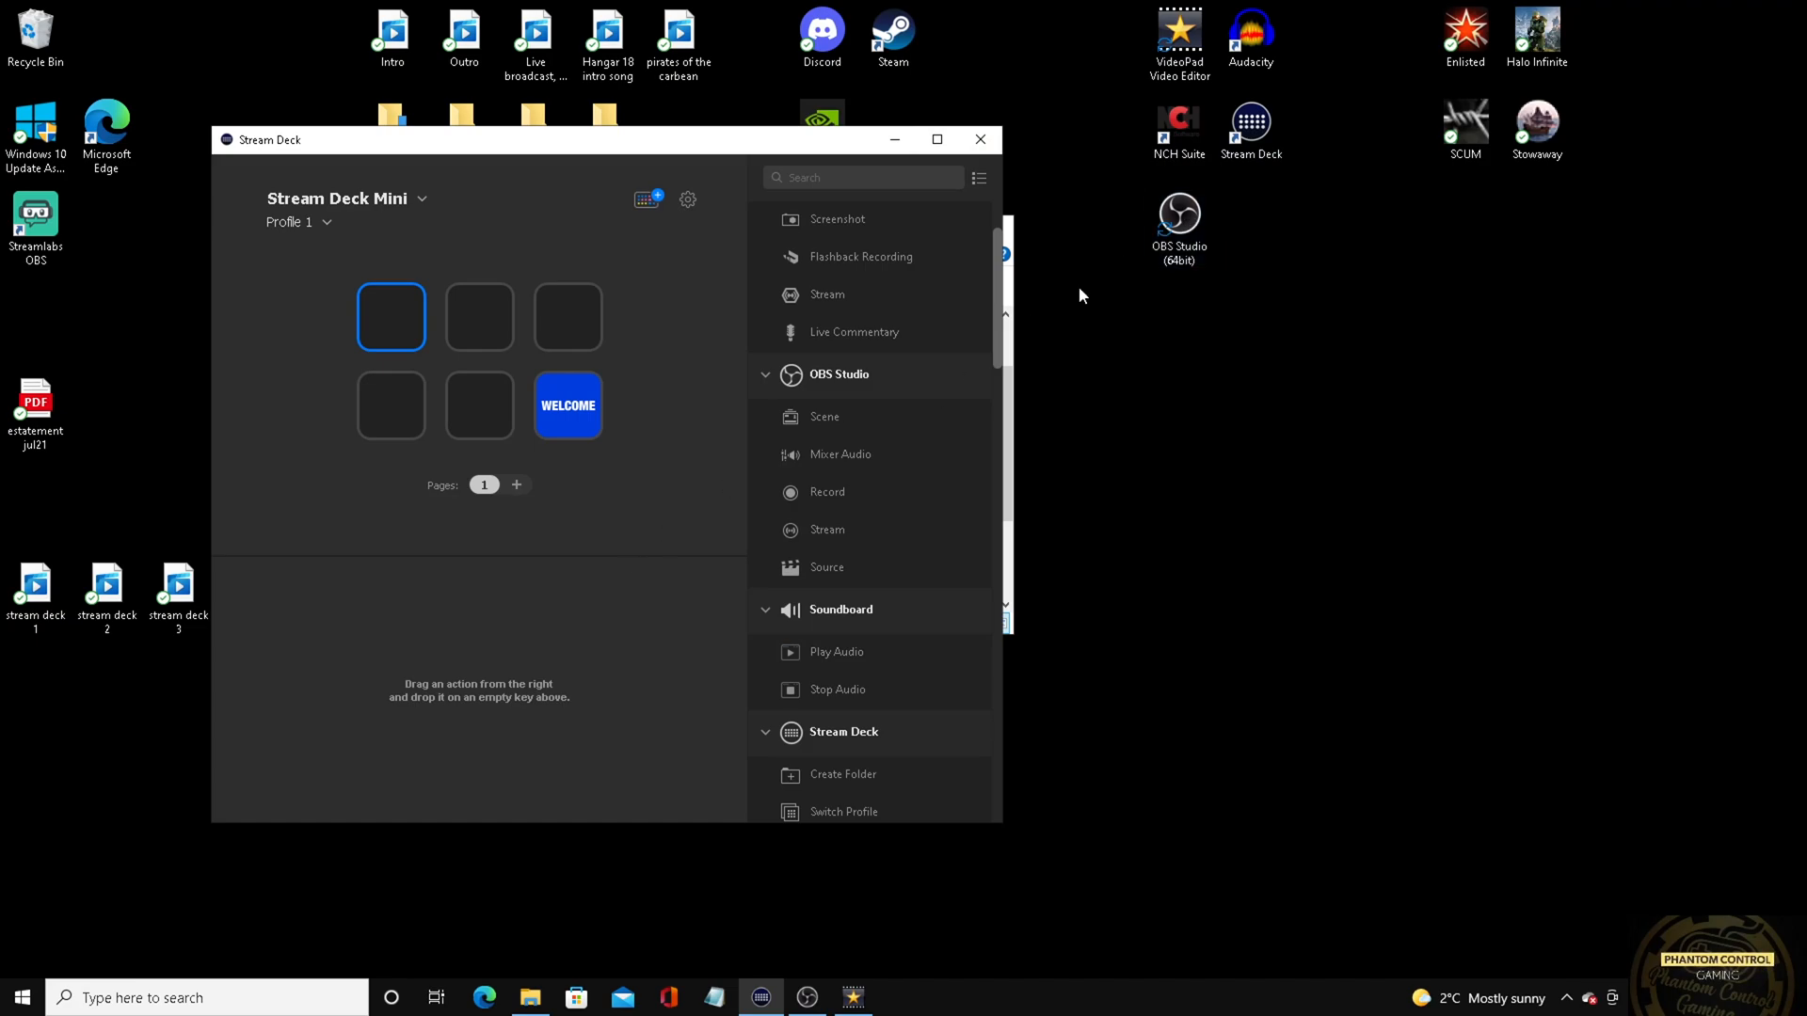
{"action": "left_click_drag", "start_coordinate": [1178, 213], "coordinate": [391, 316]}
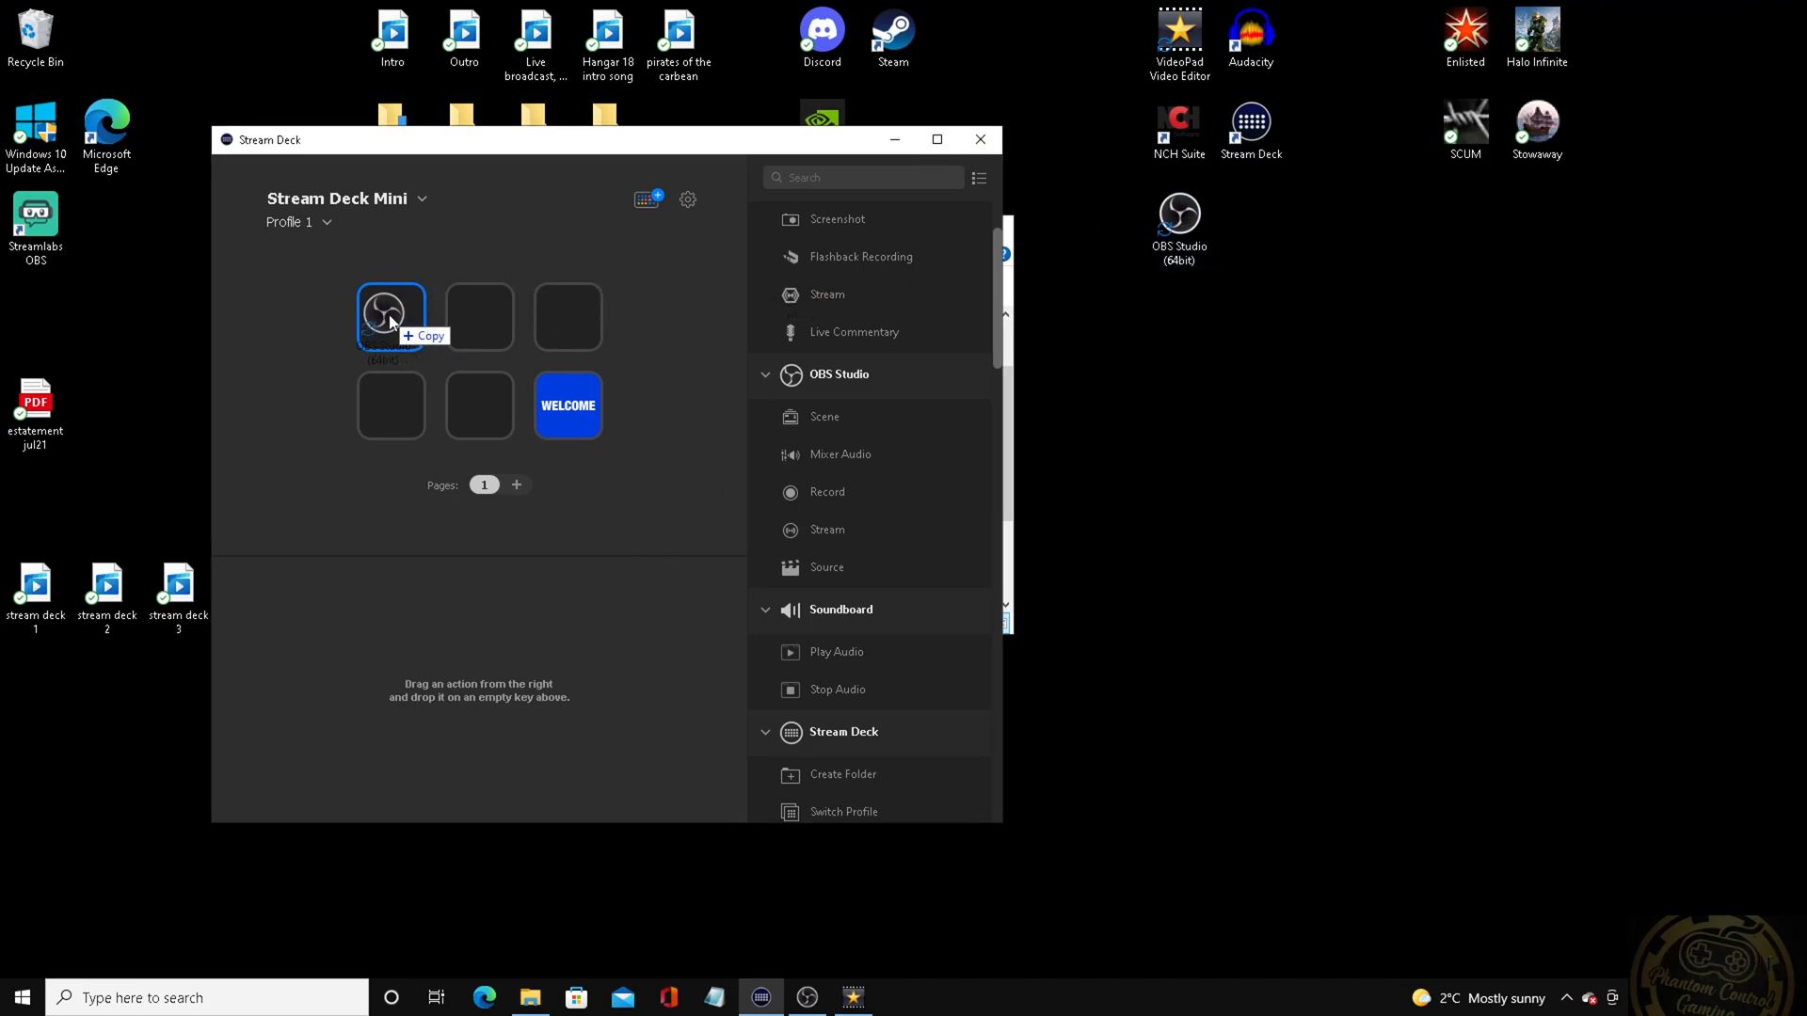
{"action": "left_click", "coordinate": [390, 316]}
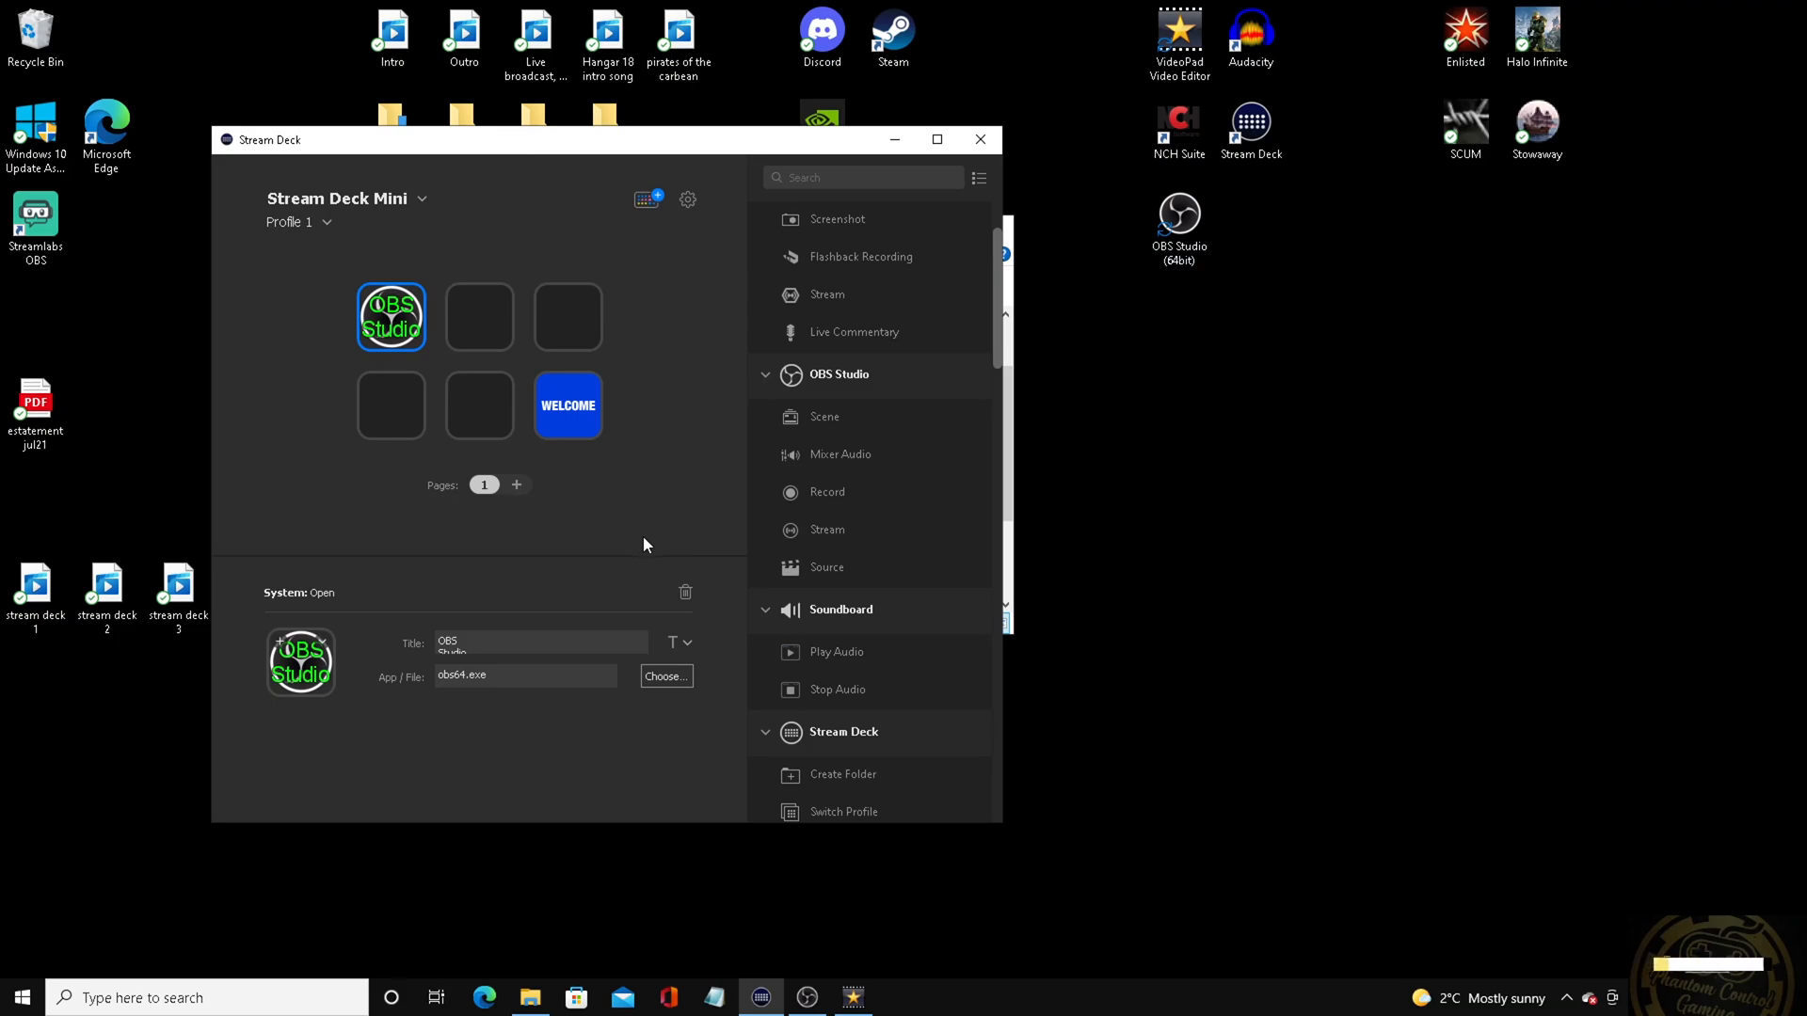
{"action": "mouse_move", "coordinate": [454, 325]}
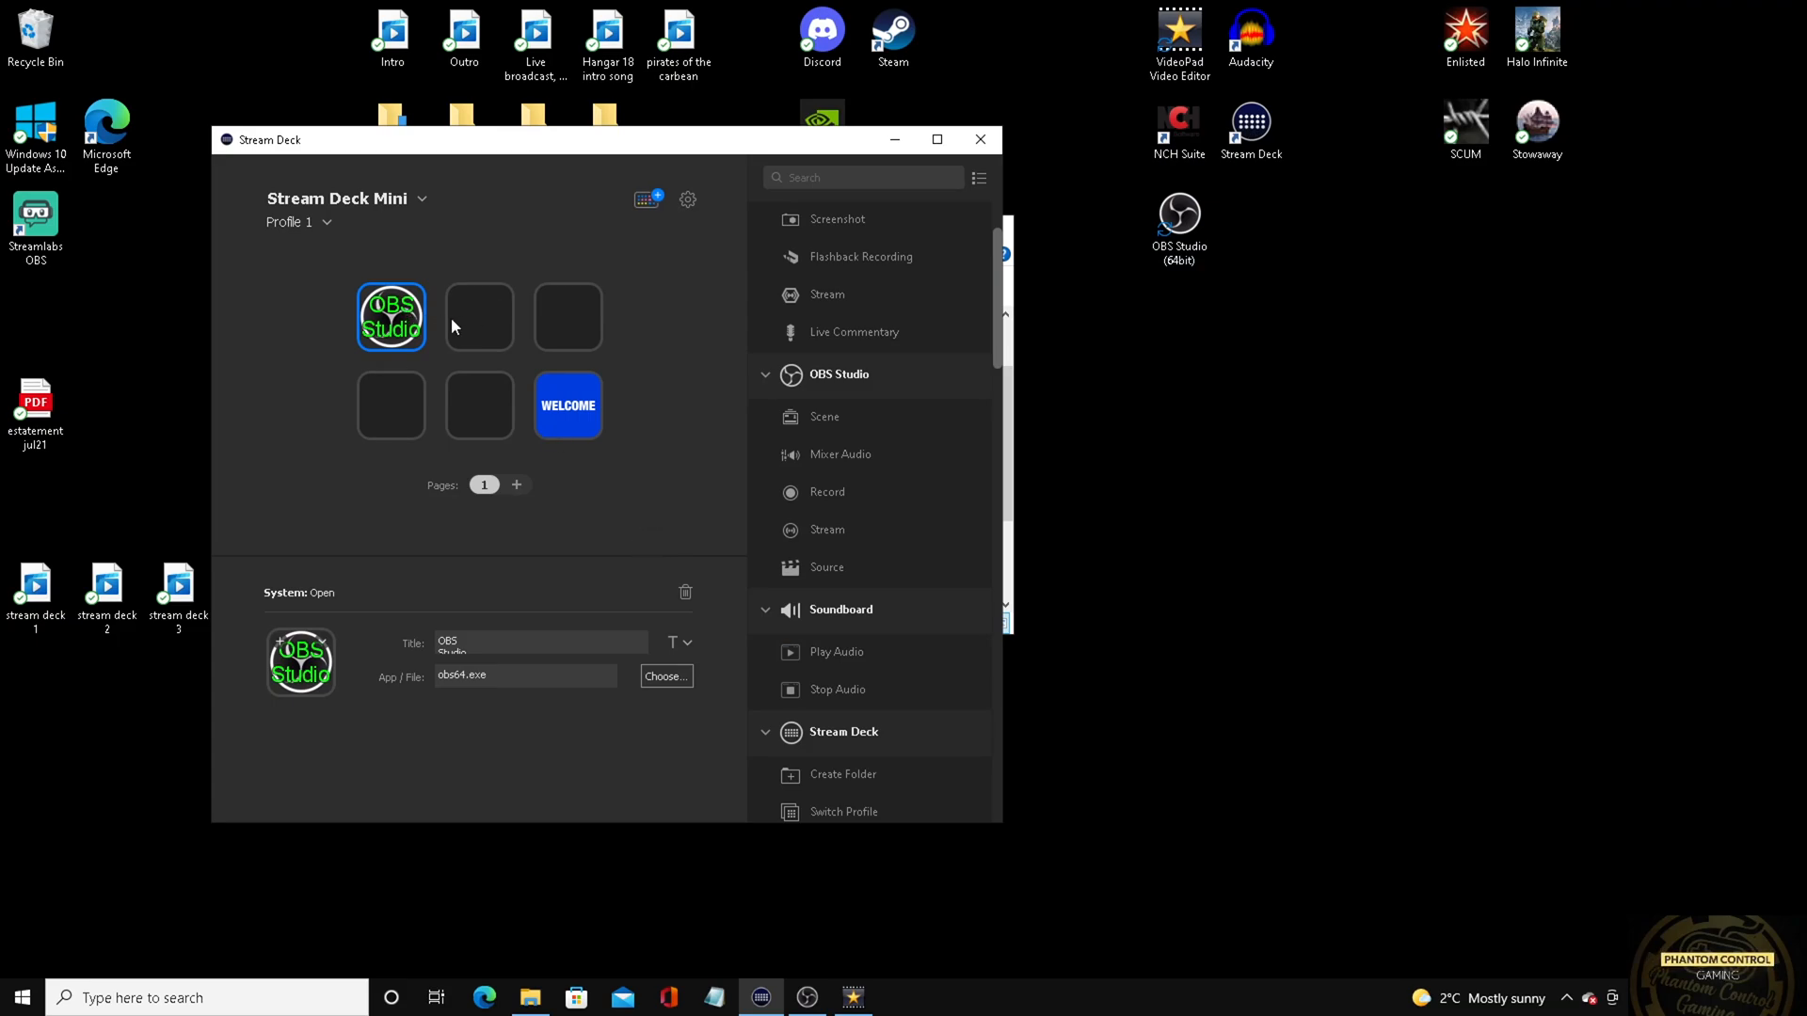
{"action": "mouse_move", "coordinate": [937, 139]}
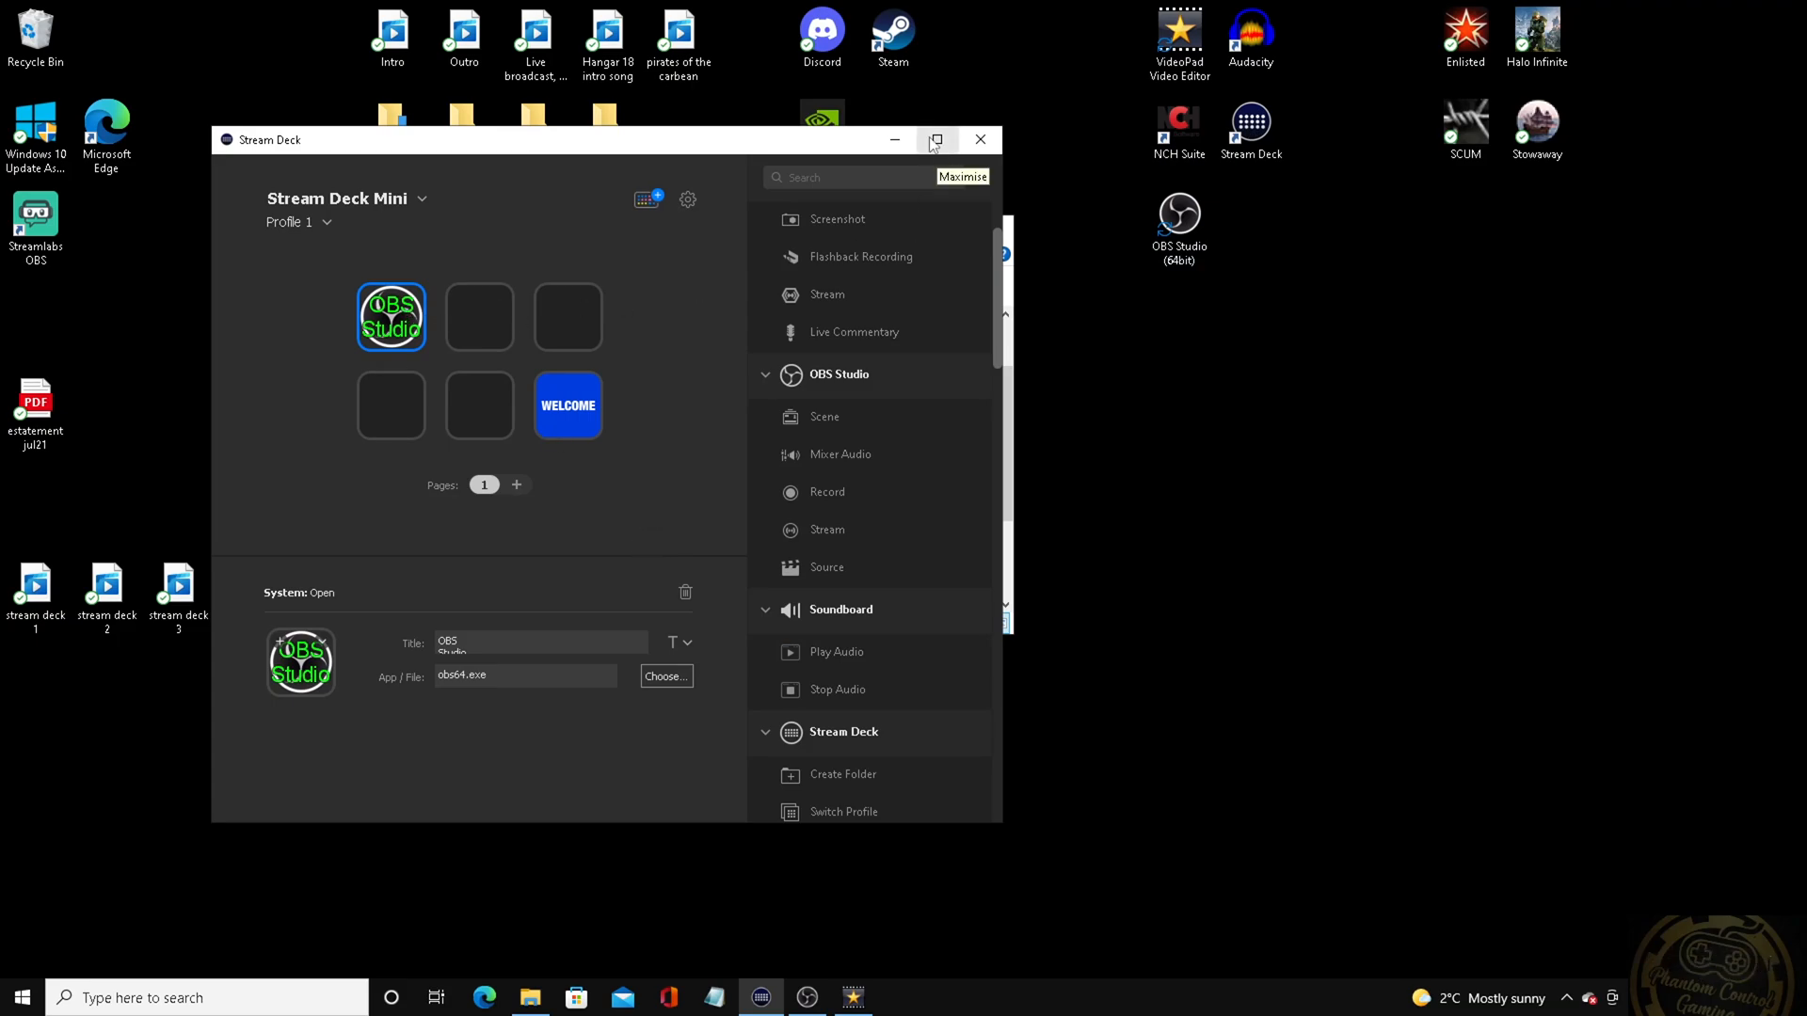
{"action": "left_click", "coordinate": [938, 140]}
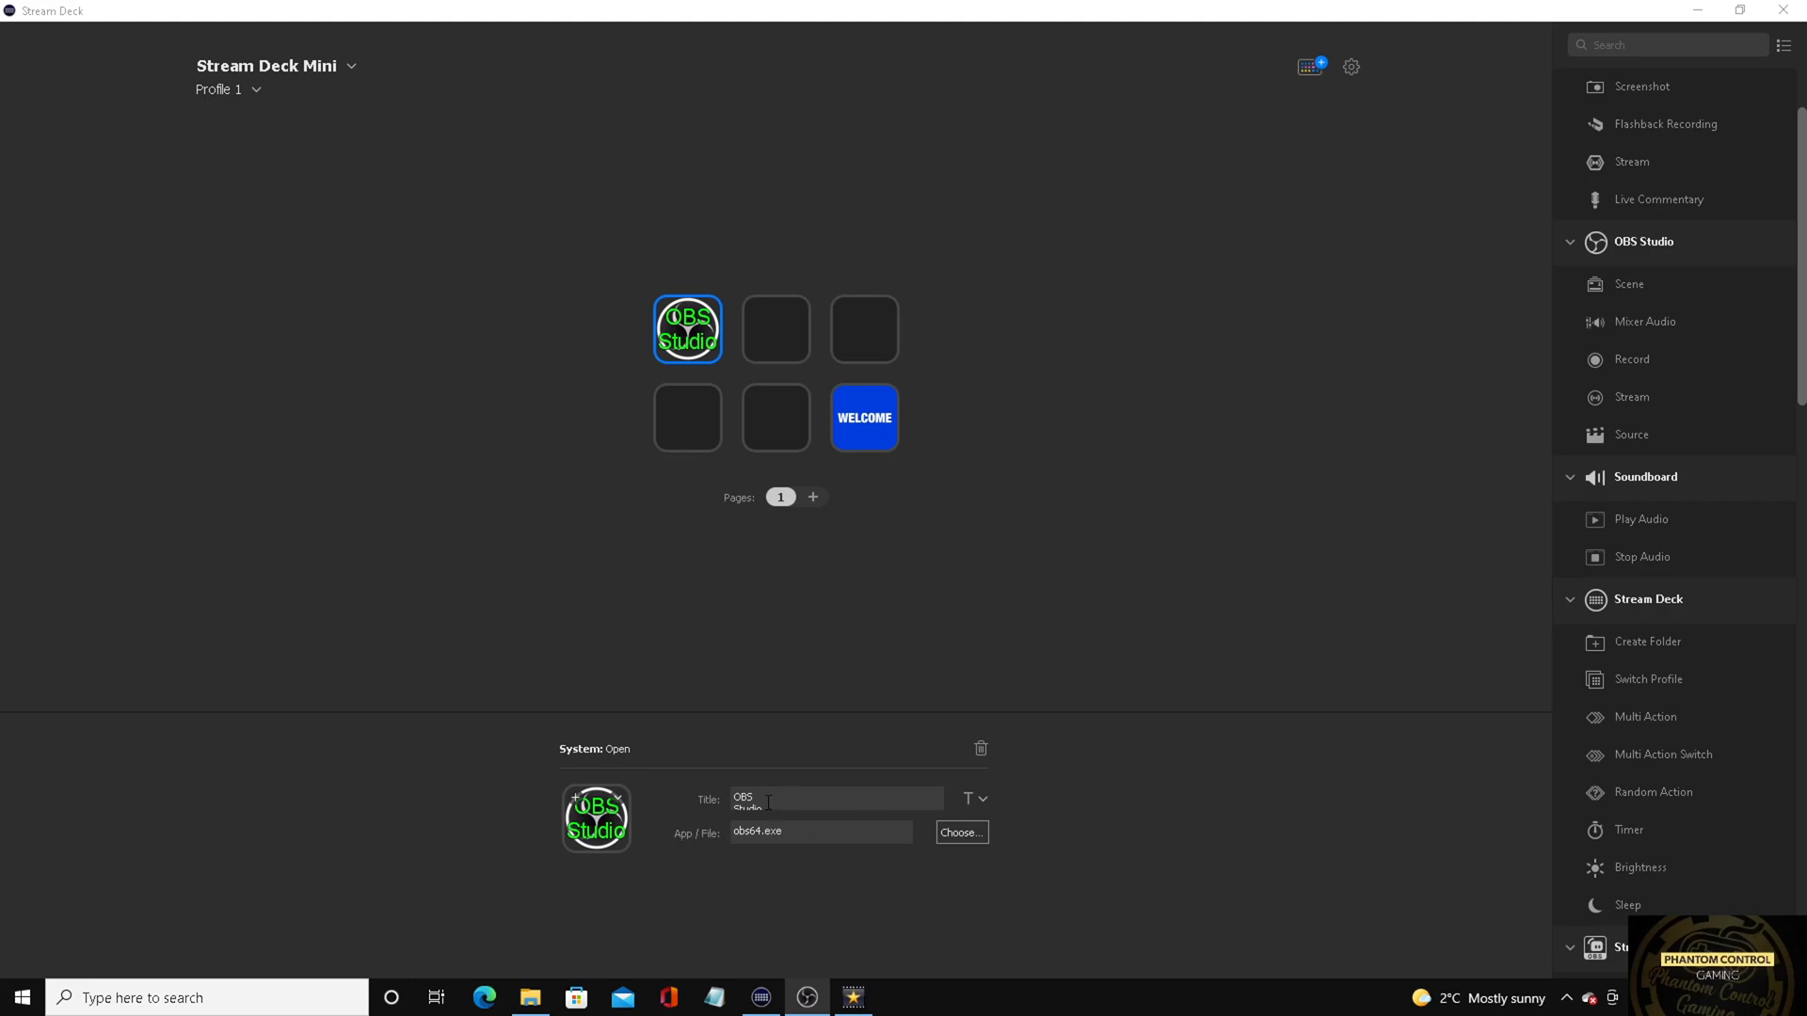
{"action": "mouse_move", "coordinate": [994, 813]}
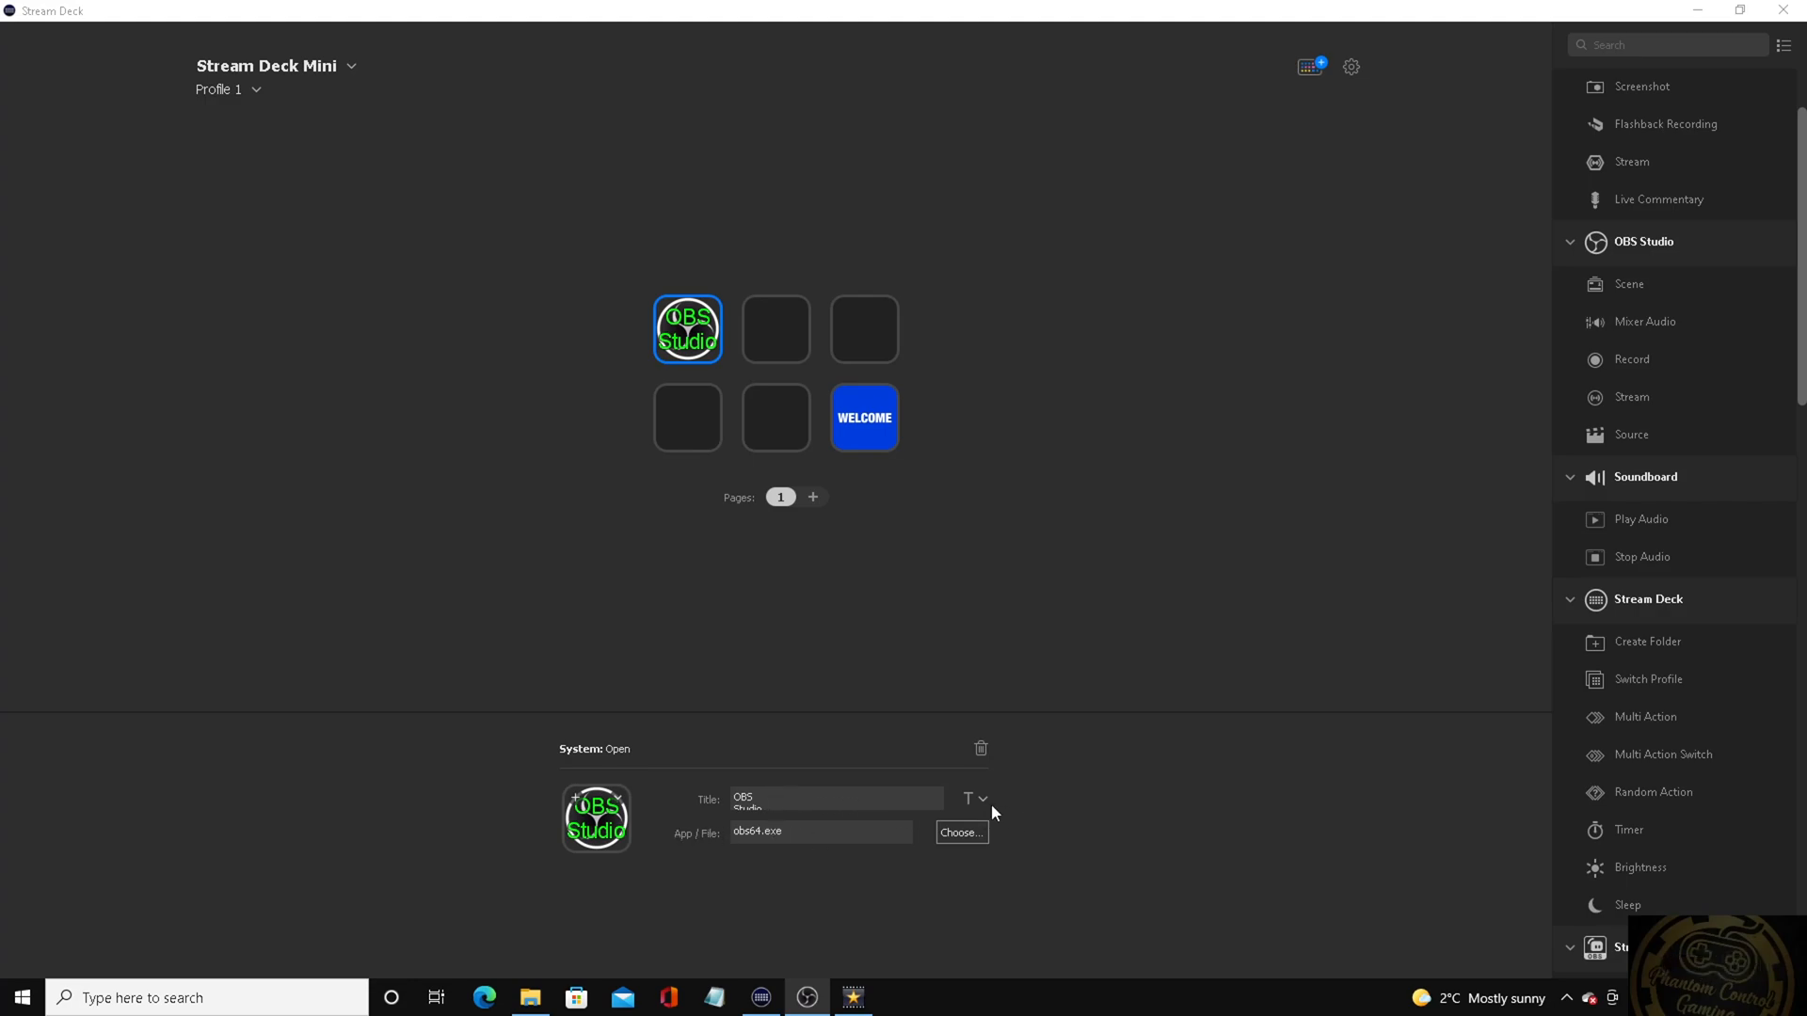
{"action": "left_click", "coordinate": [979, 798]}
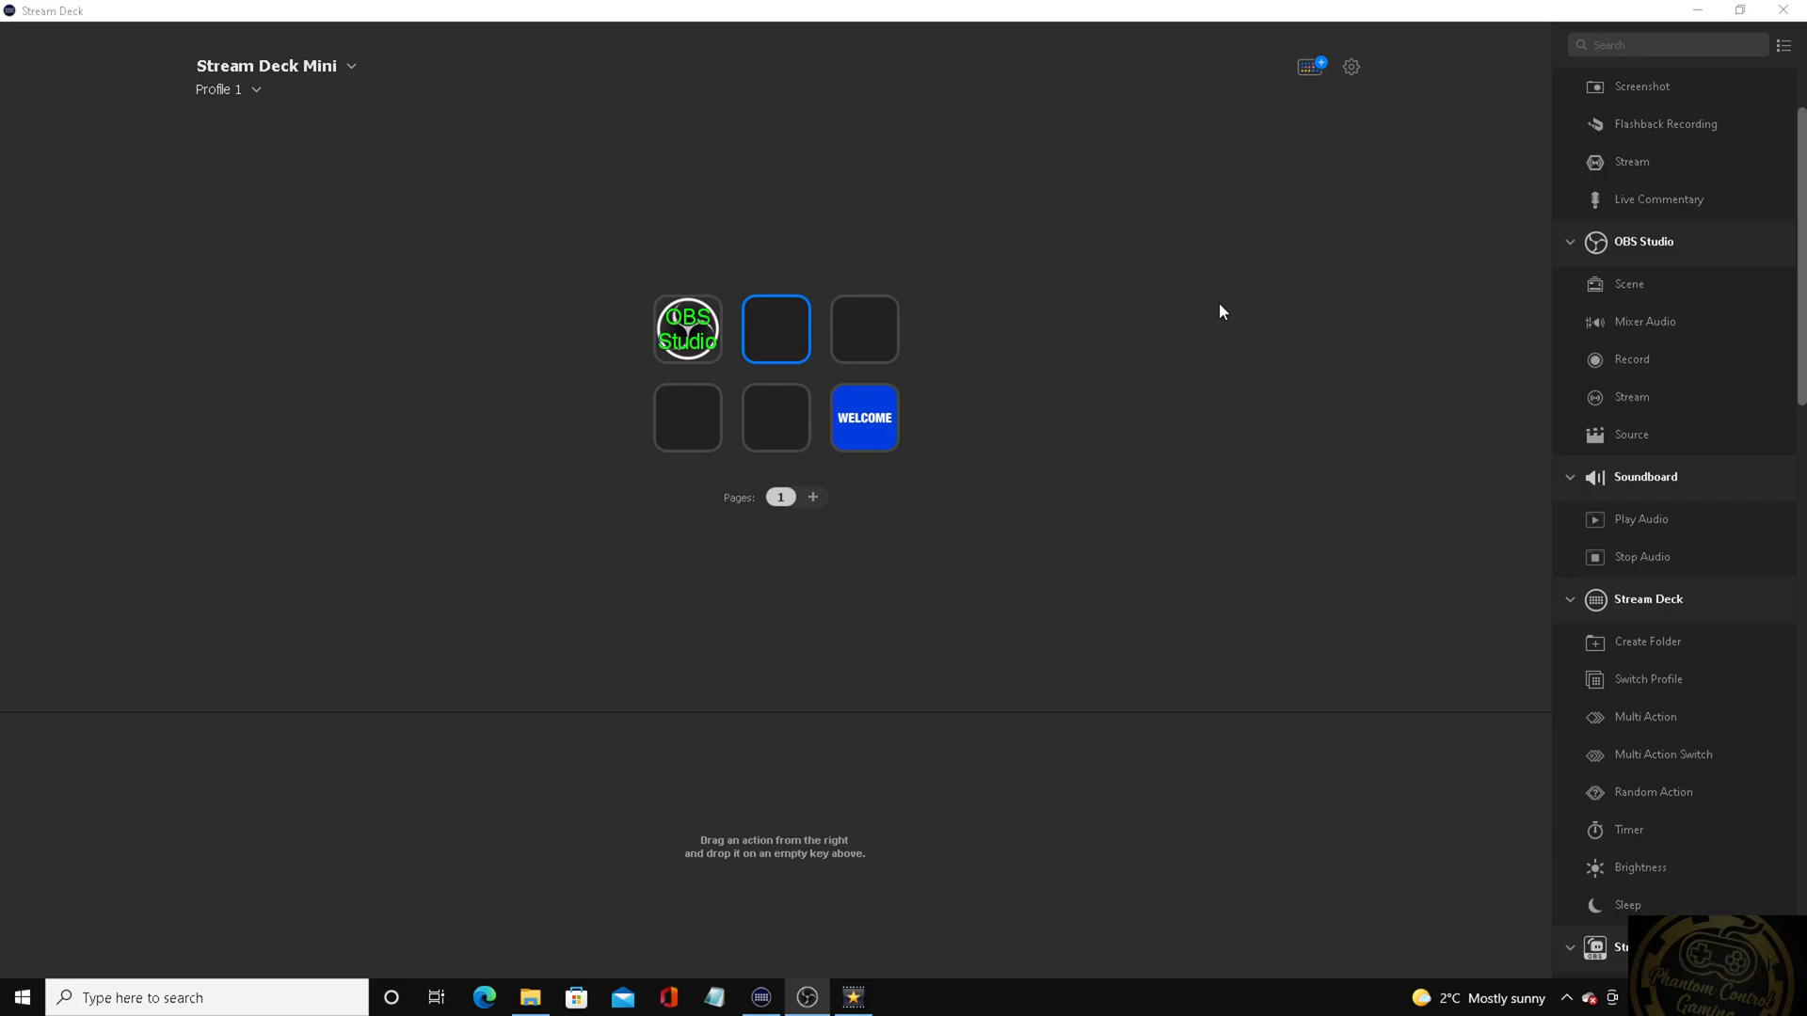
{"action": "mouse_move", "coordinate": [1231, 290]}
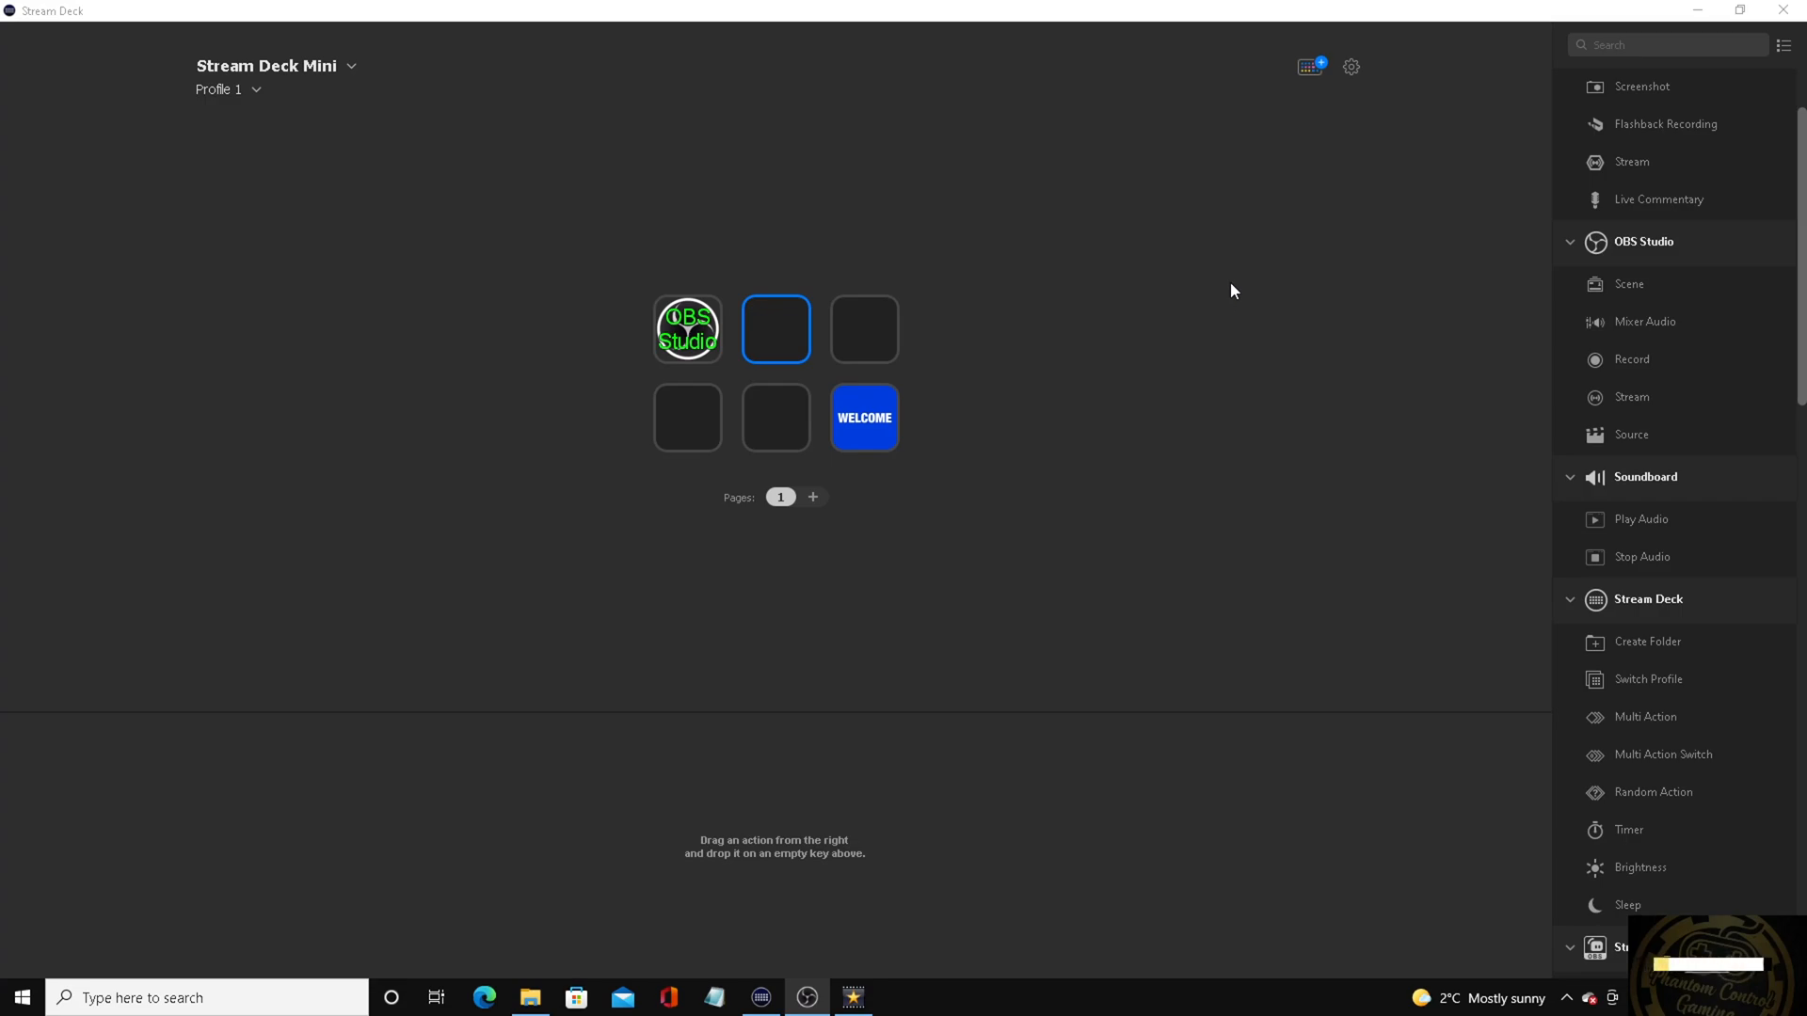
{"action": "mouse_move", "coordinate": [1254, 478]}
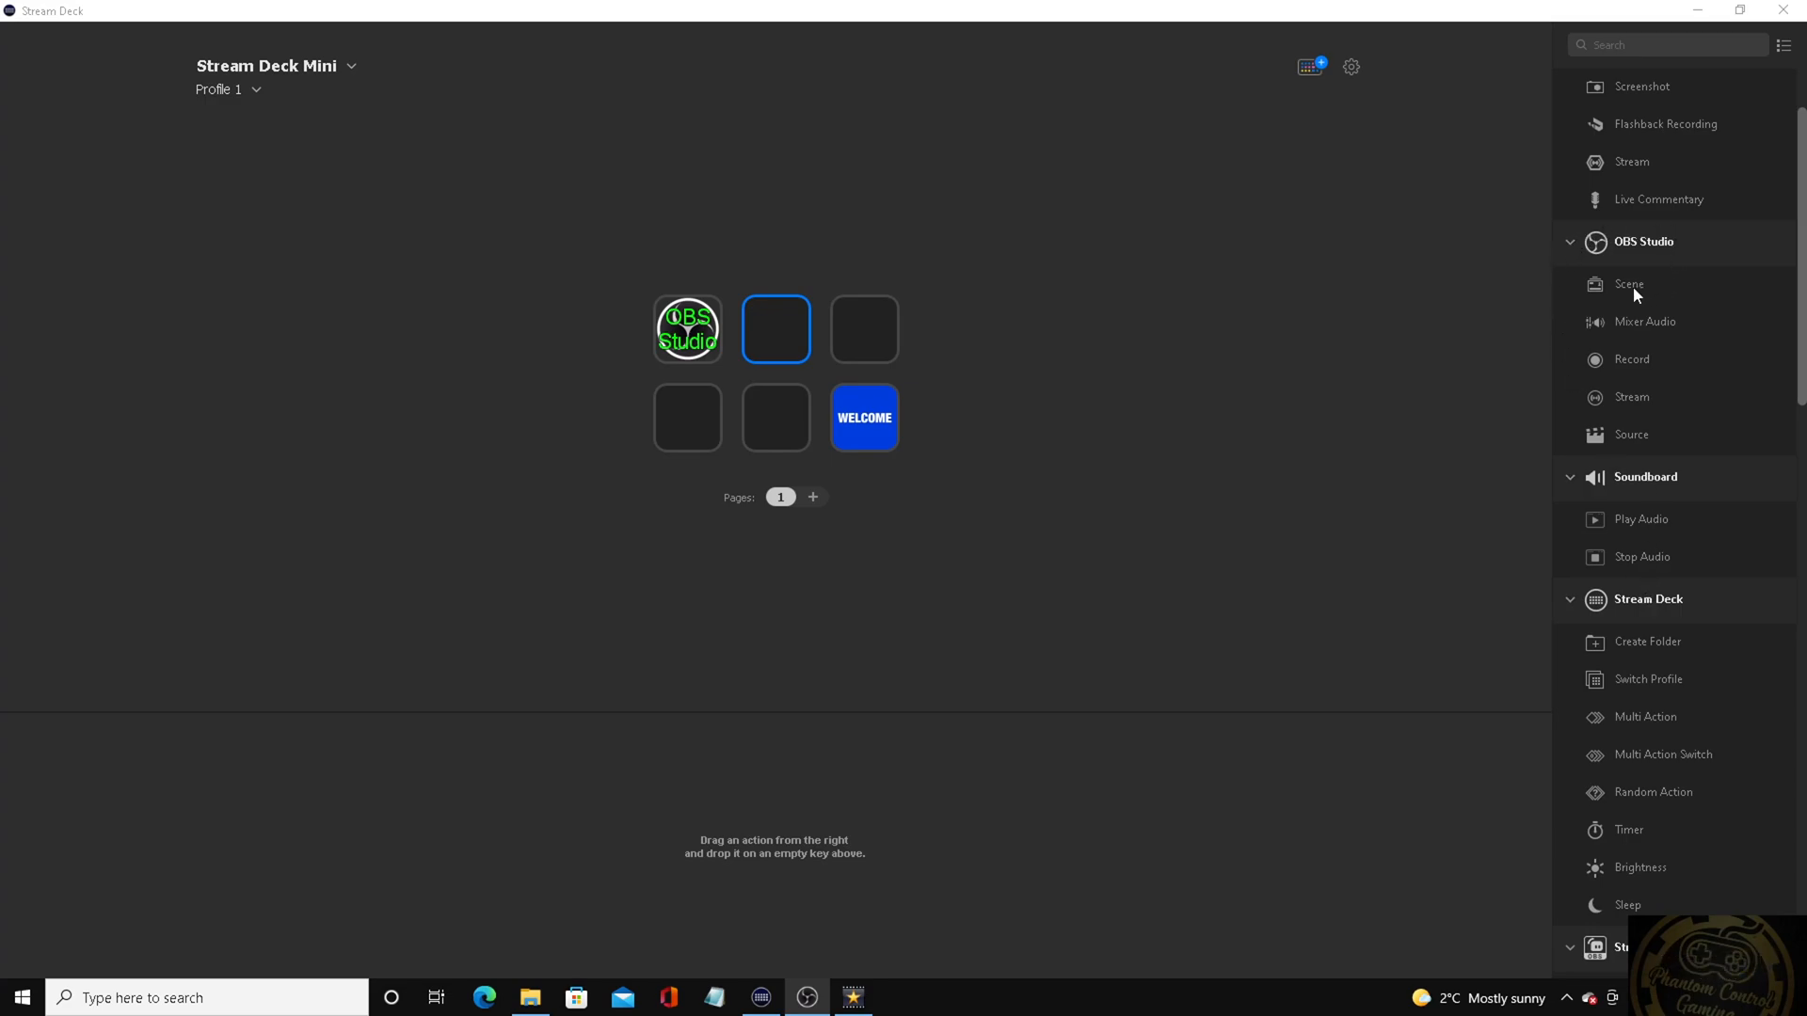
Give the second key an OBS scene action titled Scene that switches to the Live streaming scene
{"action": "left_click_drag", "start_coordinate": [1627, 284], "coordinate": [808, 331]}
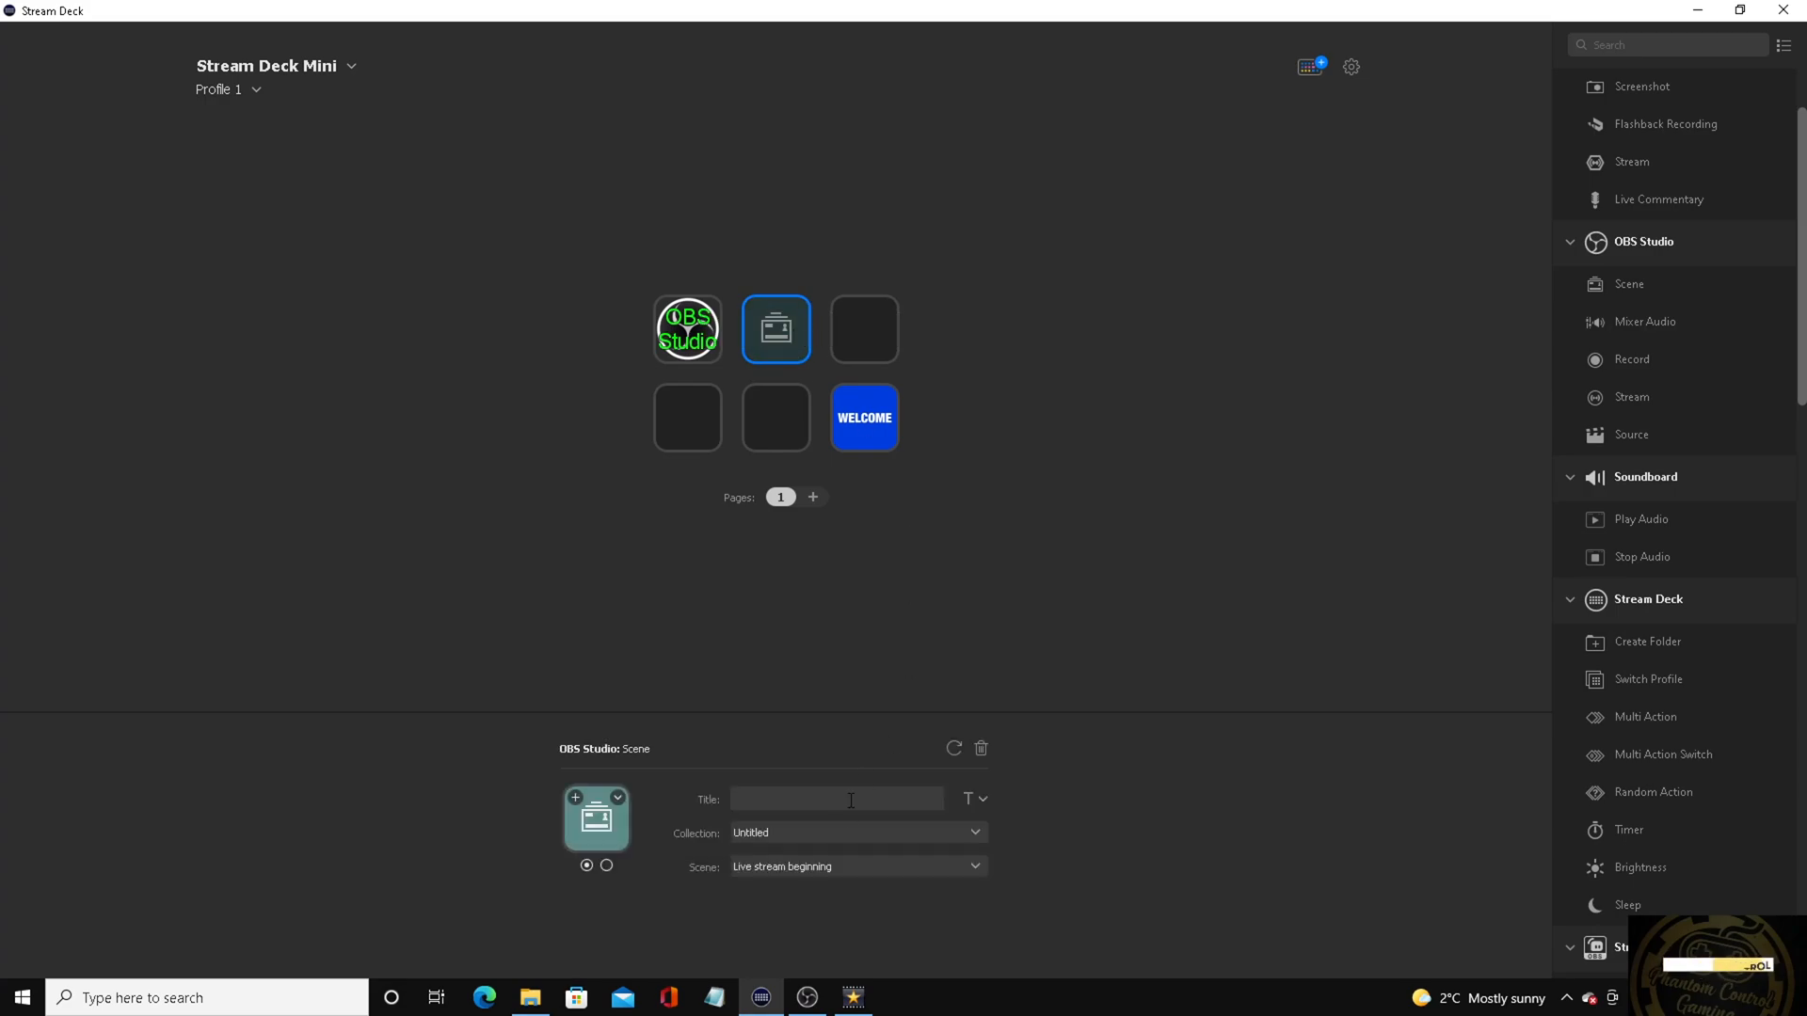
{"action": "left_click", "coordinate": [835, 798]}
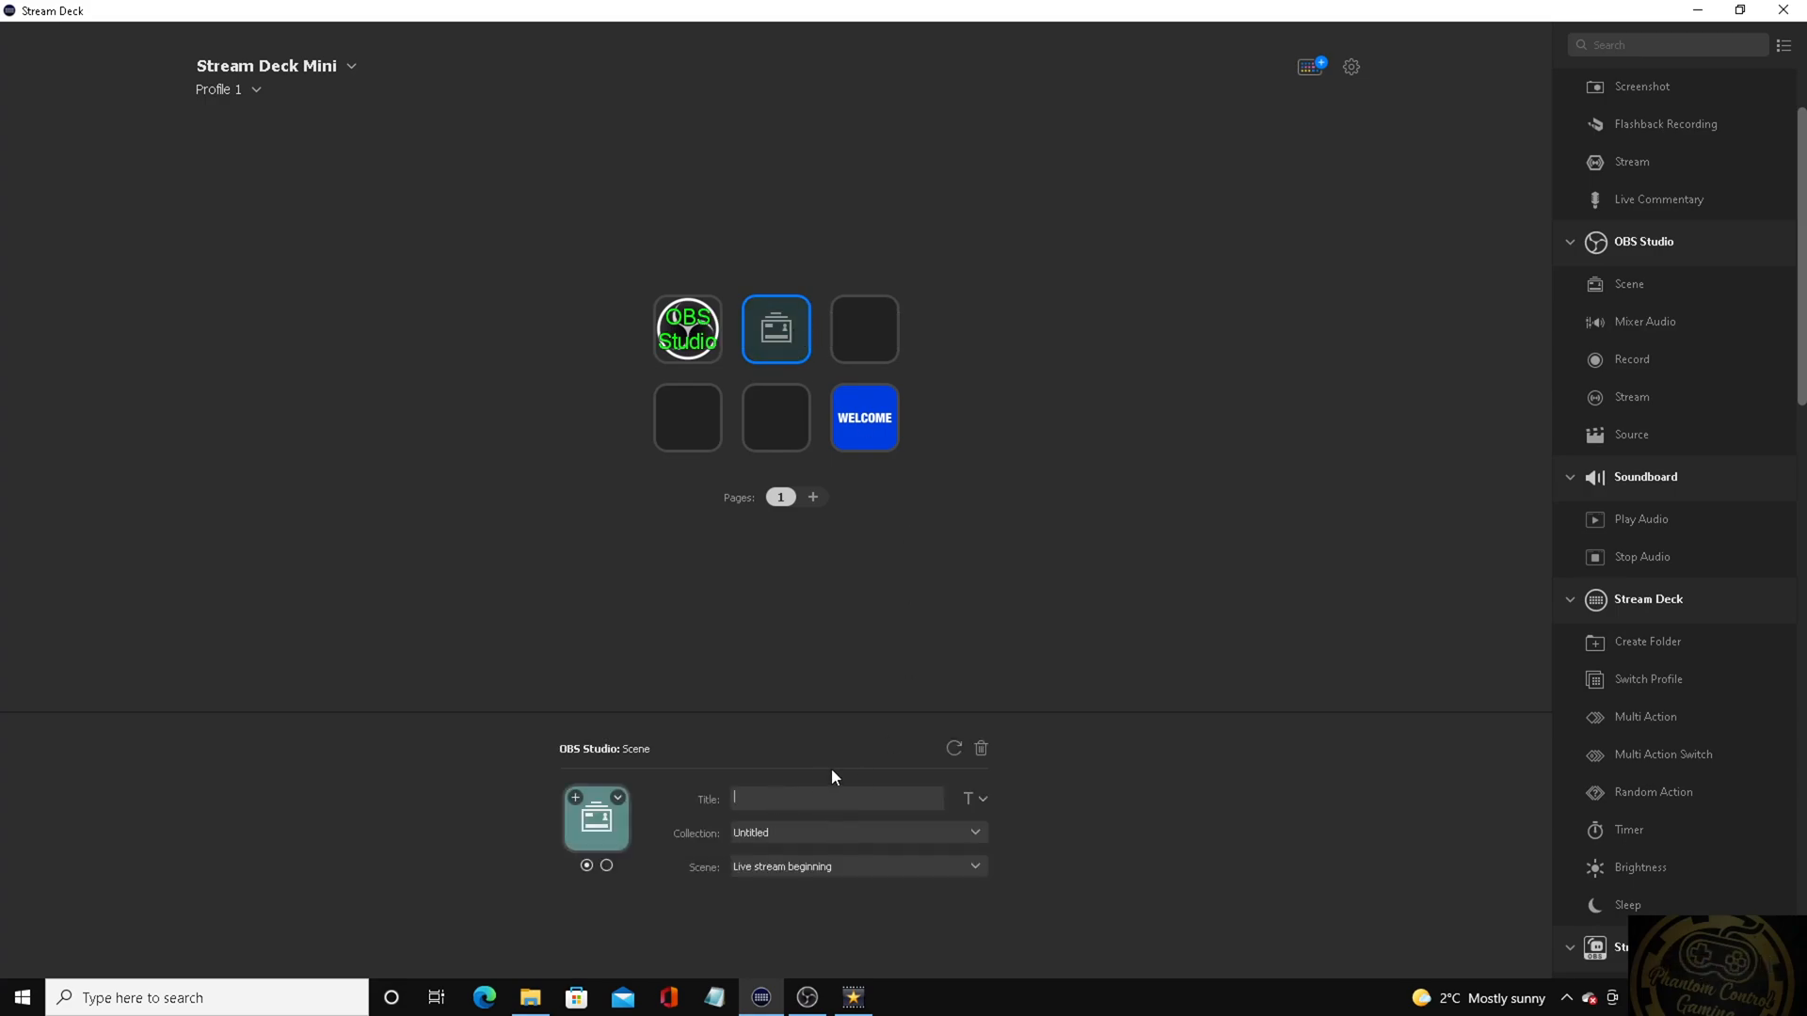
{"action": "type", "text": "Scene"}
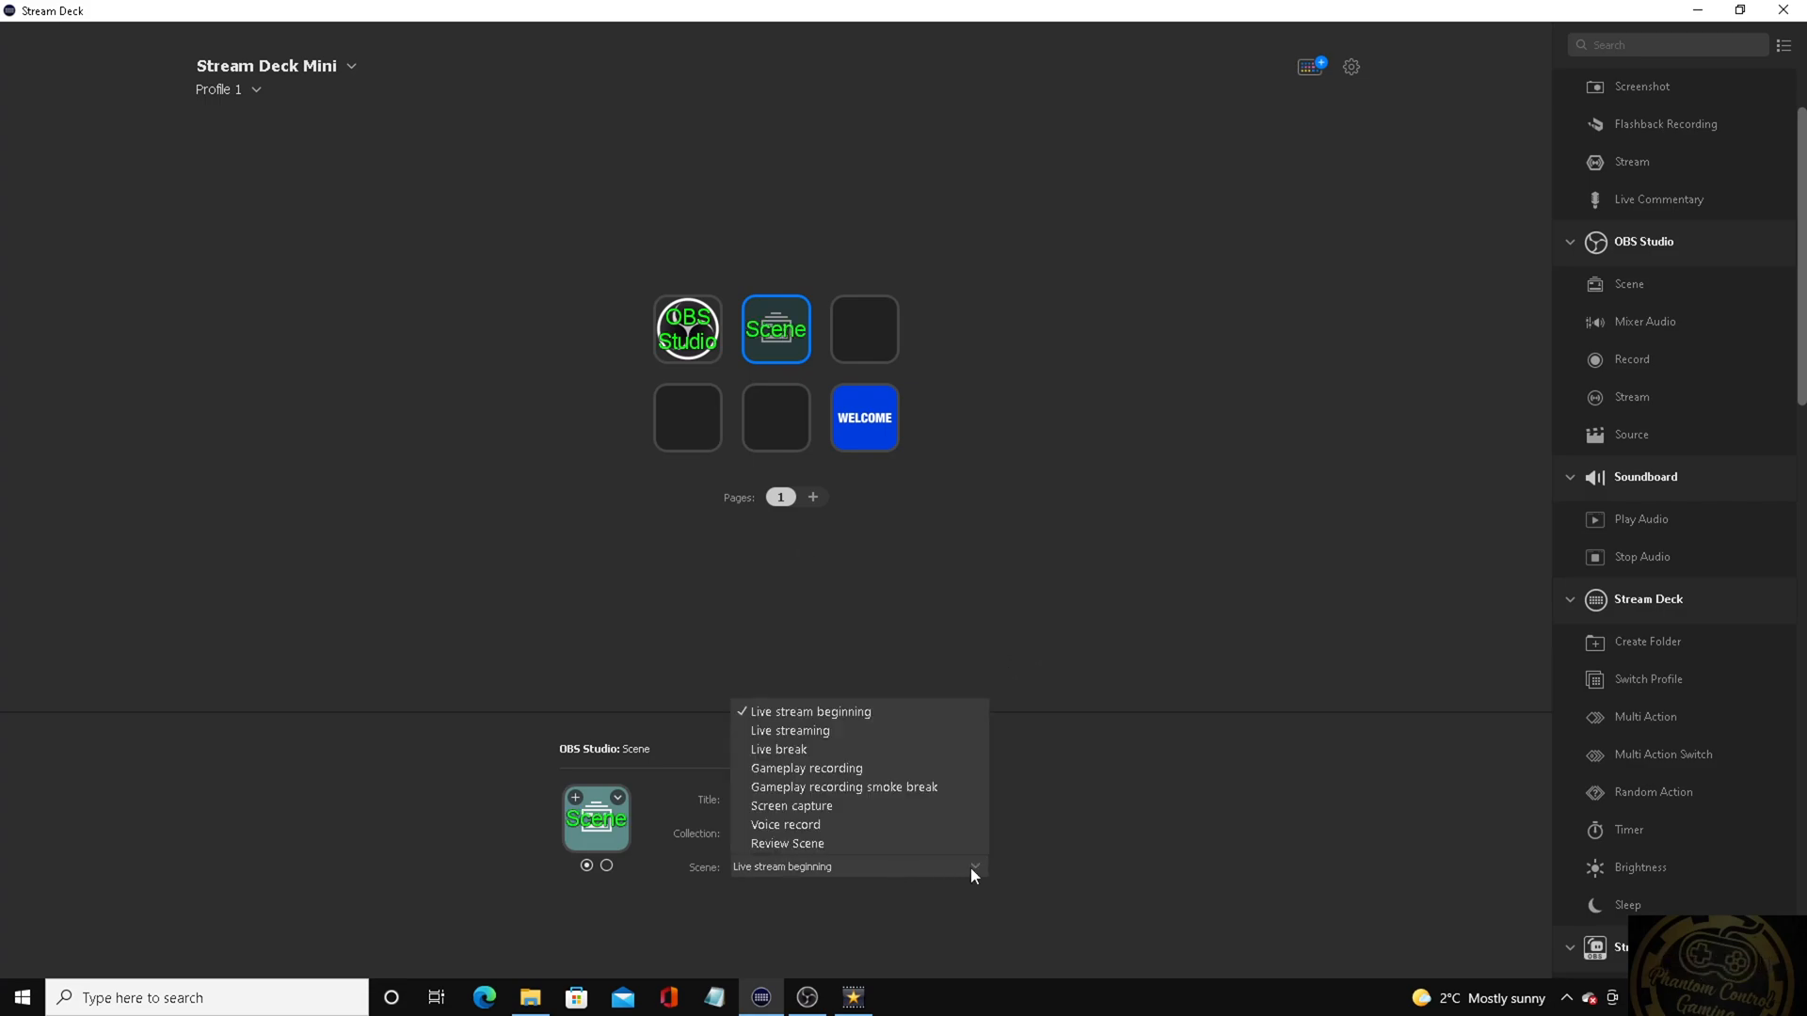
{"action": "mouse_move", "coordinate": [803, 730]}
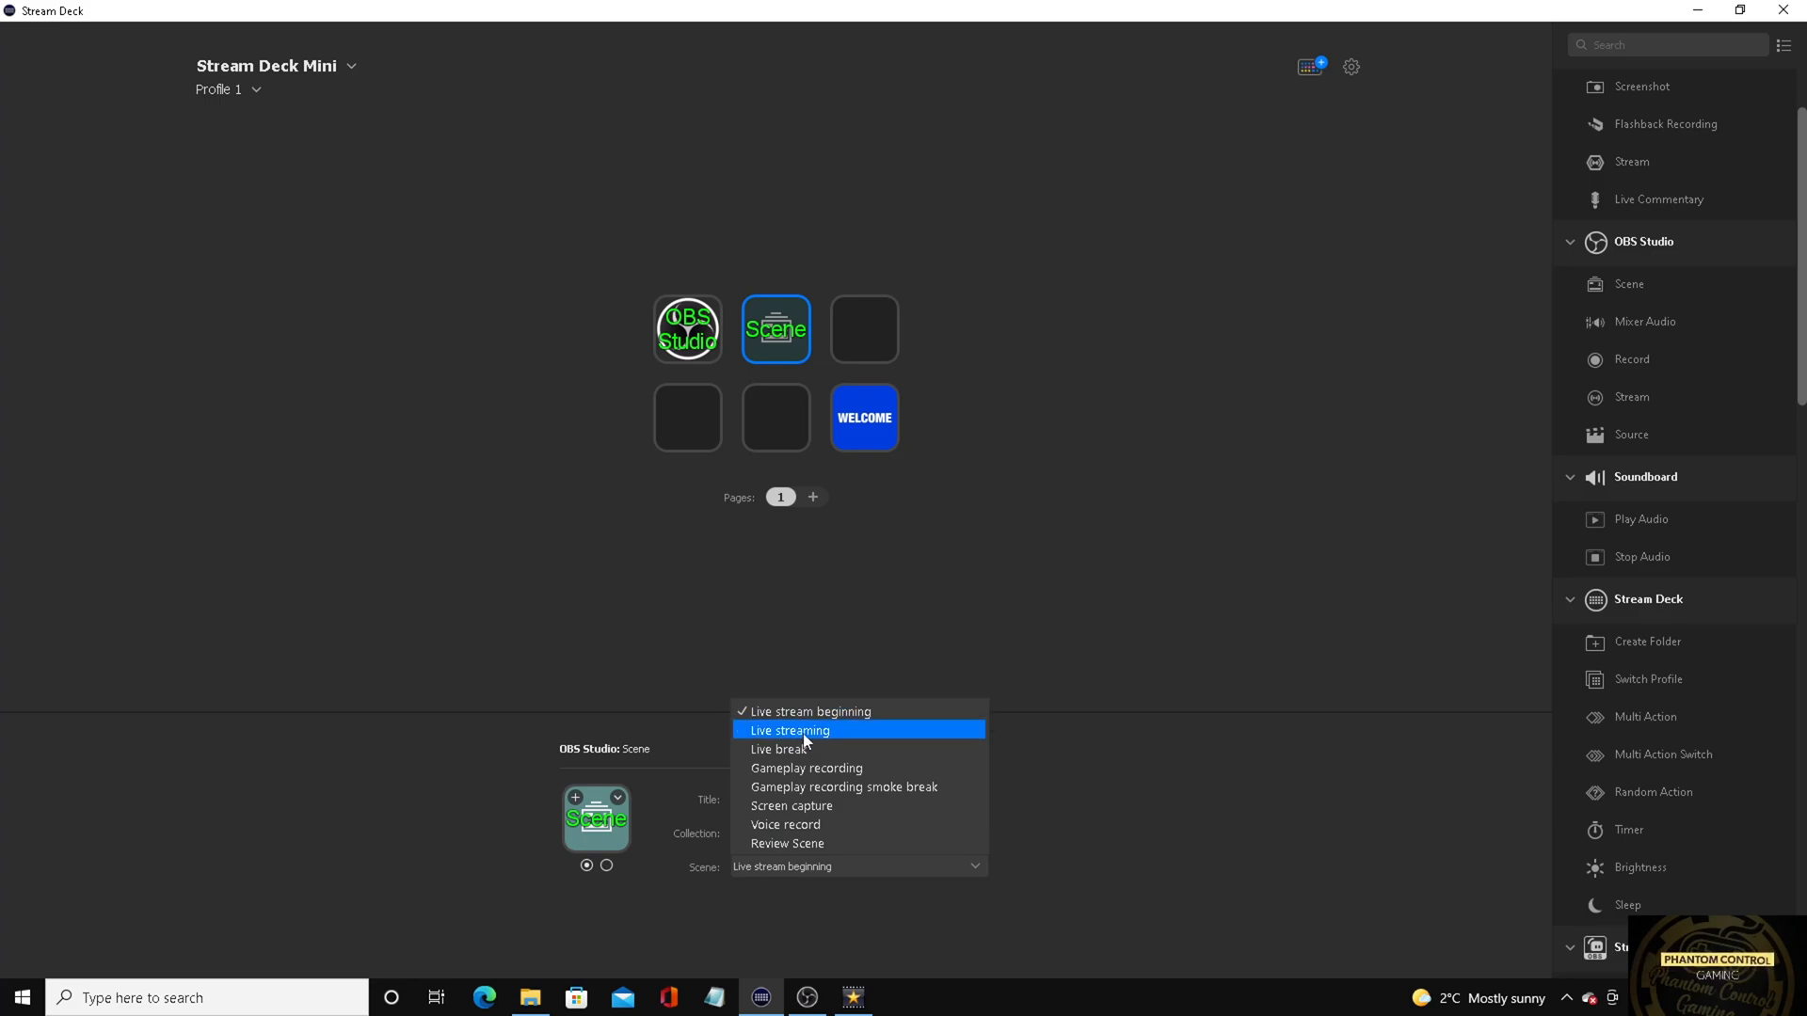
{"action": "mouse_move", "coordinate": [823, 738]}
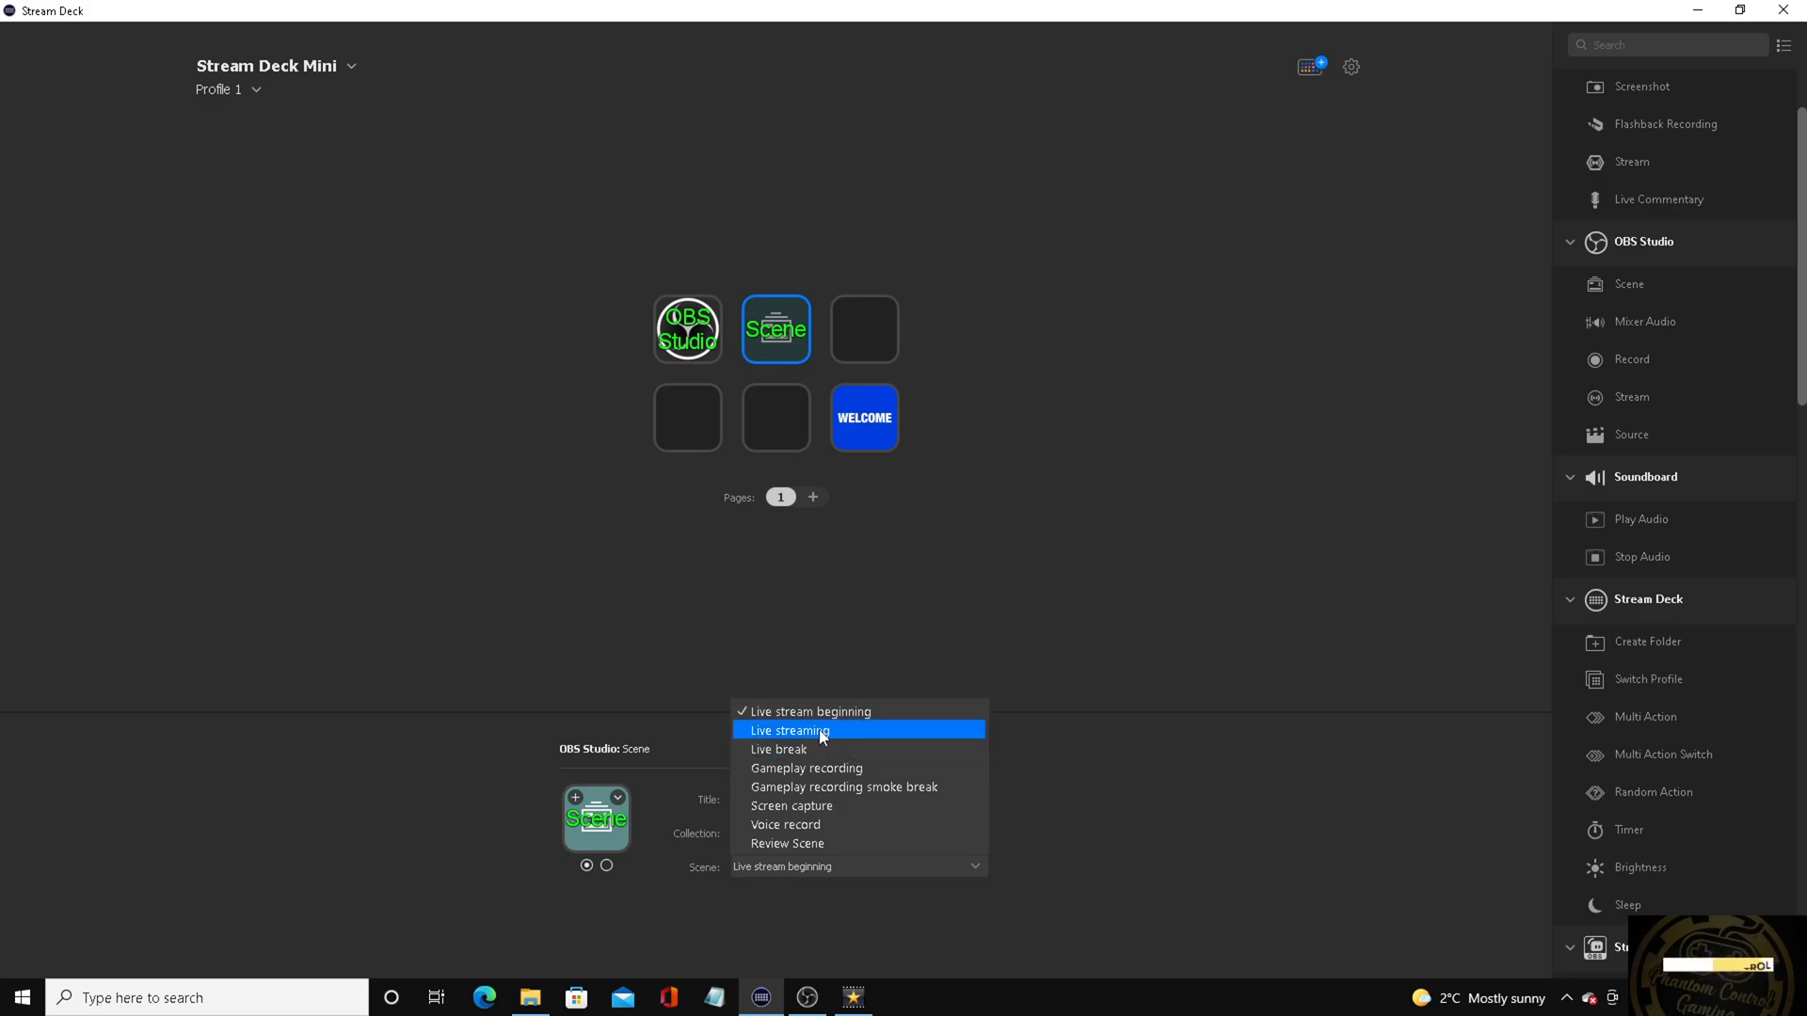
{"action": "mouse_move", "coordinate": [814, 743]}
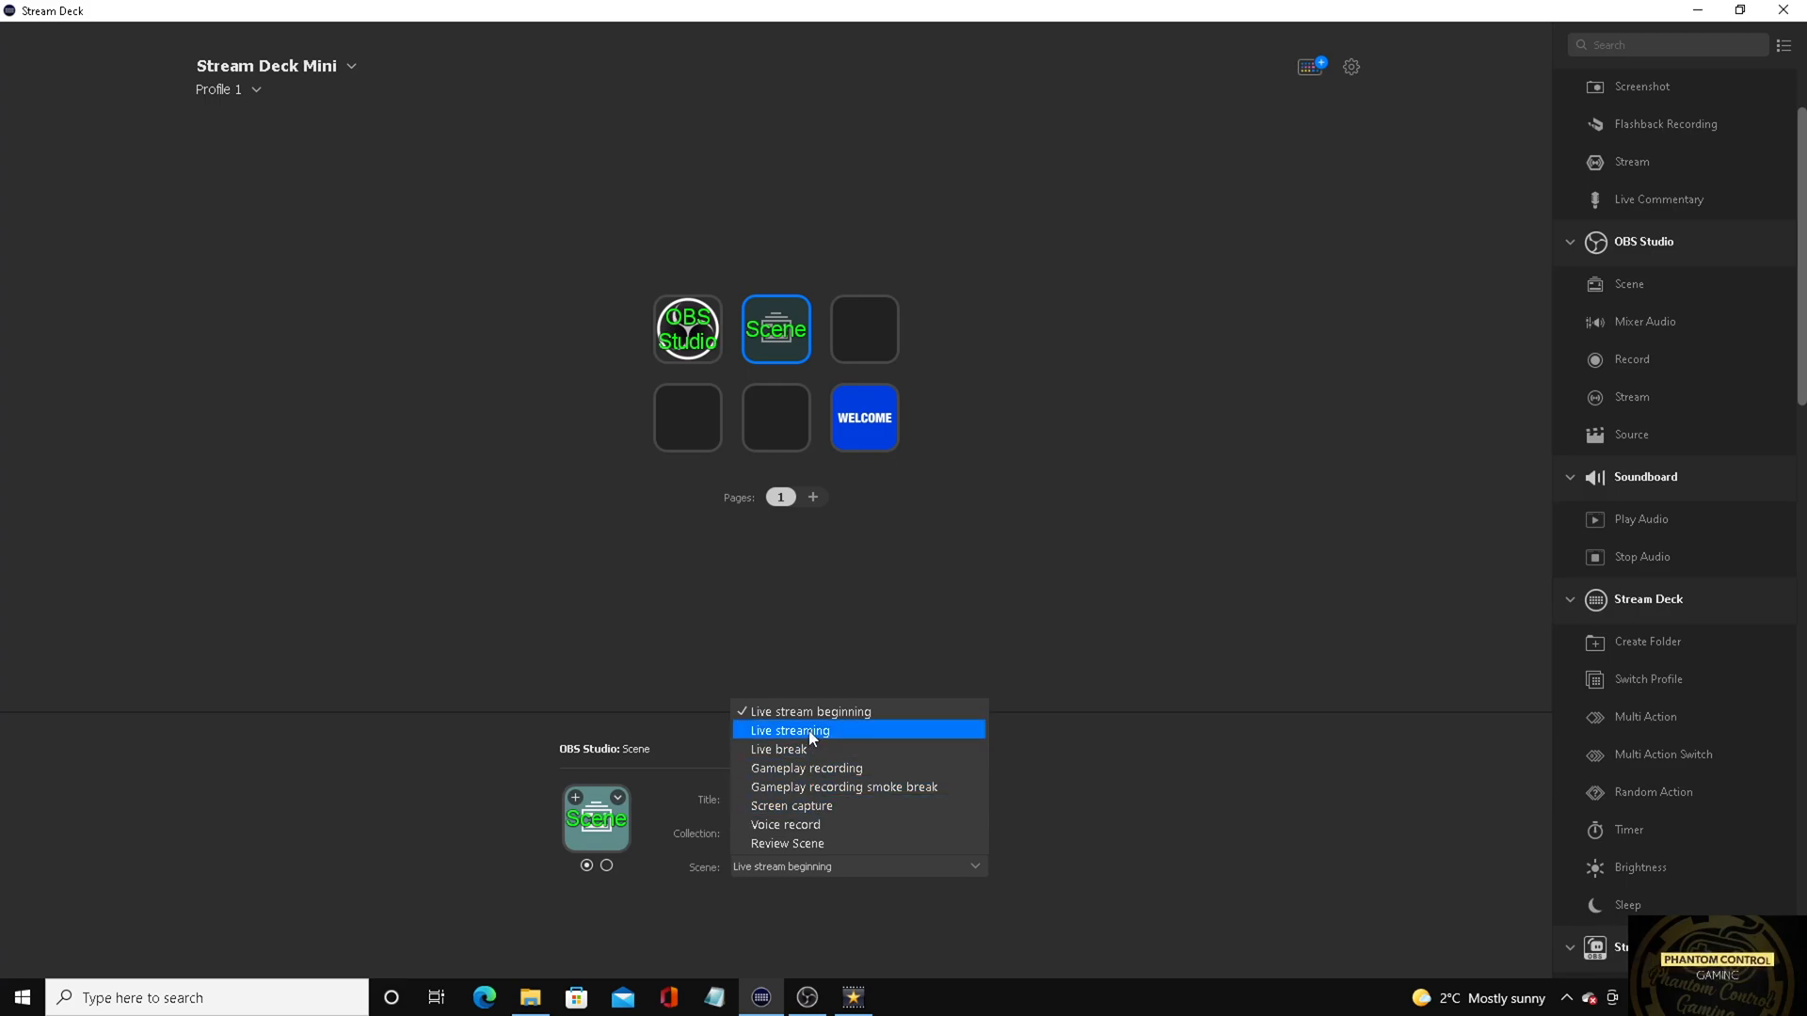
{"action": "left_click", "coordinate": [788, 730]}
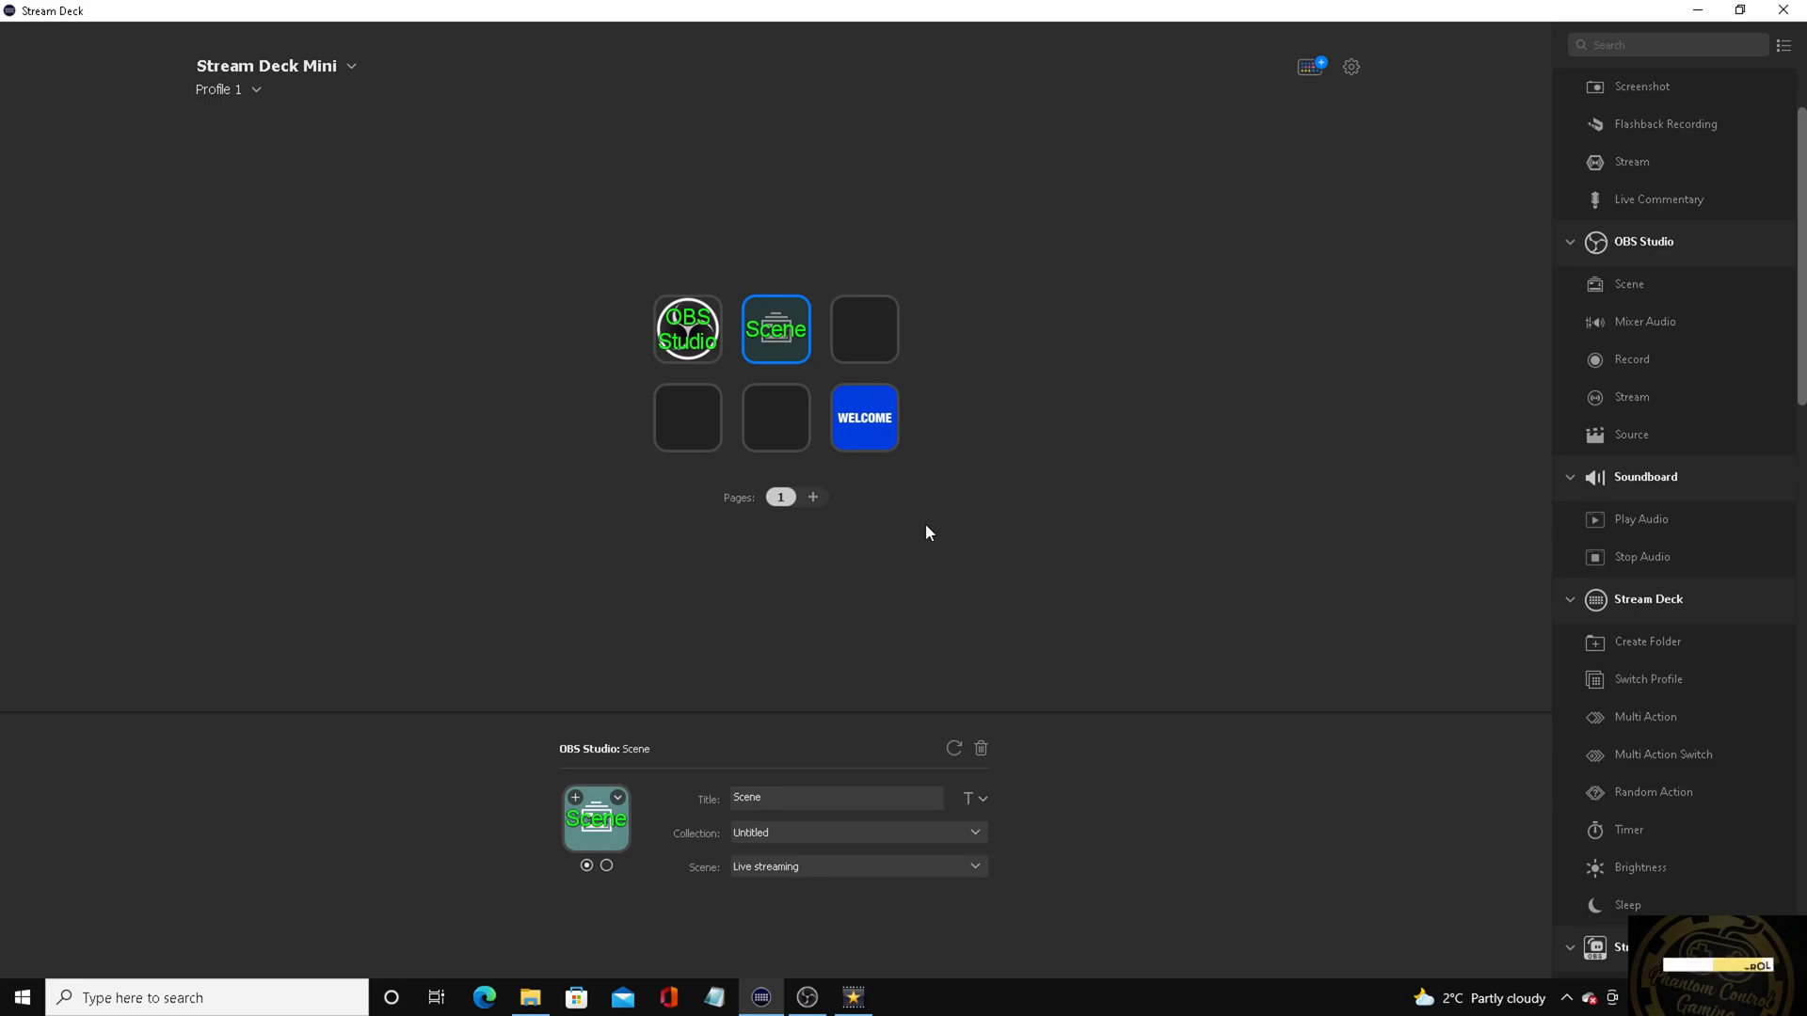
{"action": "mouse_move", "coordinate": [934, 522]}
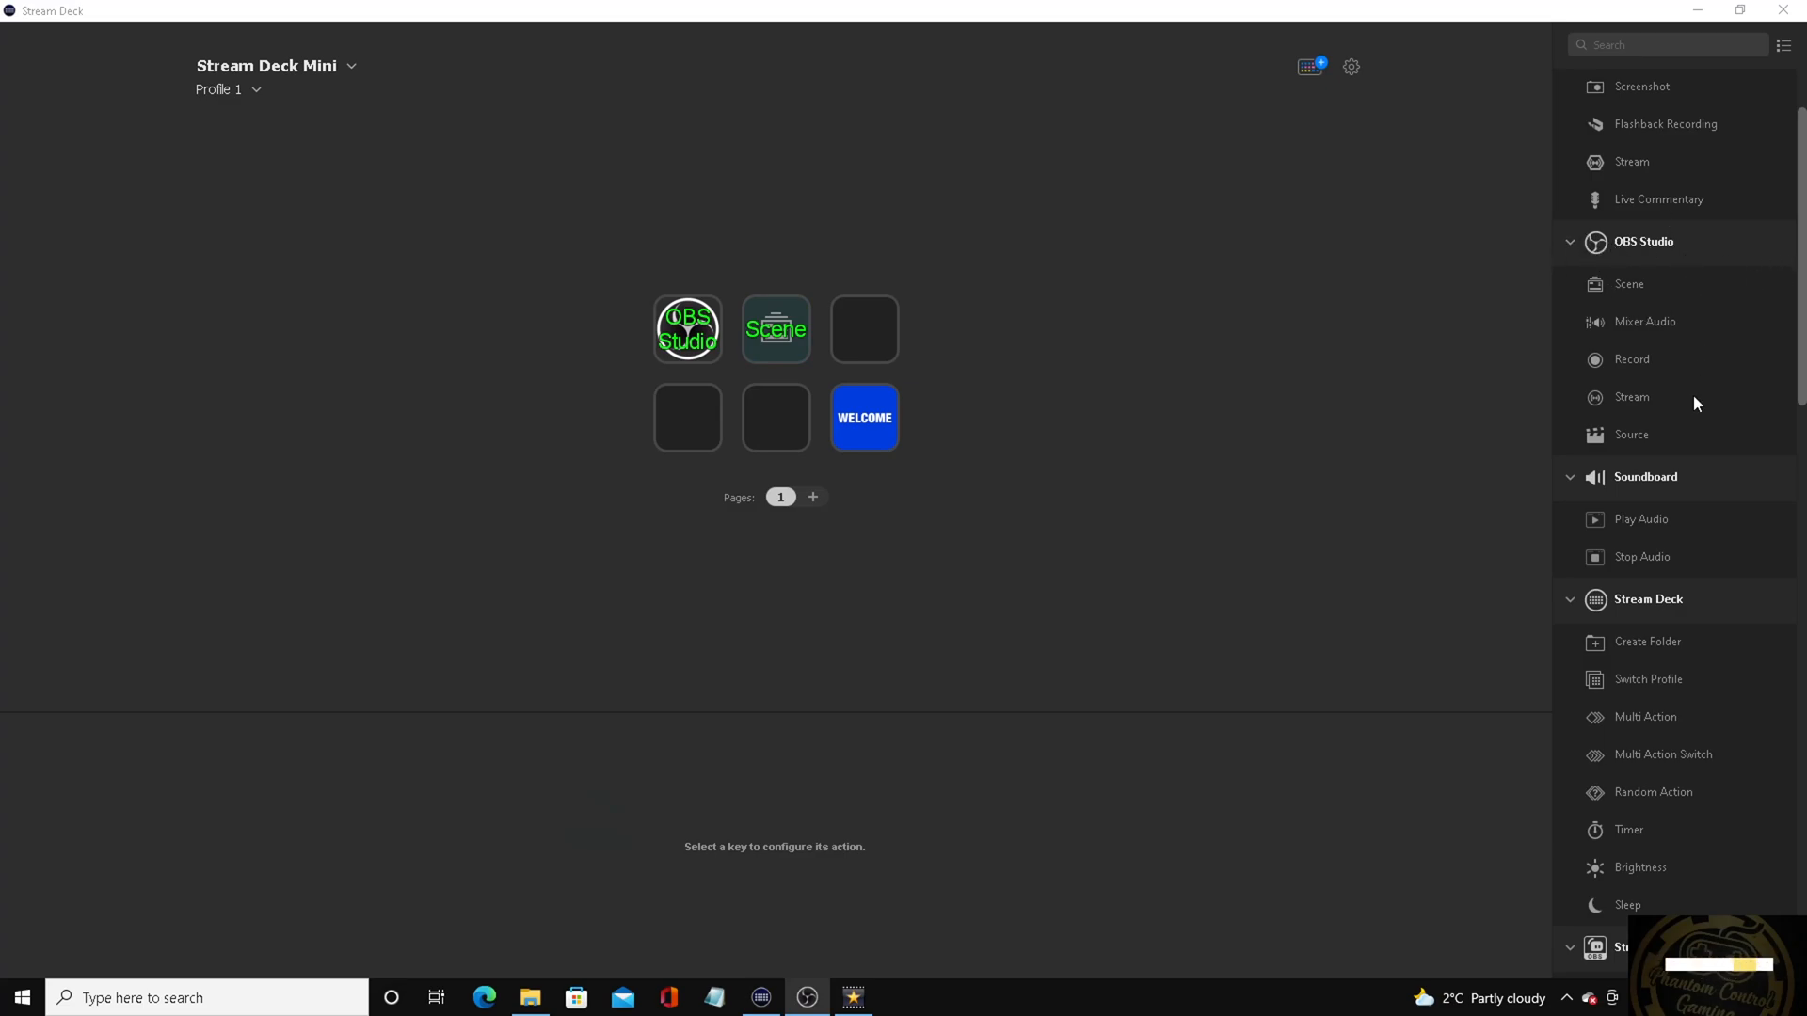
{"action": "mouse_move", "coordinate": [1622, 370]}
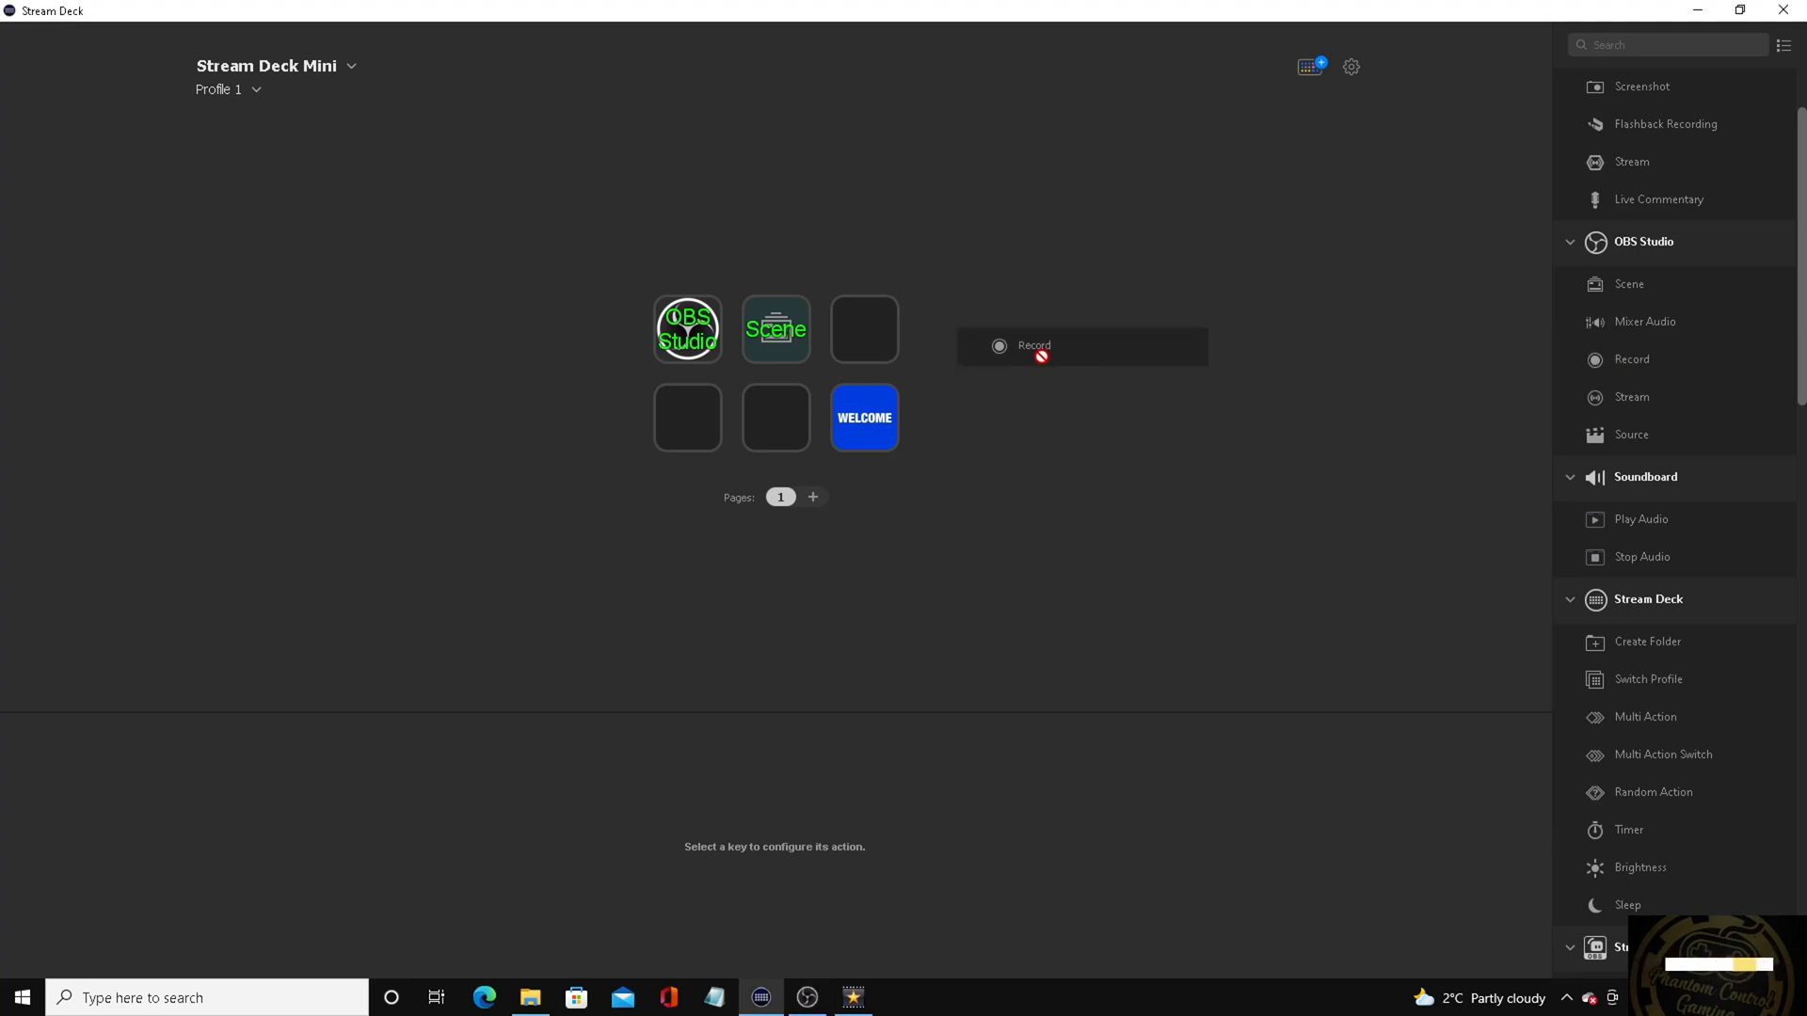
Put an OBS Record action on the empty third key
{"action": "left_click", "coordinate": [864, 330]}
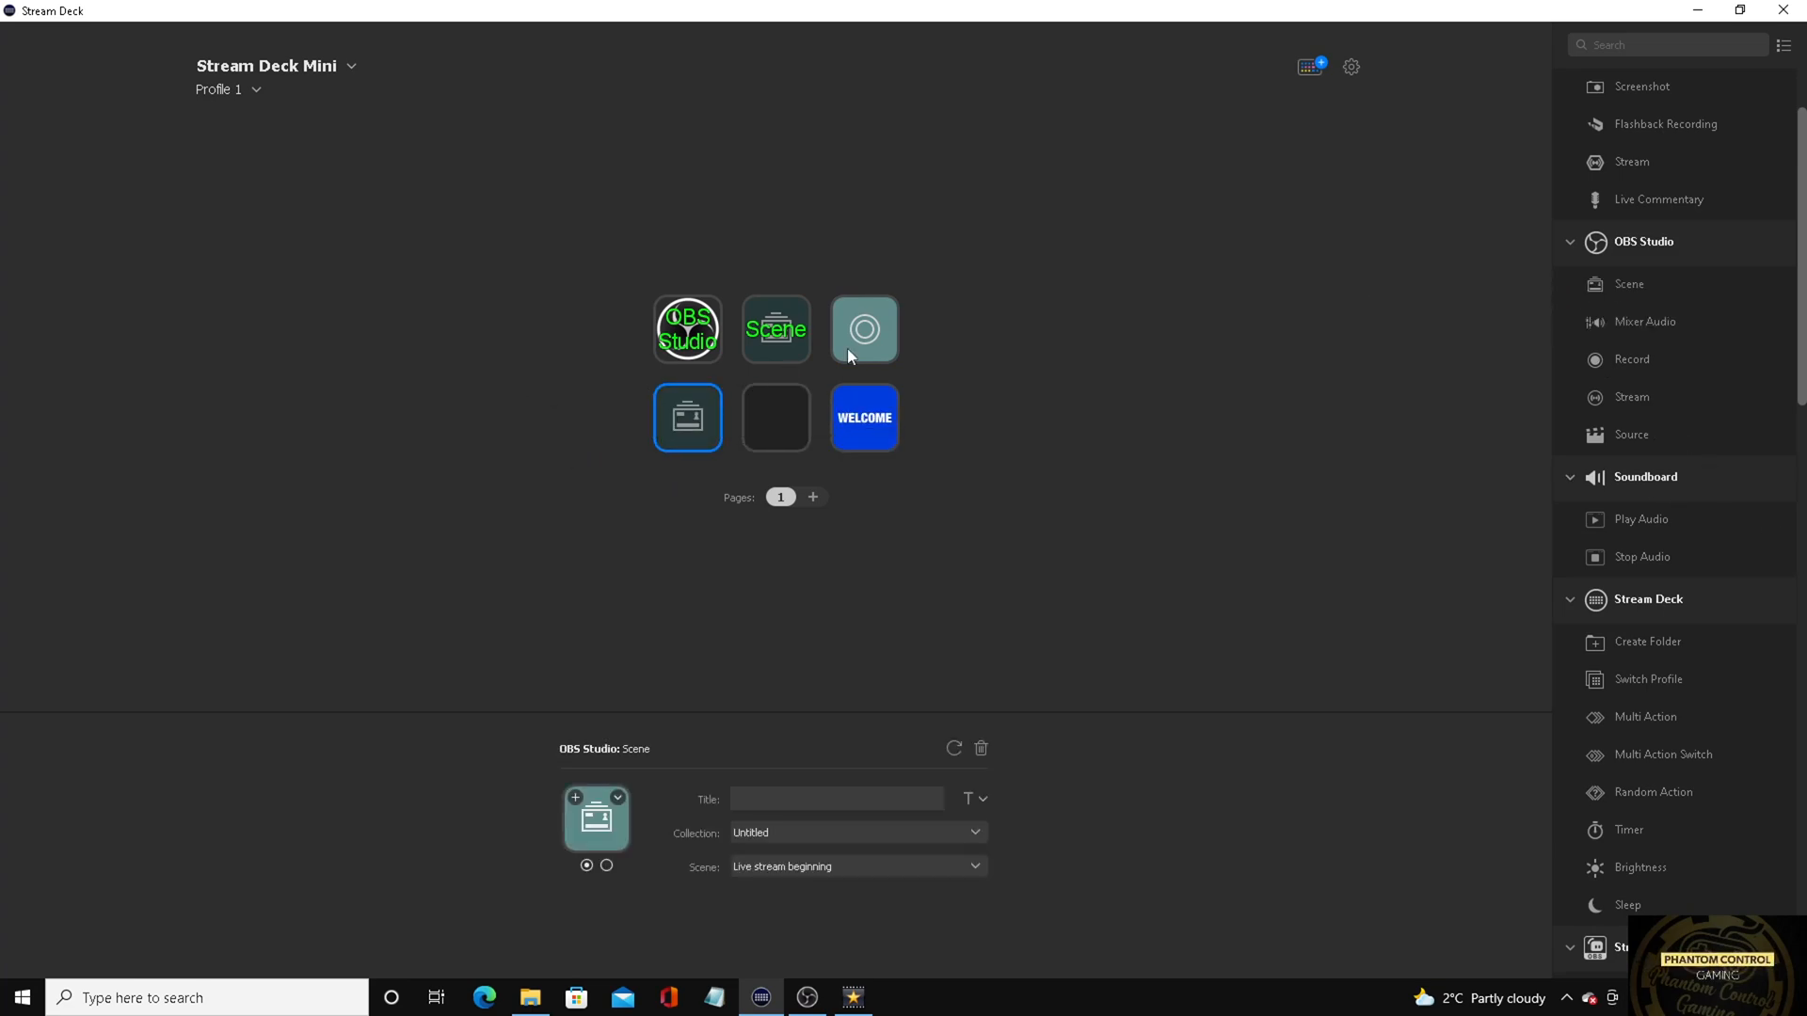
Title the fourth key Intro and keep its scene set to Live stream beginning
{"action": "left_click", "coordinate": [836, 798]}
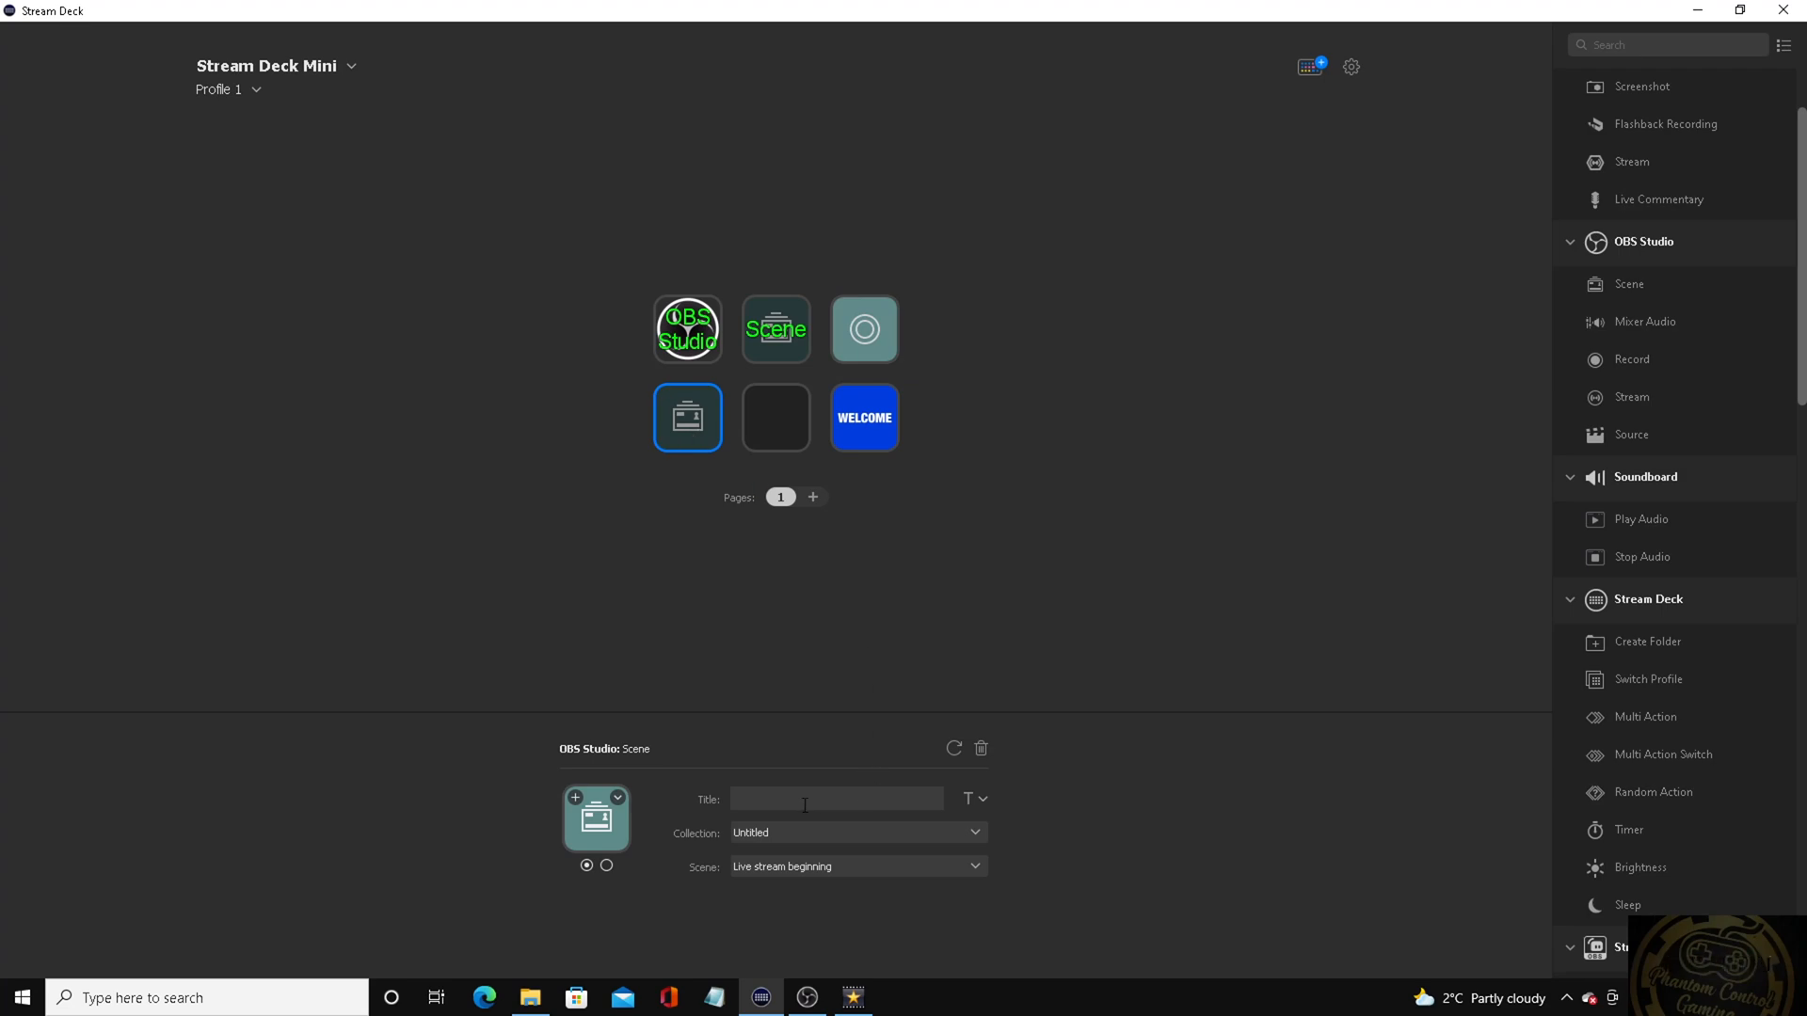
{"action": "left_click", "coordinate": [836, 798]}
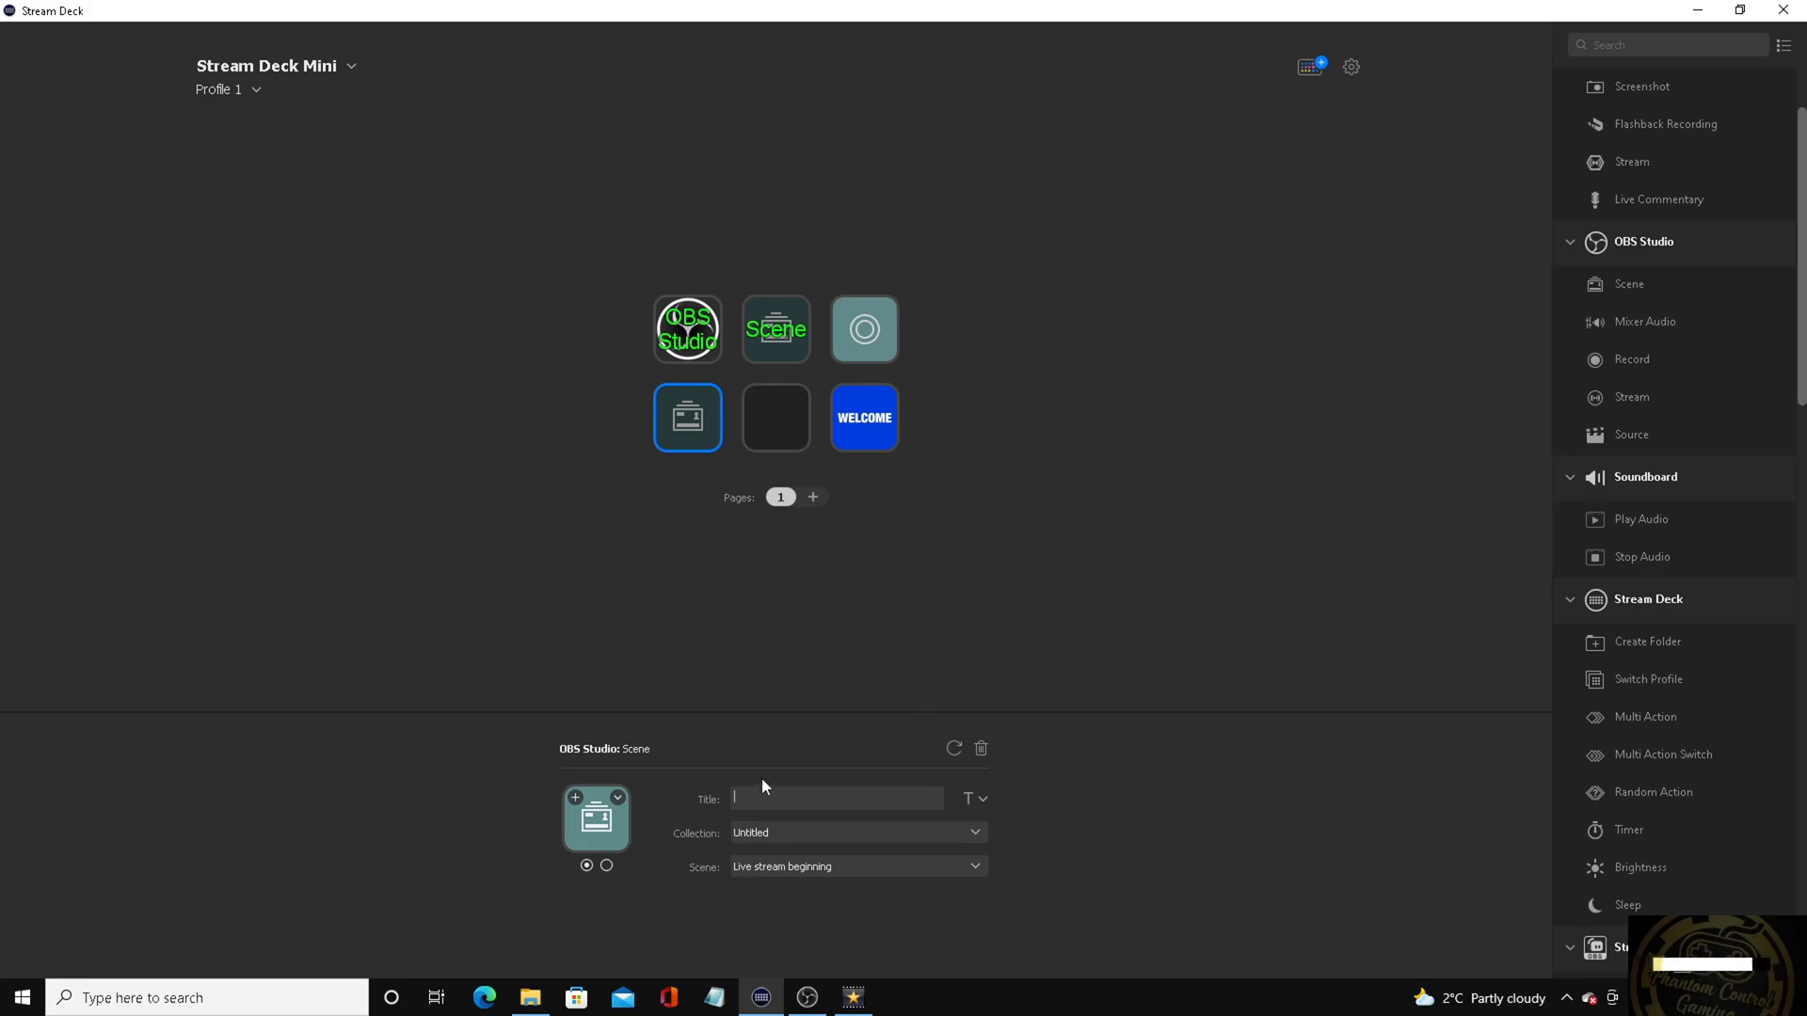
{"action": "type", "text": "Intro"}
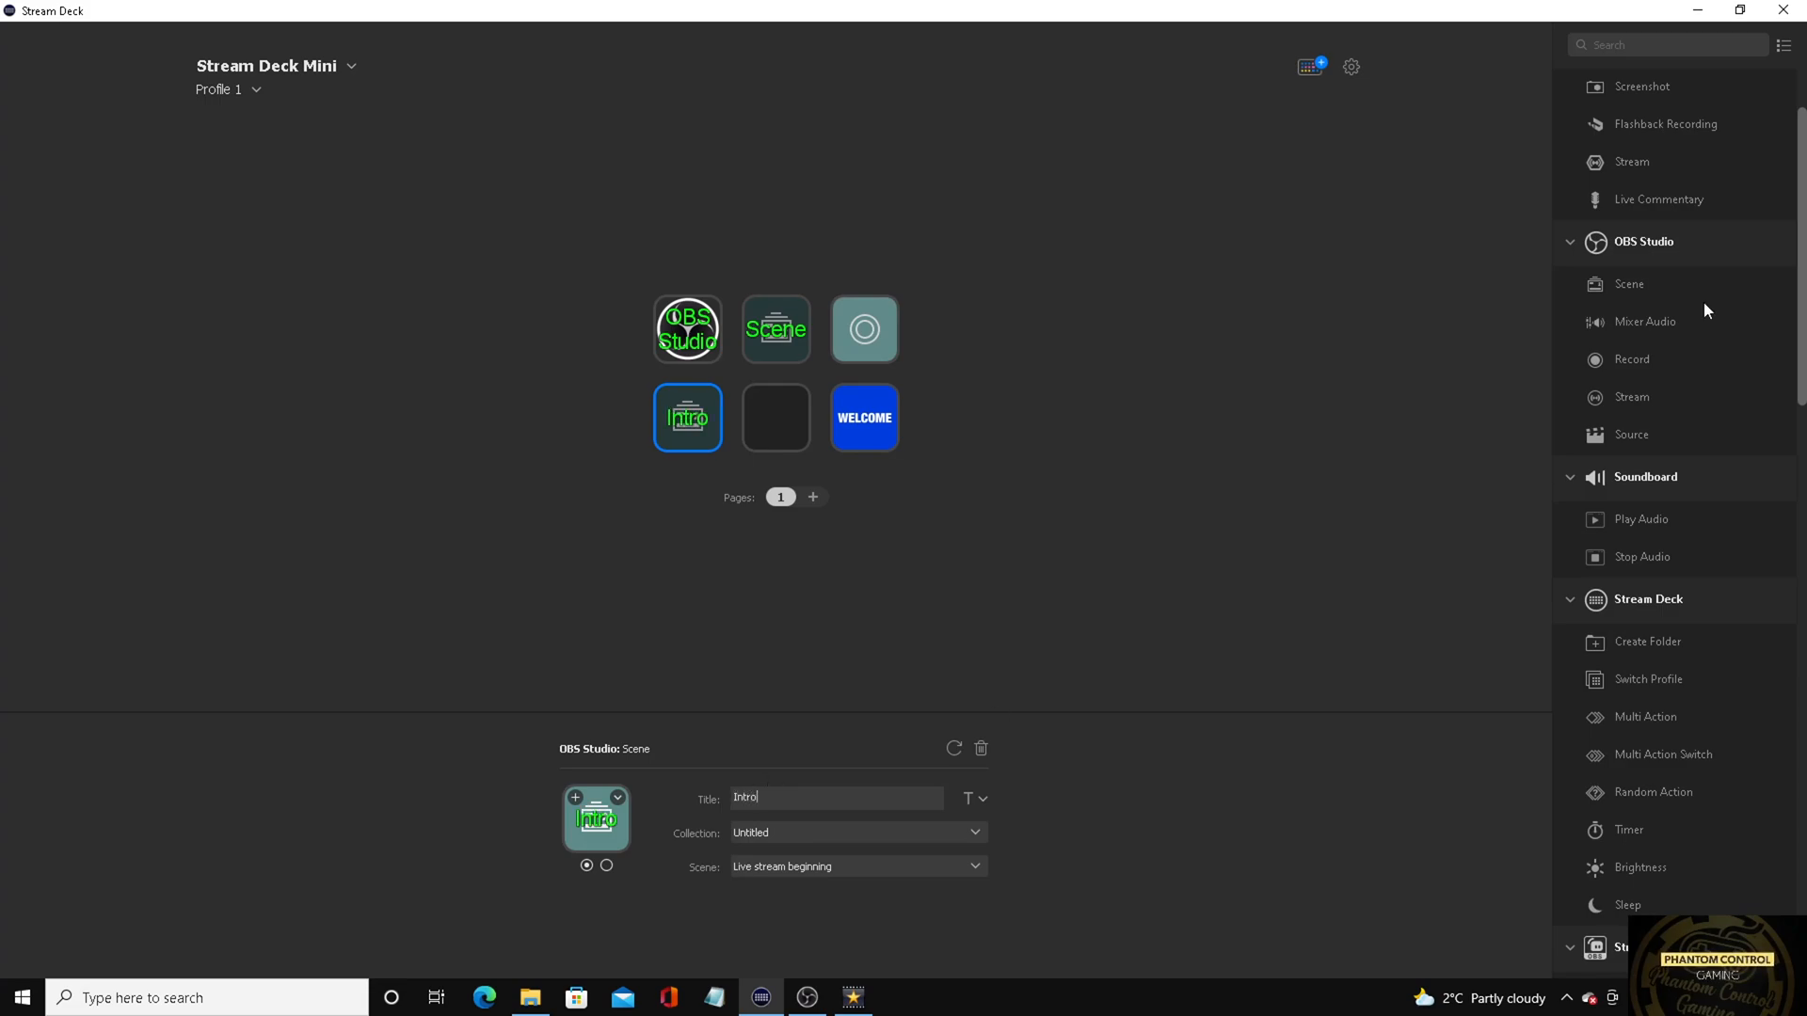
{"action": "left_click", "coordinate": [857, 866]}
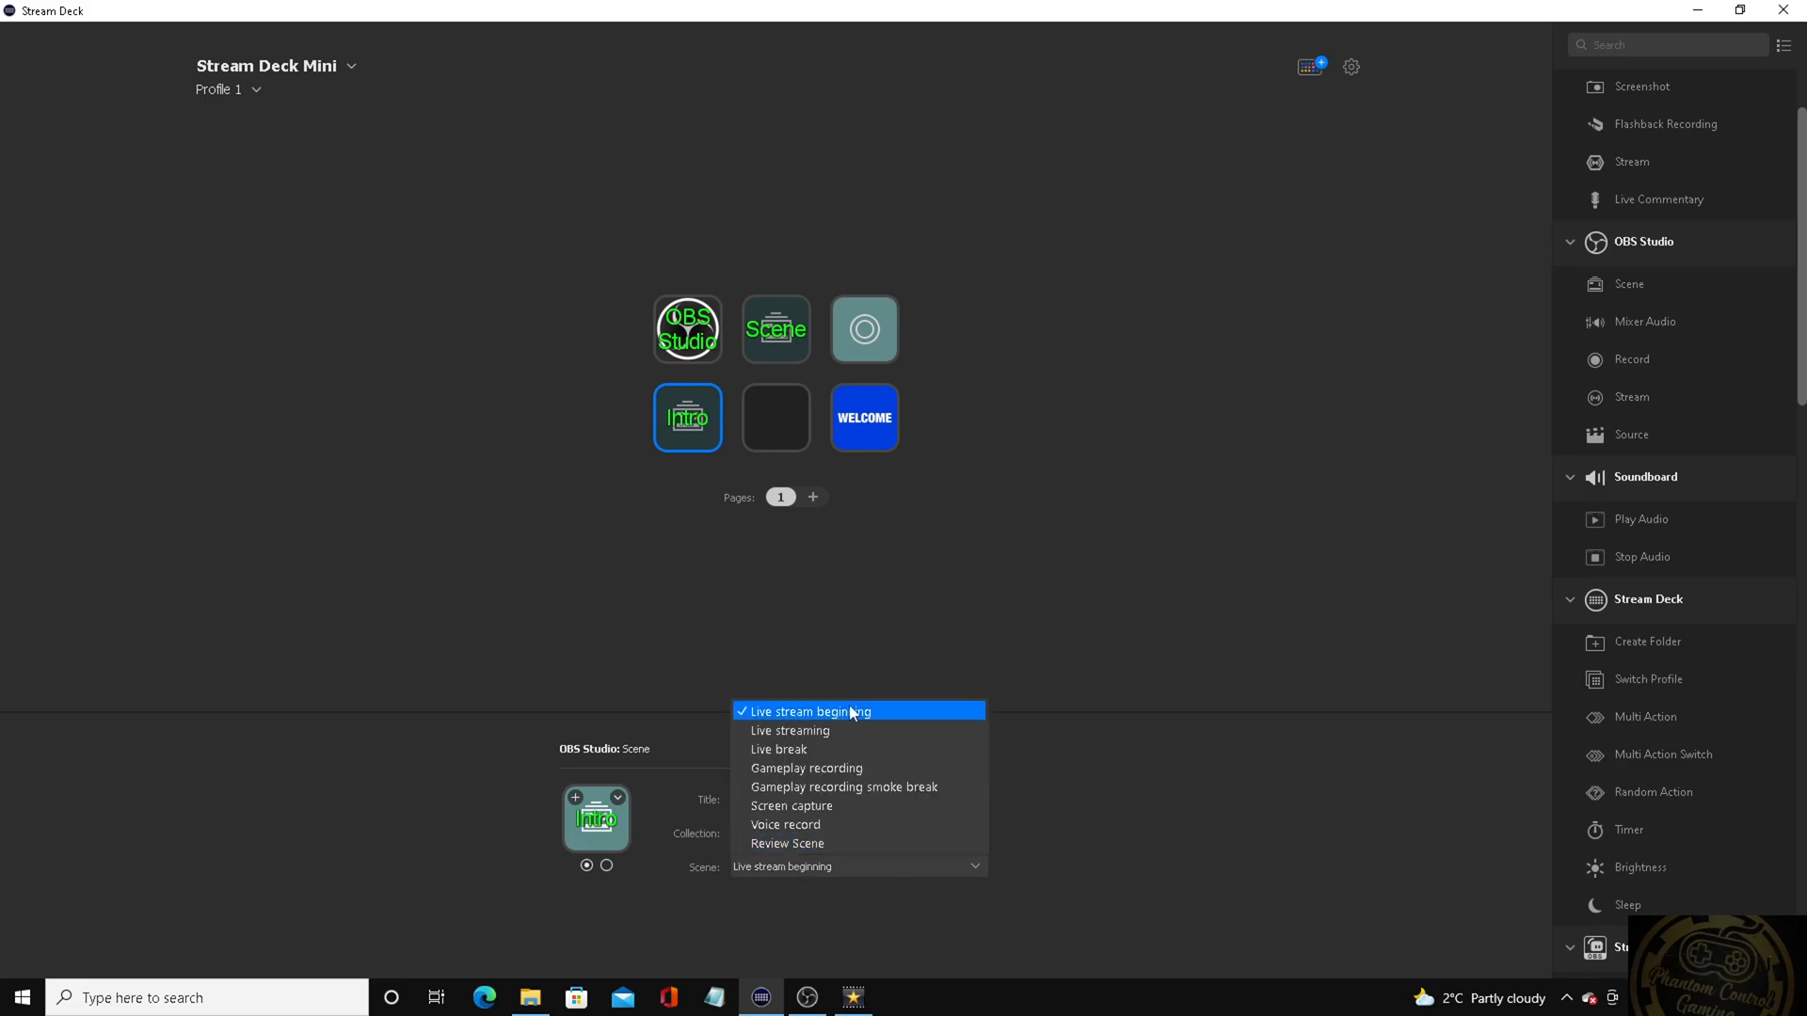
{"action": "left_click", "coordinate": [809, 712]}
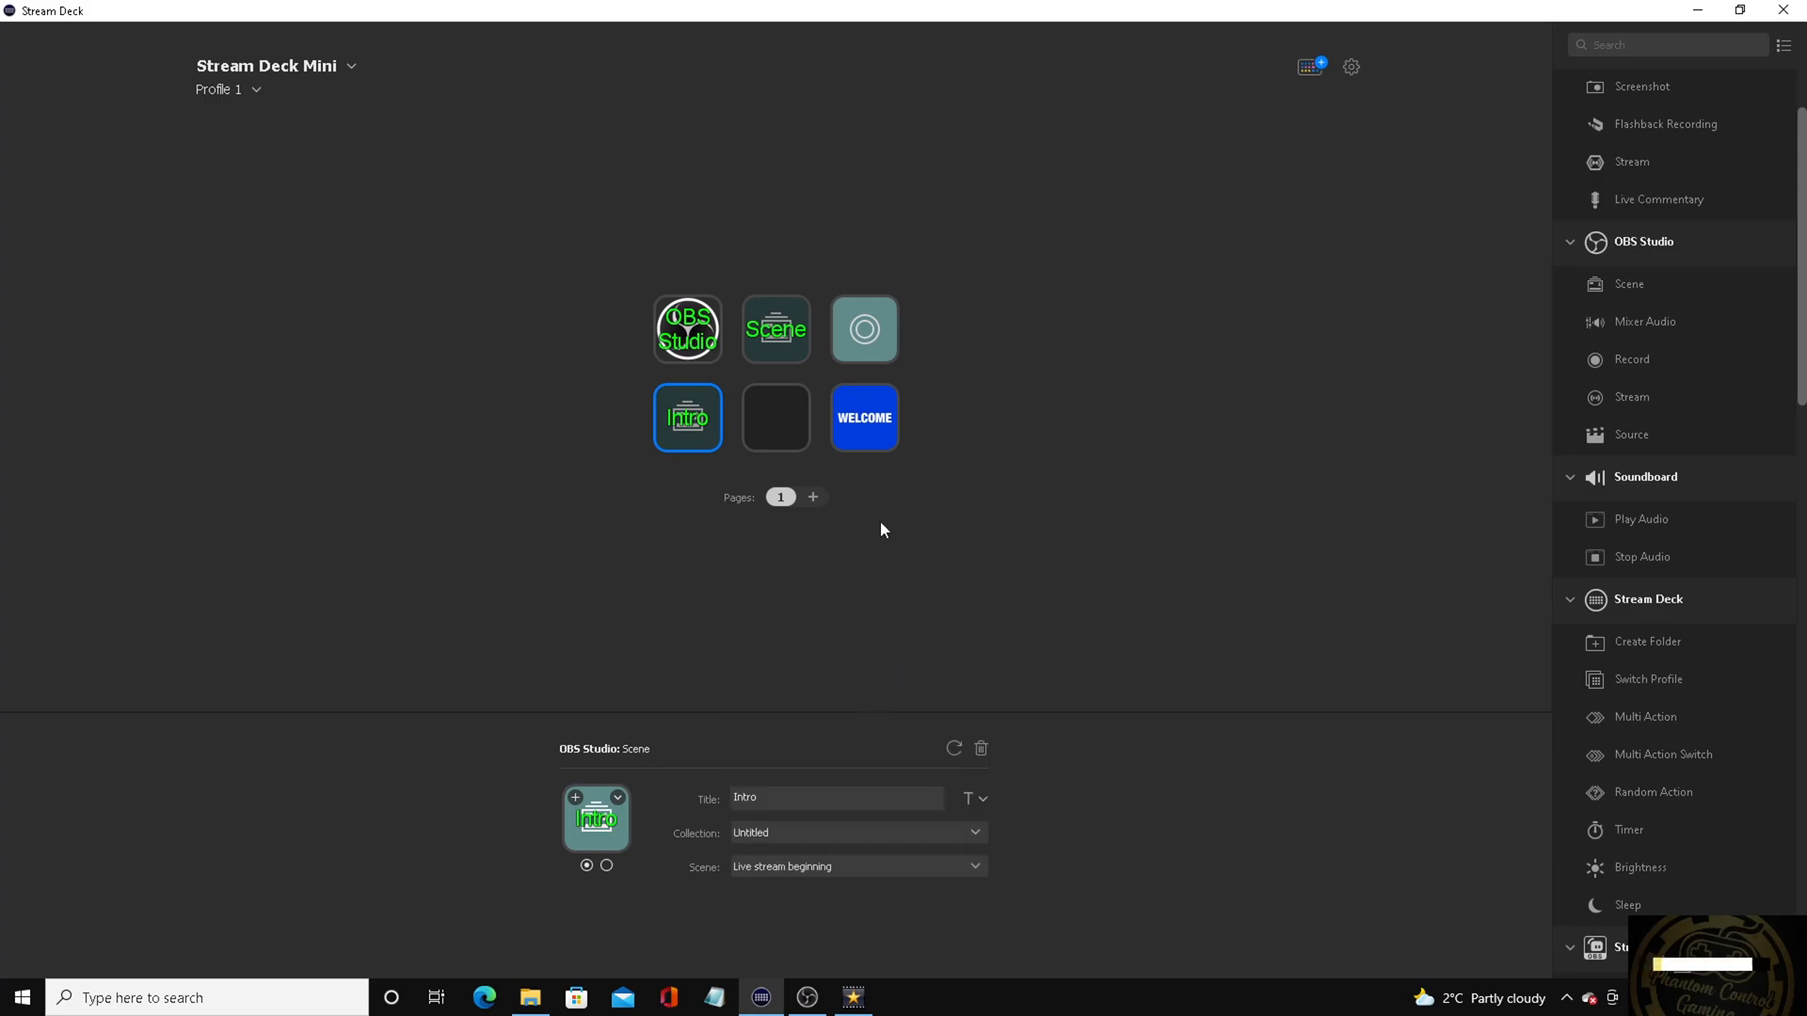
{"action": "mouse_move", "coordinate": [870, 470]}
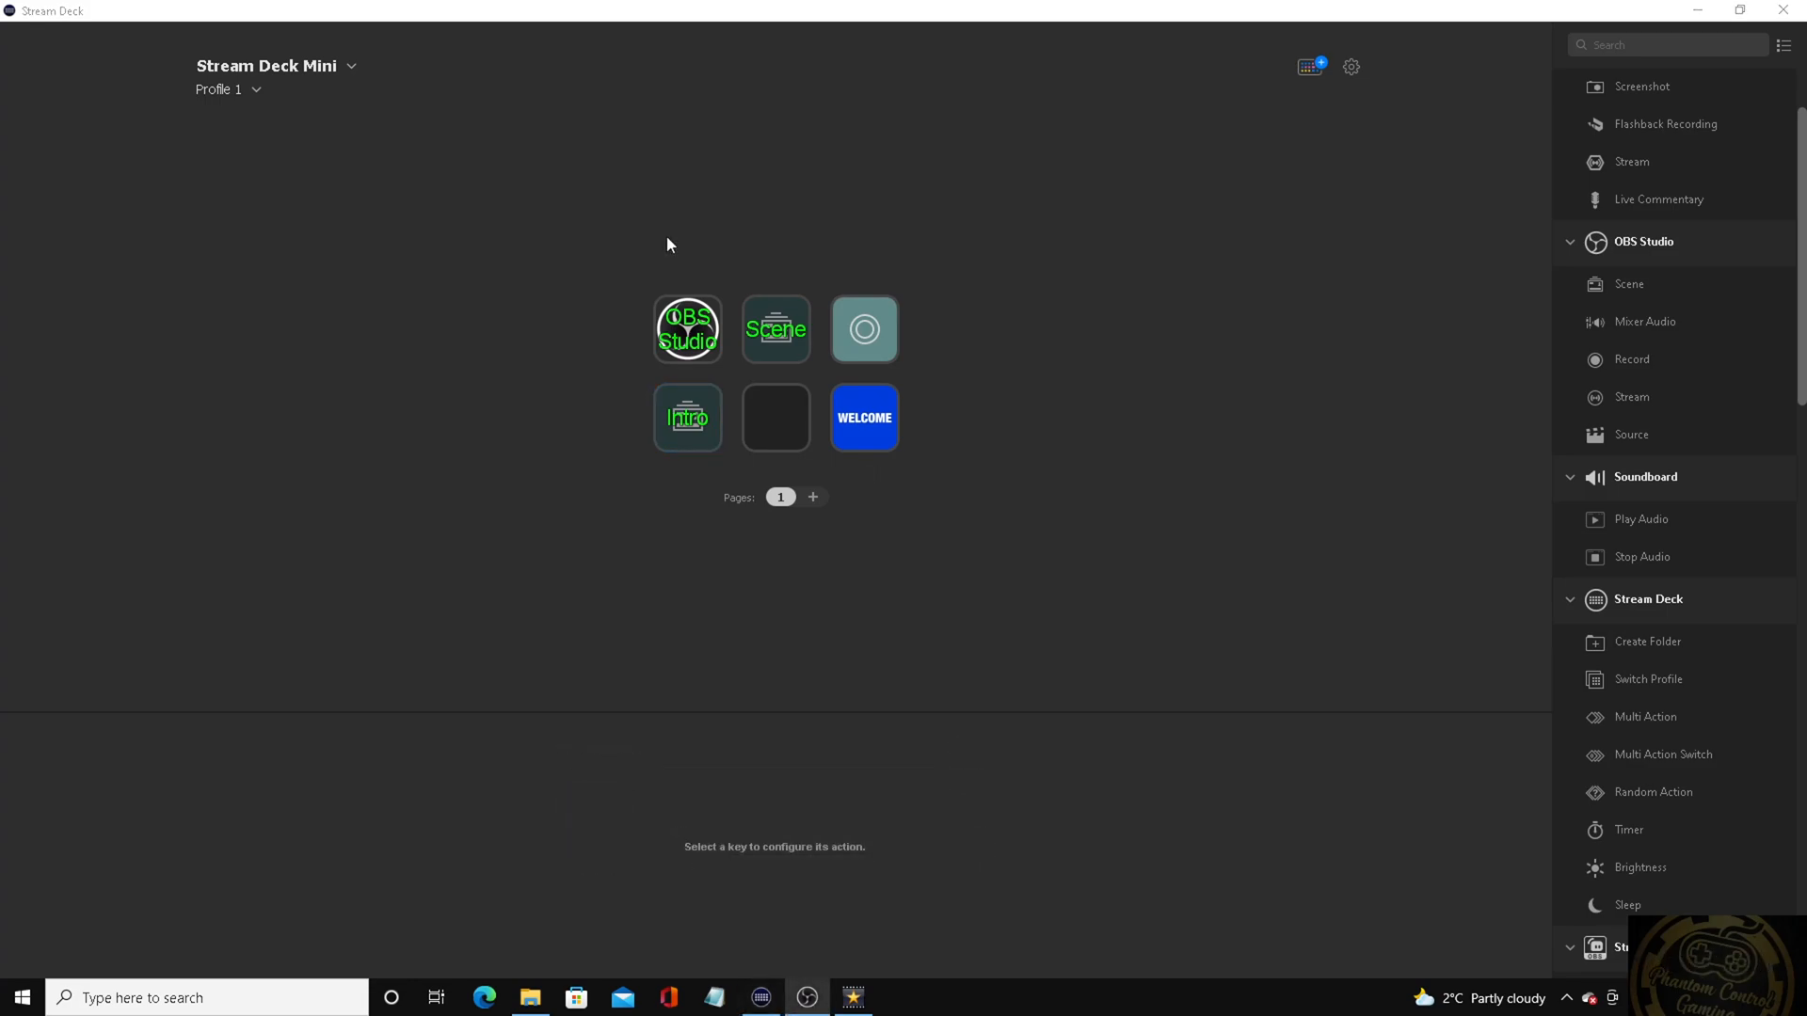
{"action": "mouse_move", "coordinate": [1608, 307]}
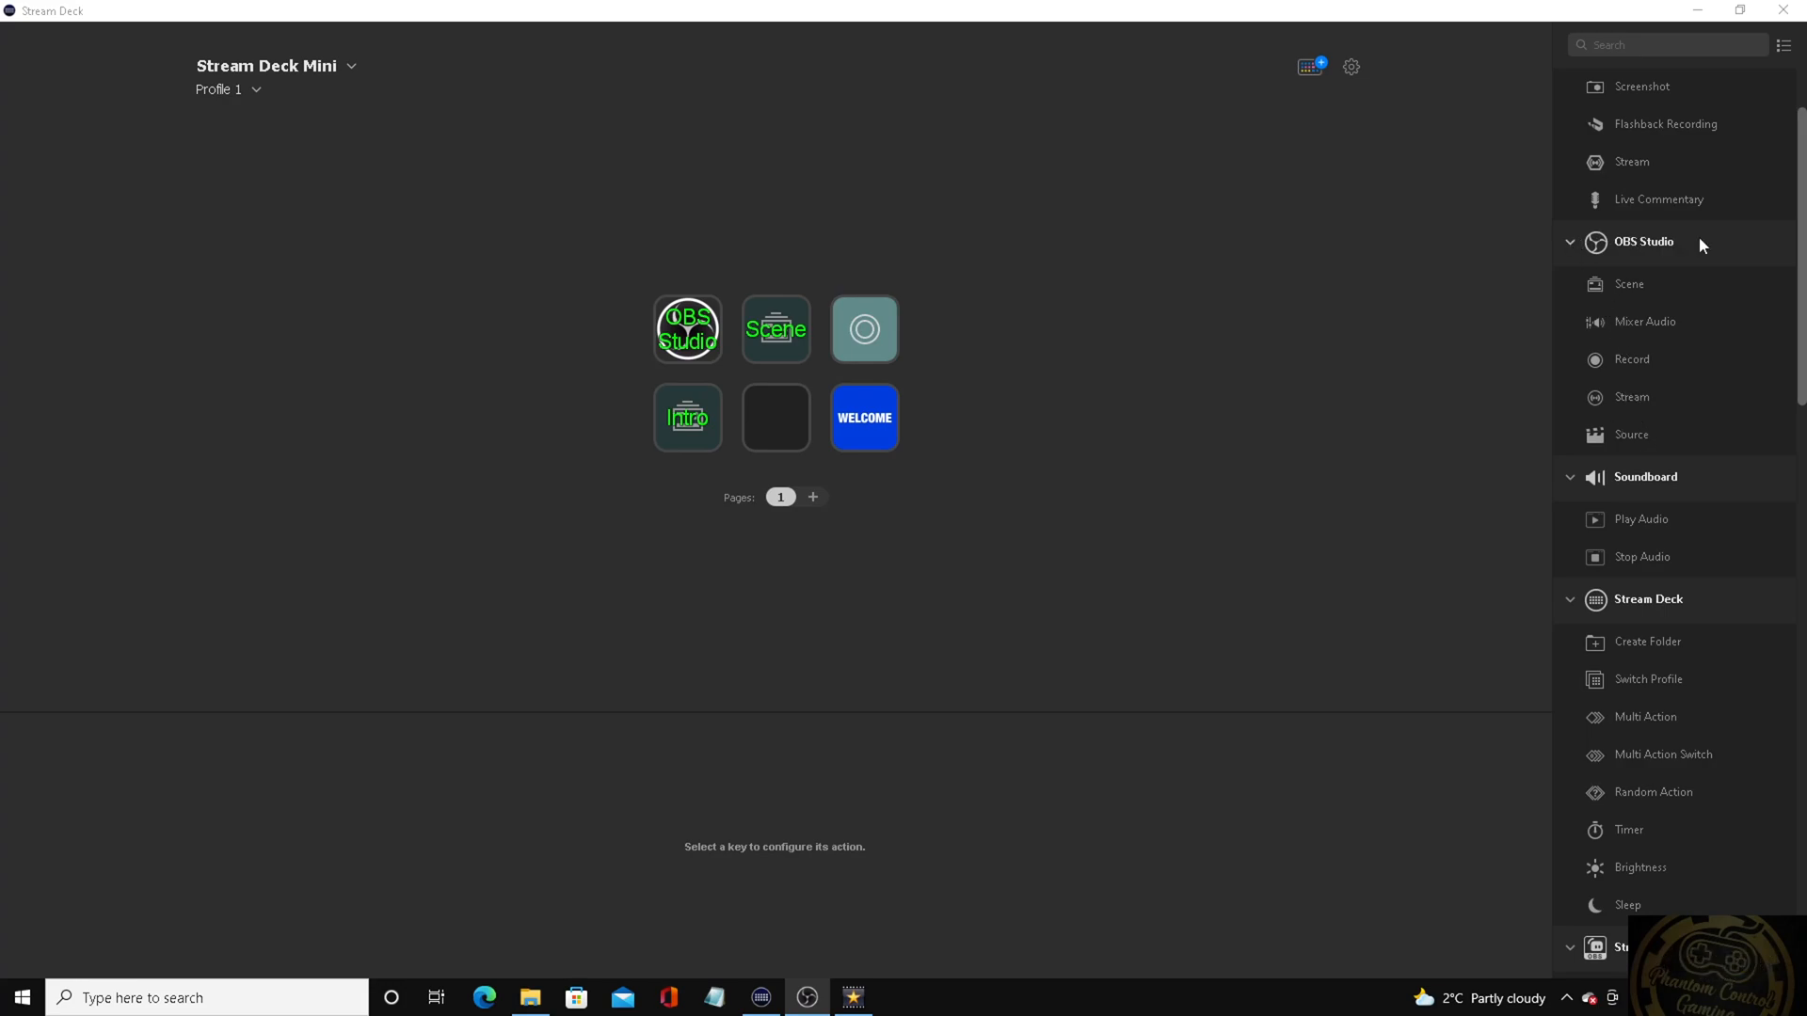
{"action": "mouse_move", "coordinate": [1633, 405]}
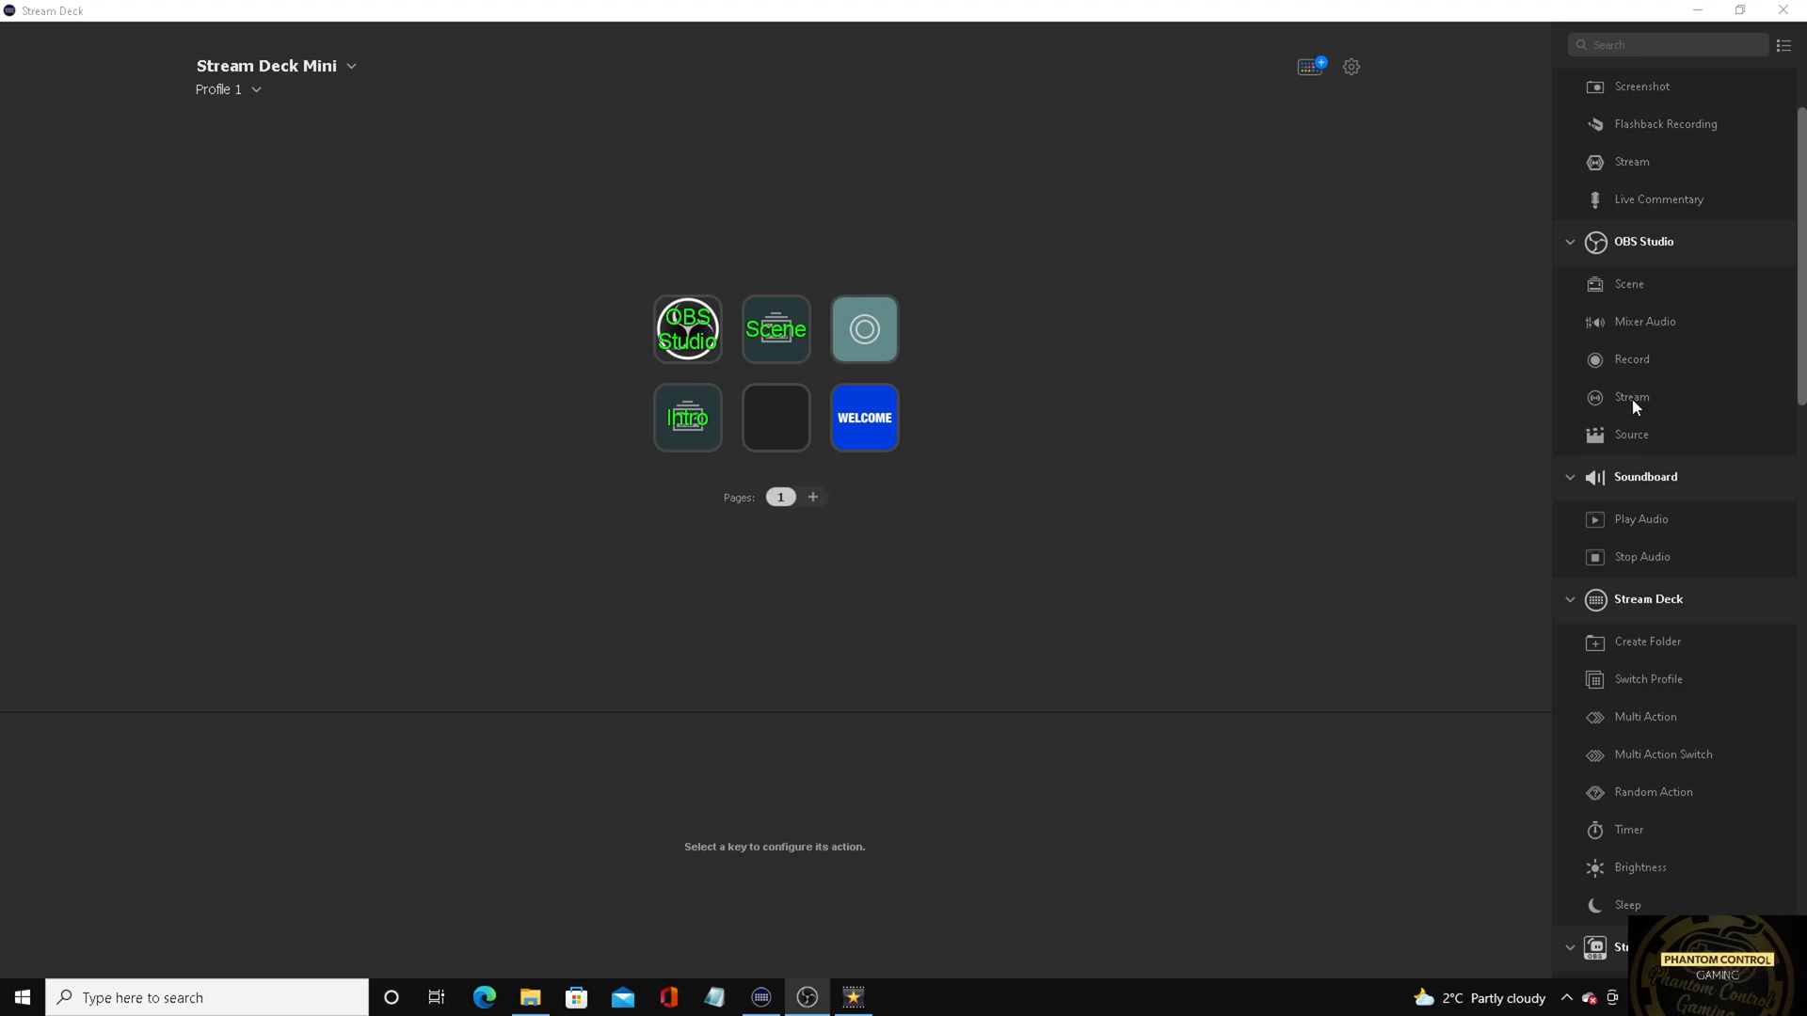
Put an OBS Stream action on the fifth key and switch to the Live stream profile
{"action": "left_click_drag", "start_coordinate": [1633, 397], "coordinate": [775, 418]}
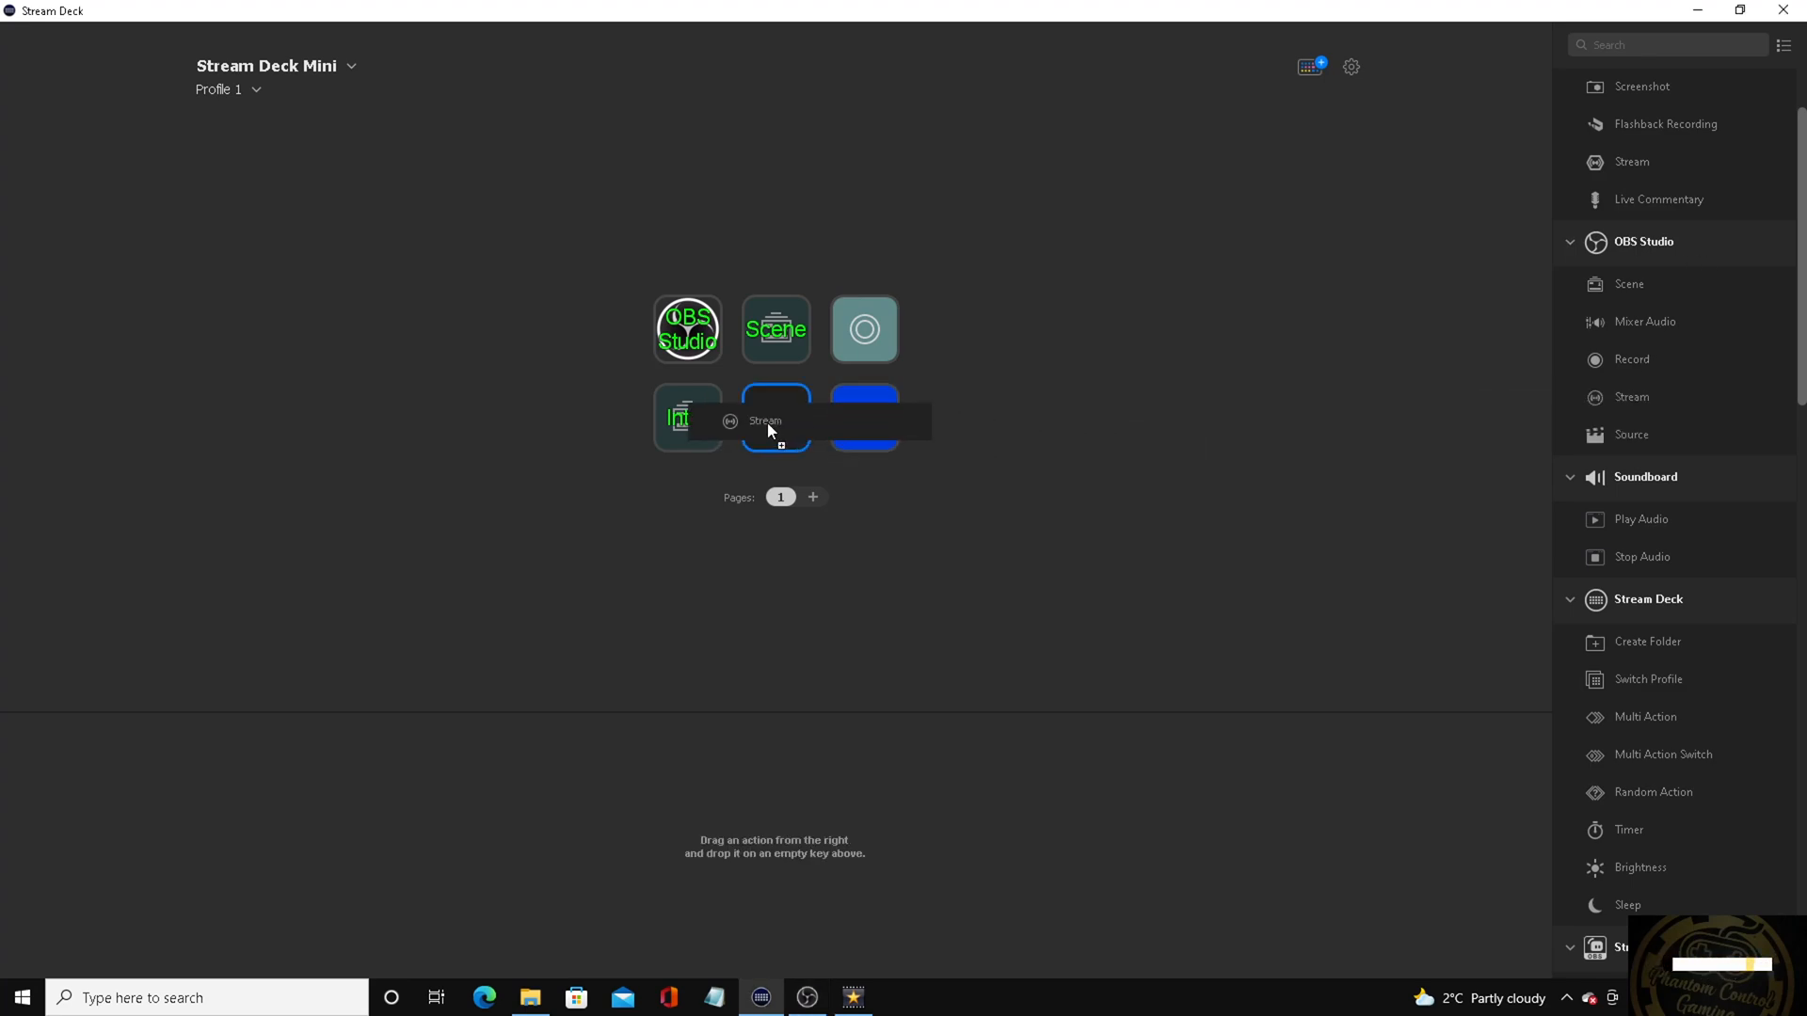
{"action": "left_click", "coordinate": [775, 418]}
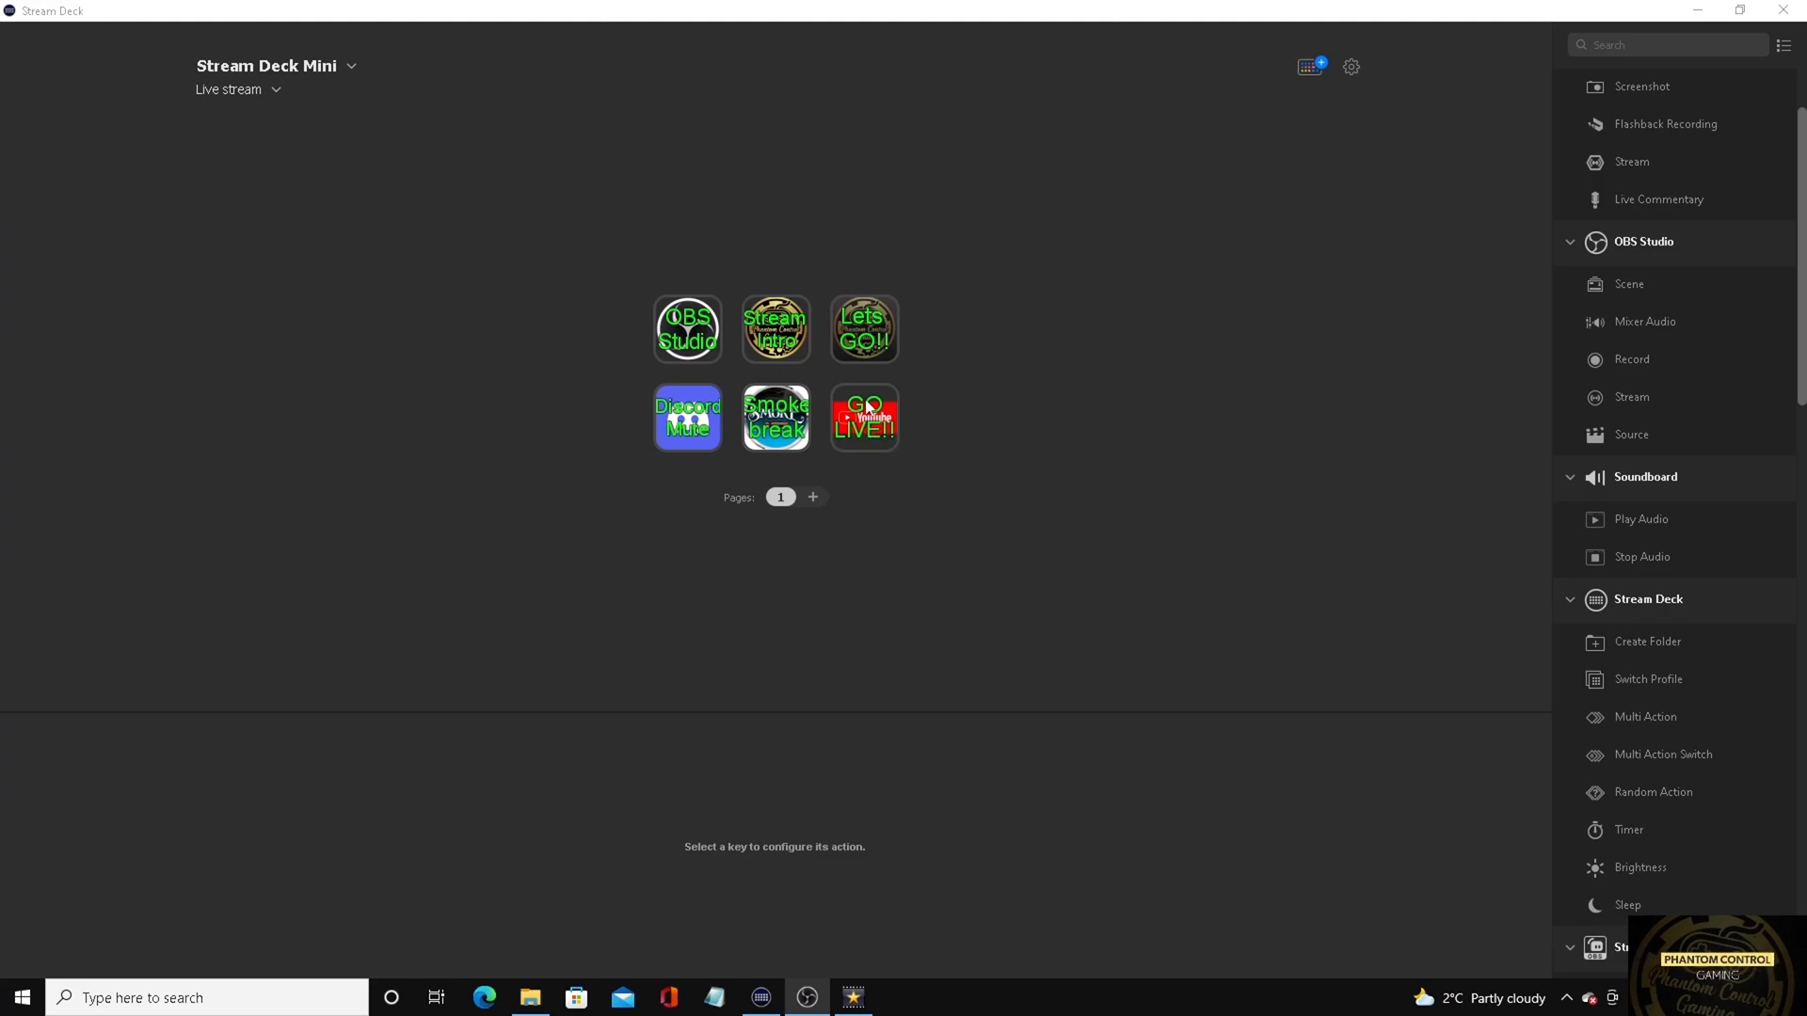
{"action": "mouse_move", "coordinate": [781, 358]}
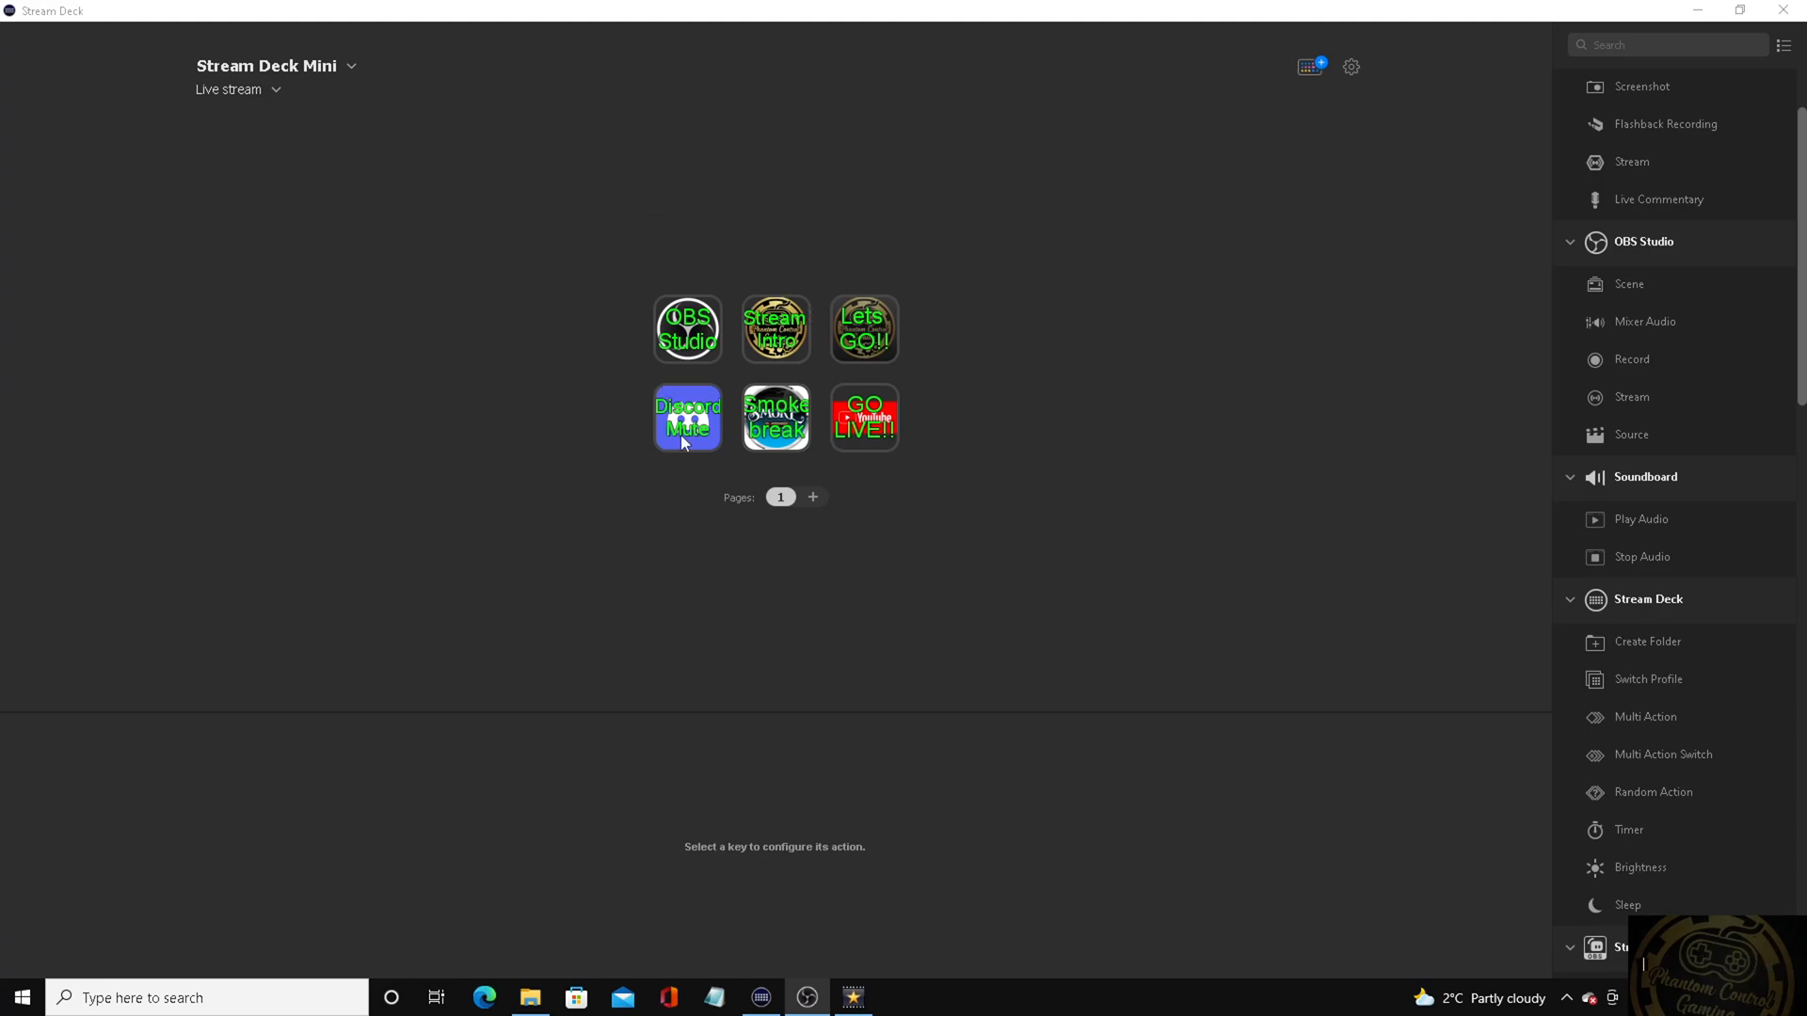
{"action": "mouse_move", "coordinate": [969, 414]}
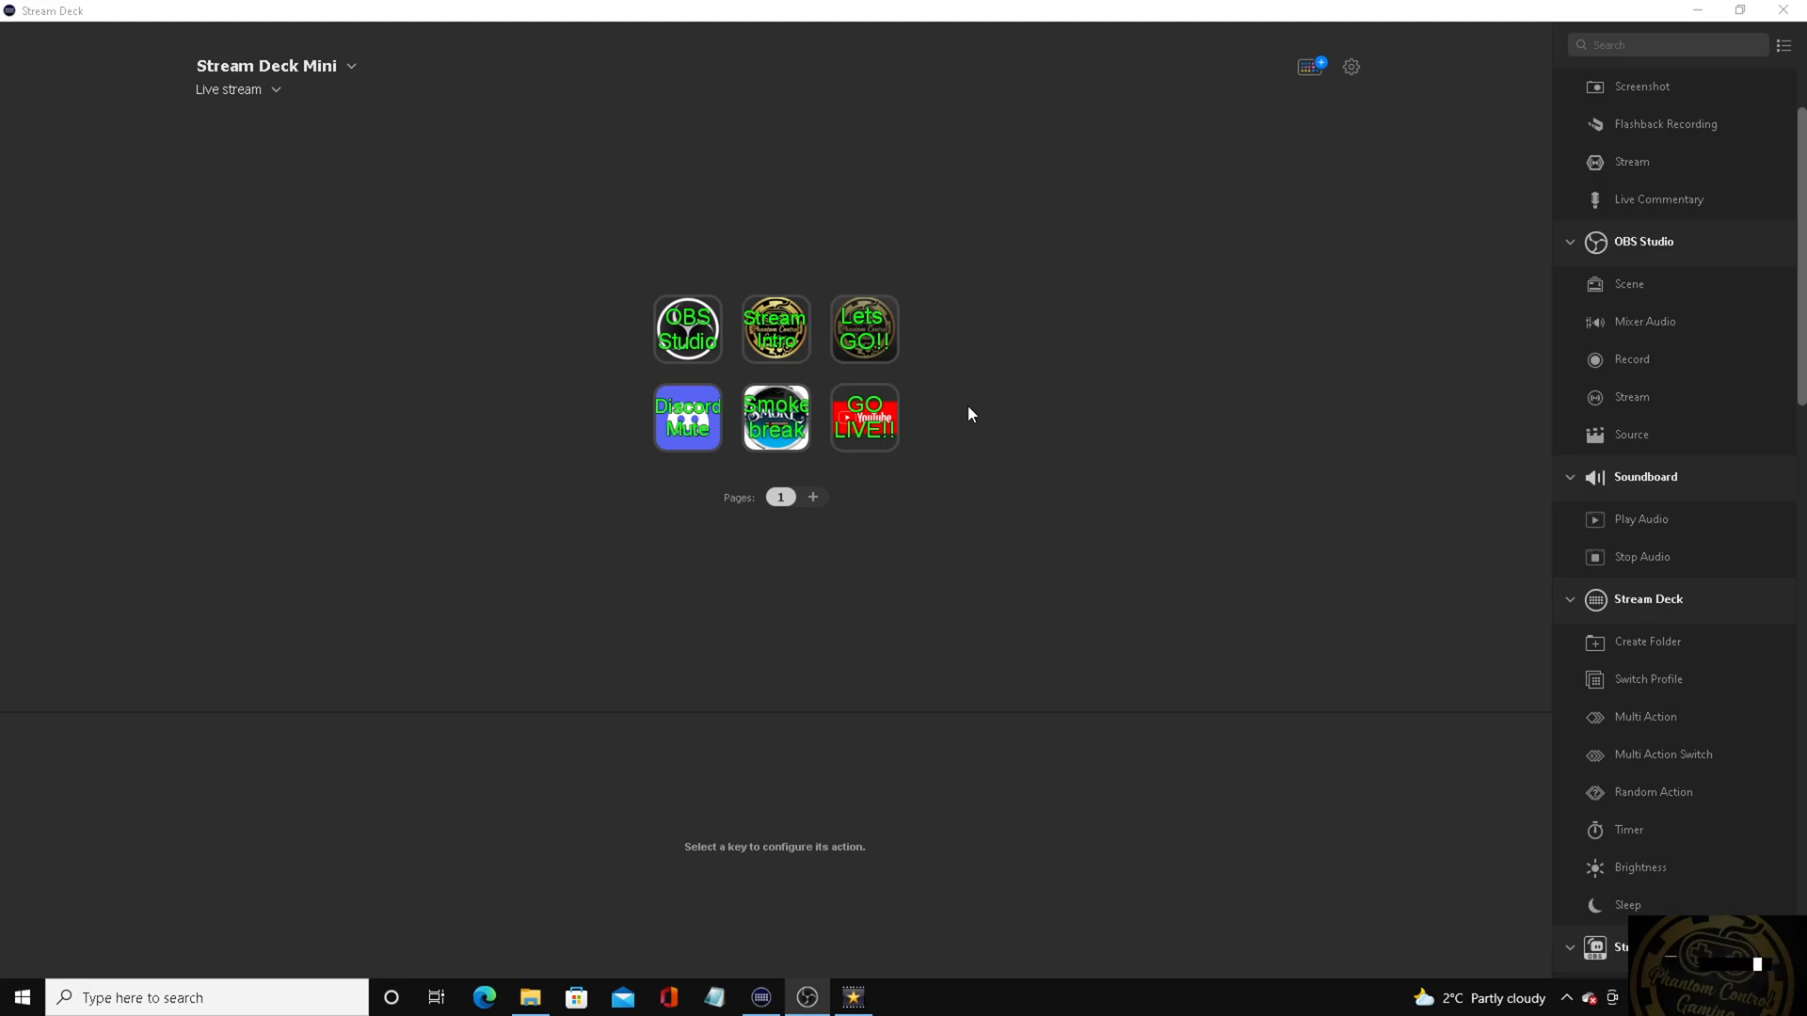
{"action": "mouse_move", "coordinate": [894, 361]}
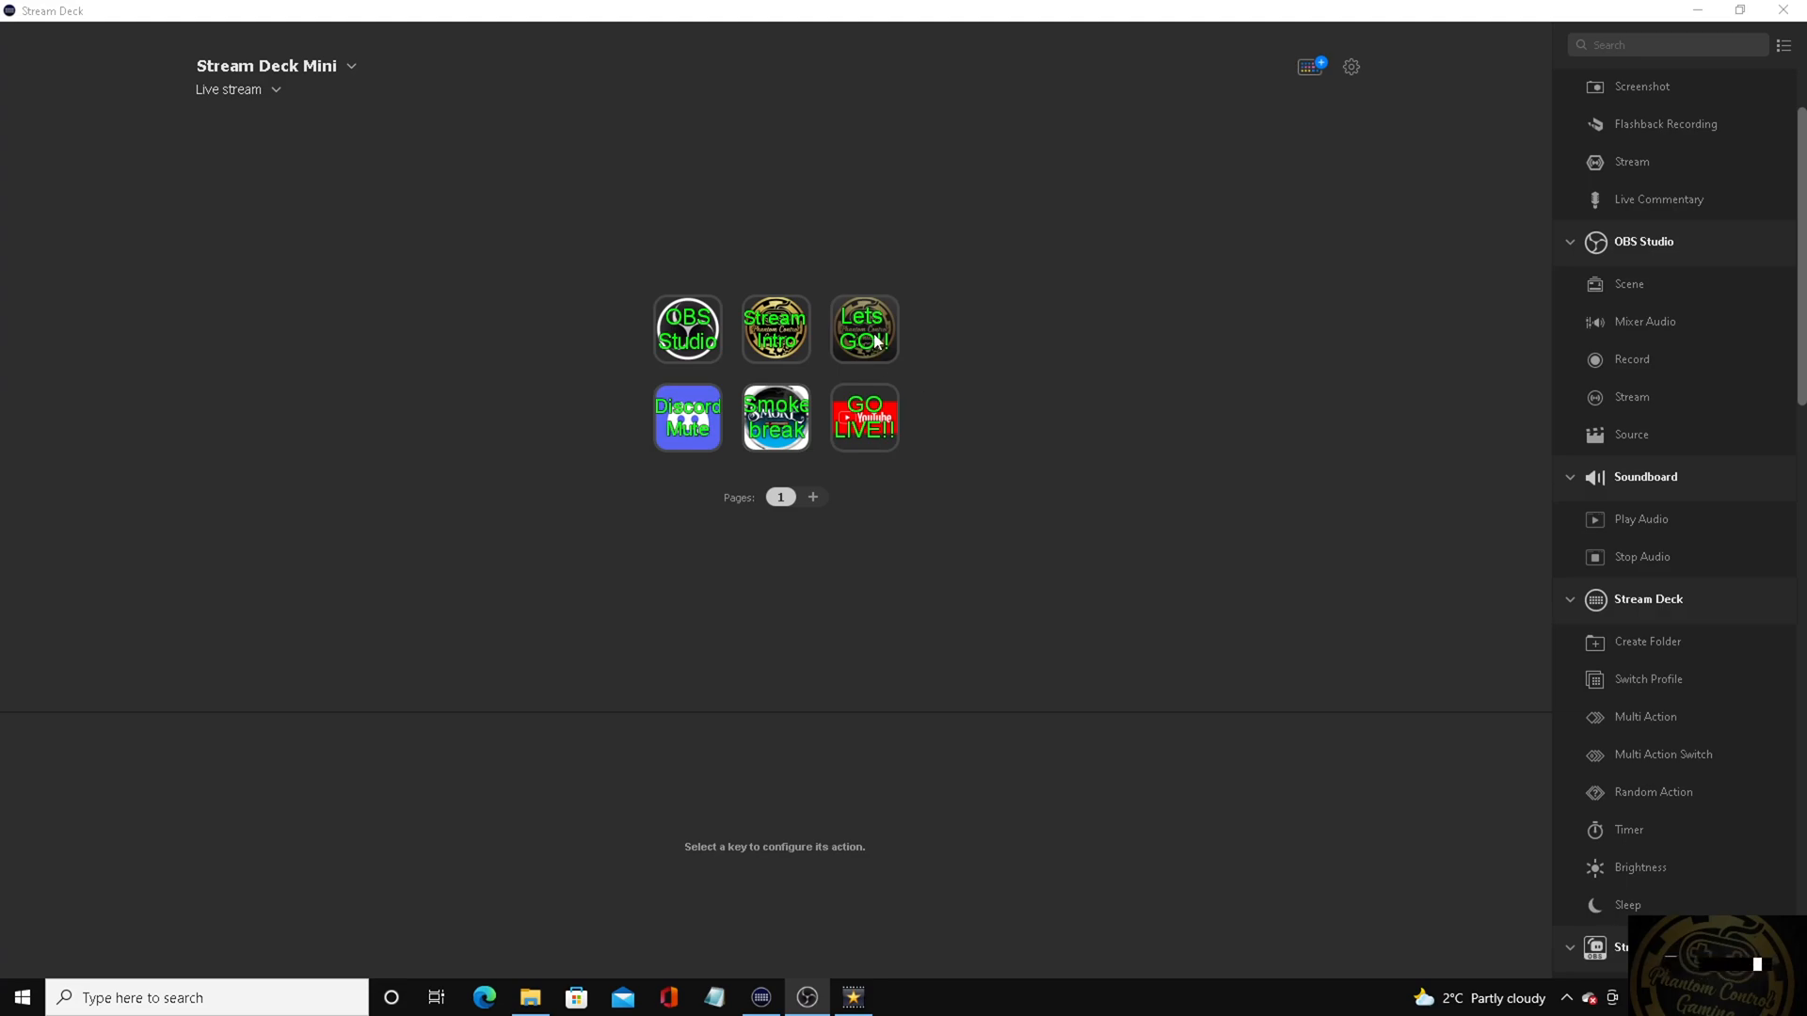
{"action": "mouse_move", "coordinate": [883, 333]}
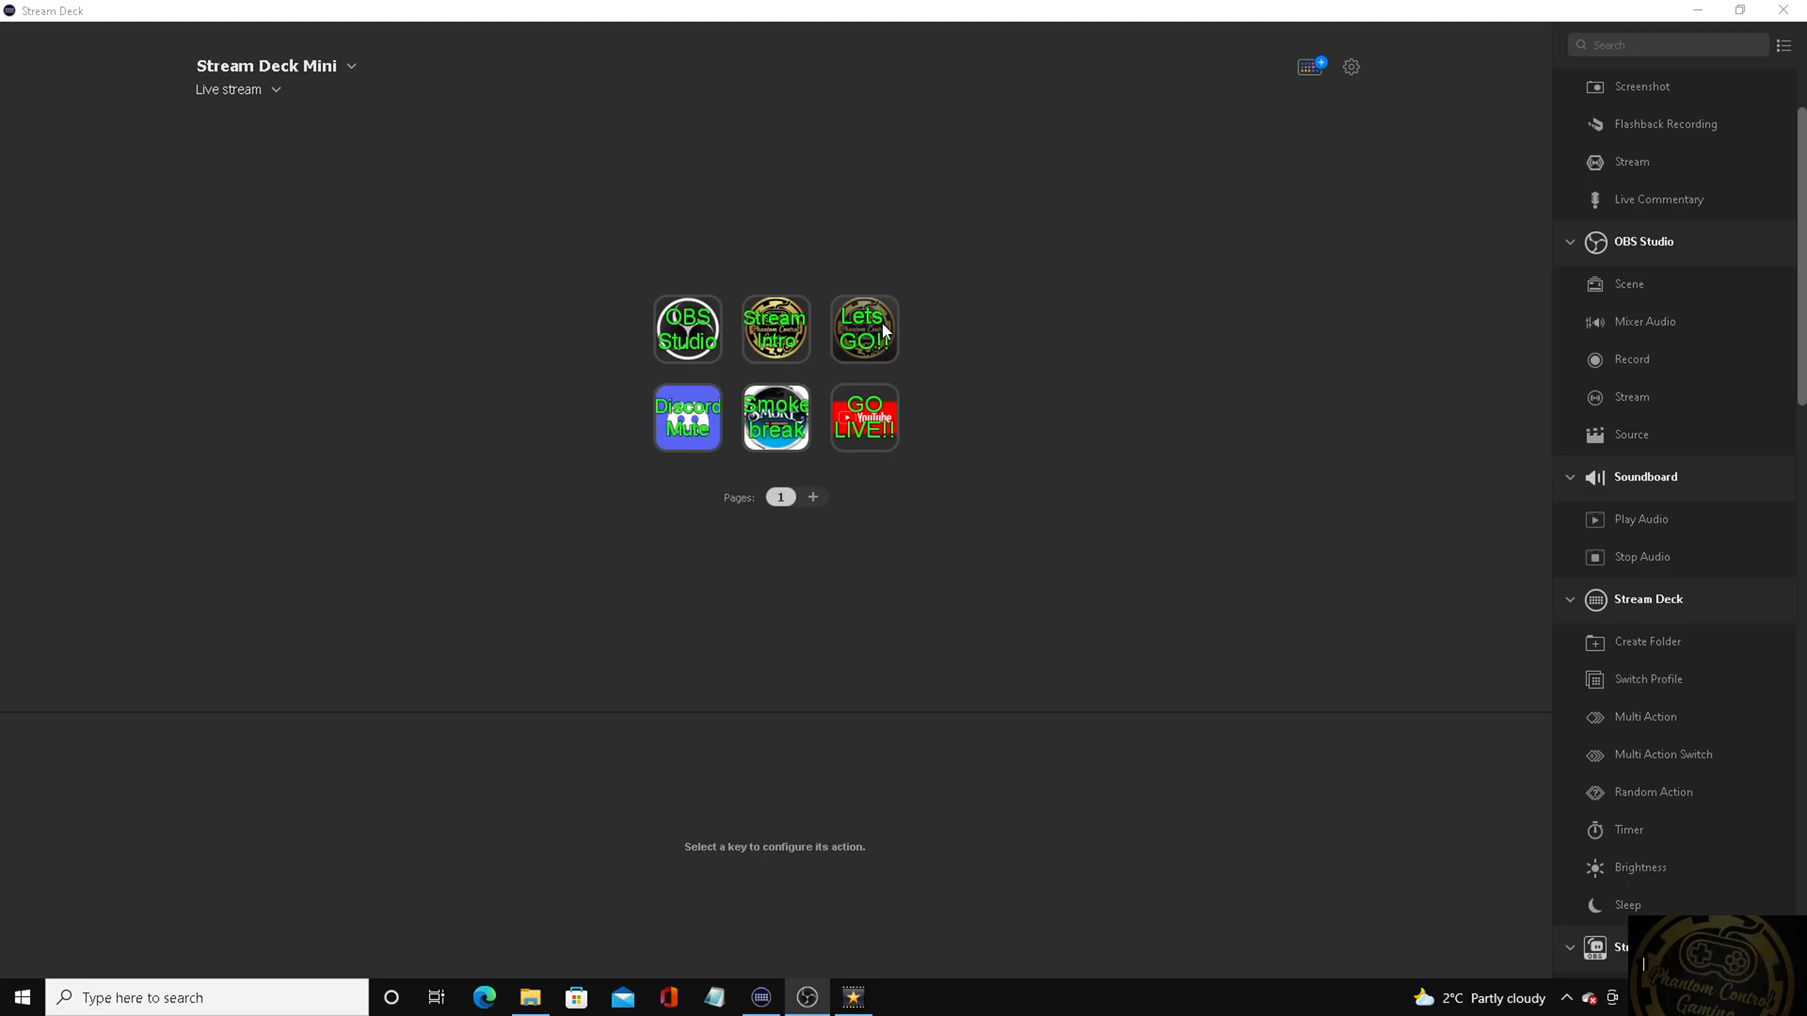